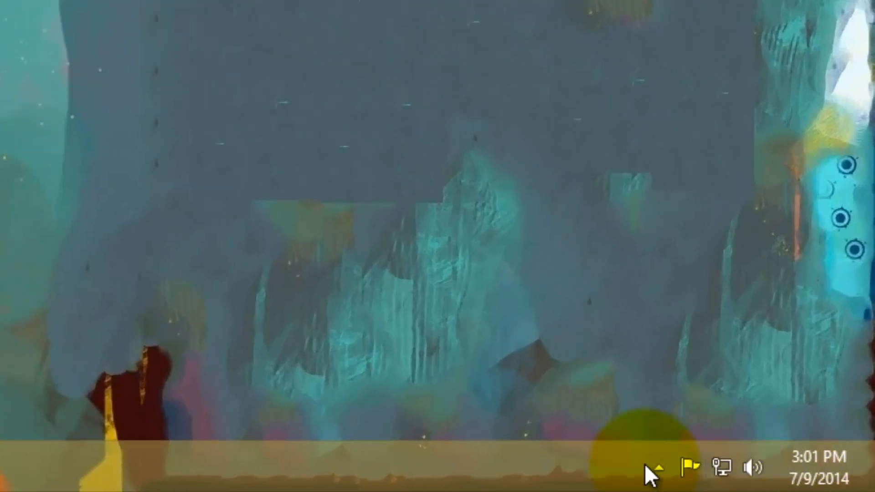
Open phpMyAdmin from the WampServer tray icon menu.
left_click(659, 466)
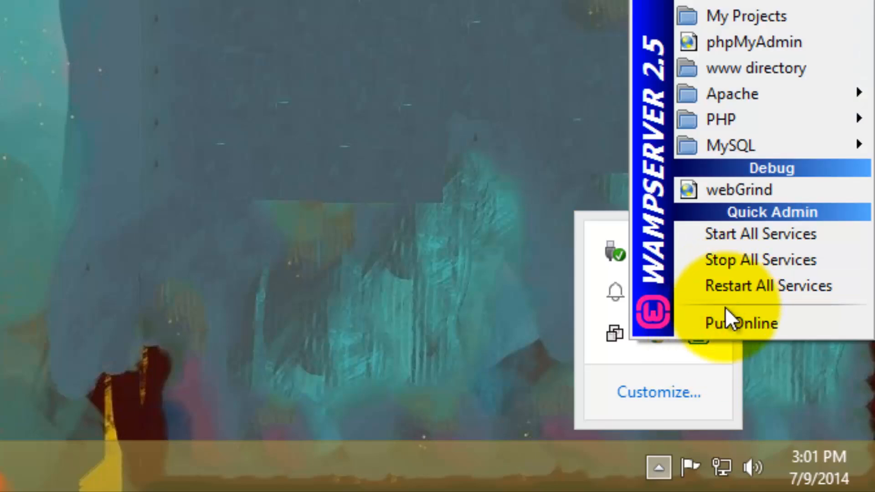
mouse_move(753, 42)
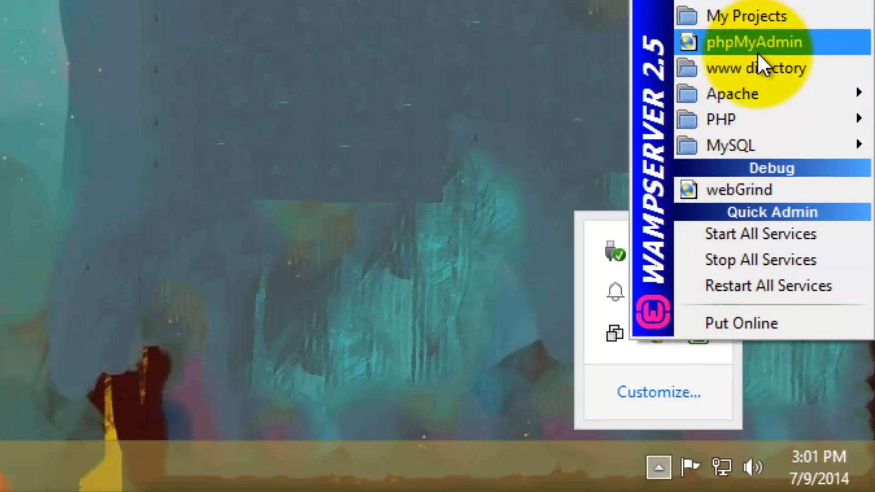
mouse_move(759, 52)
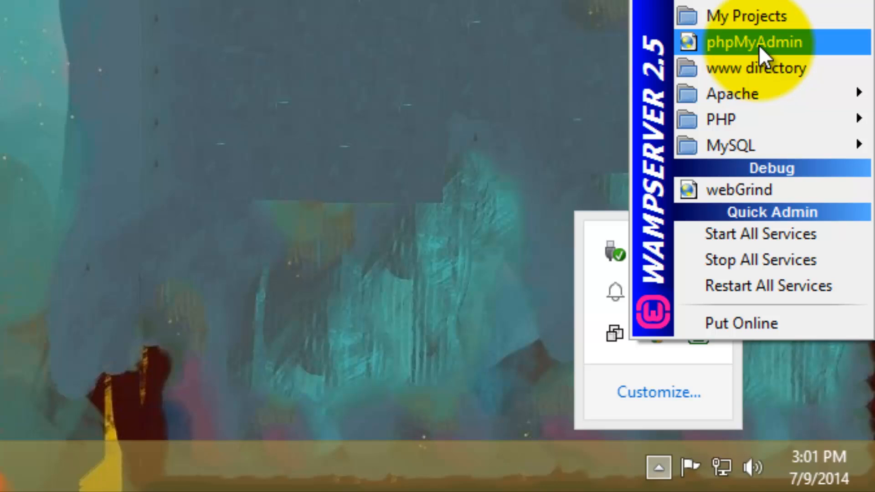
left_click(755, 42)
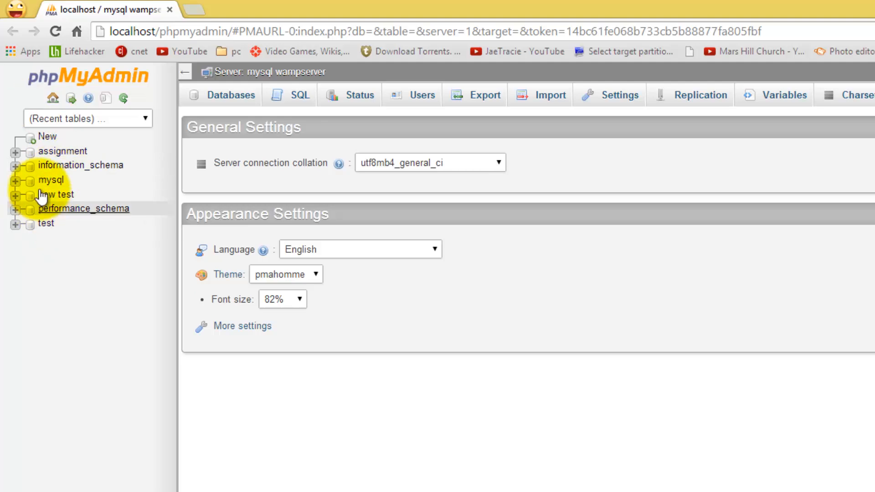
mouse_move(51, 180)
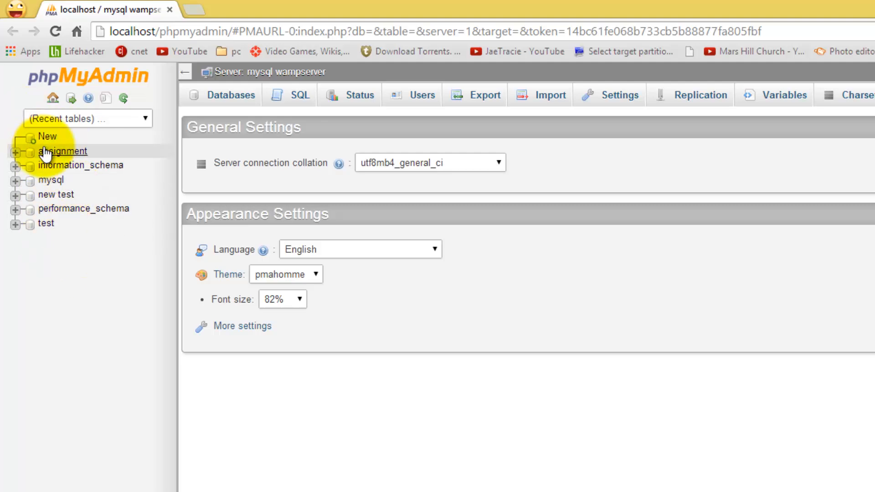
mouse_move(49, 139)
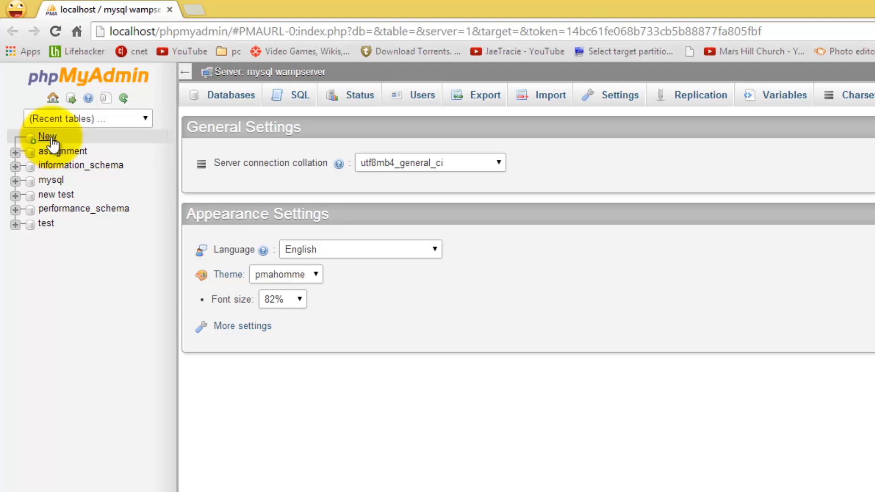
Create a database named 'Students' from the New database form.
left_click(231, 95)
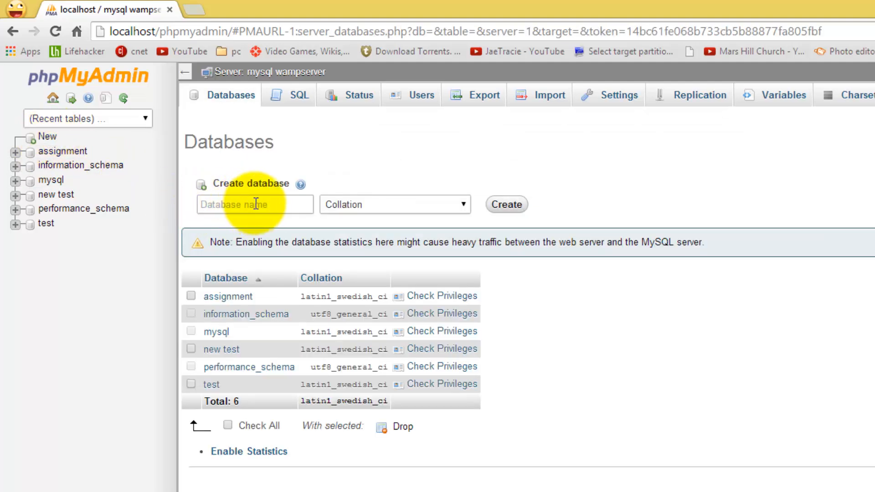
left_click(255, 204)
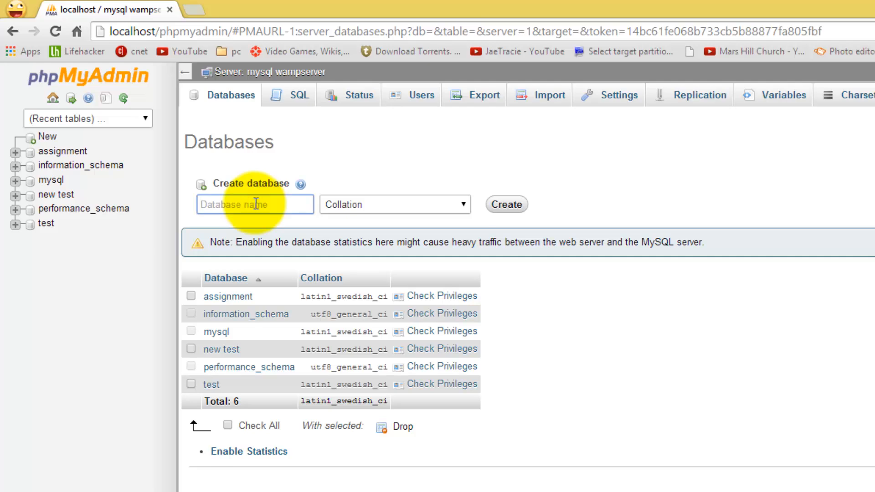
type("S")
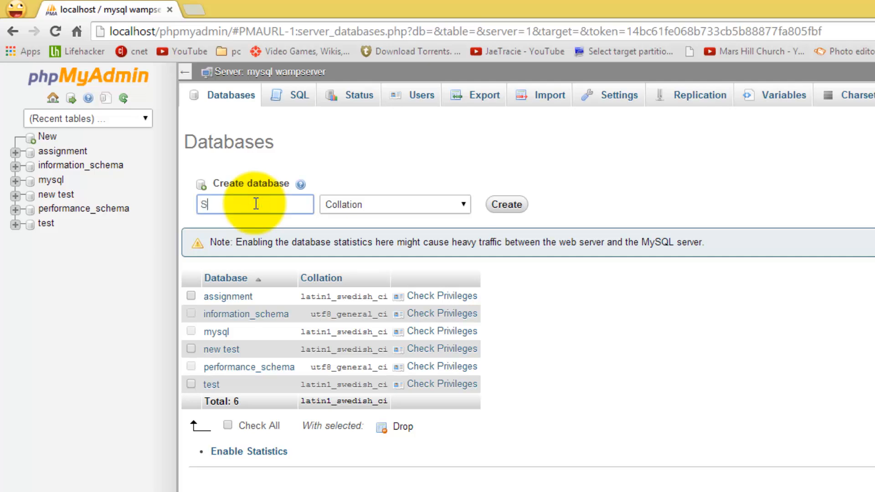
type("tudent")
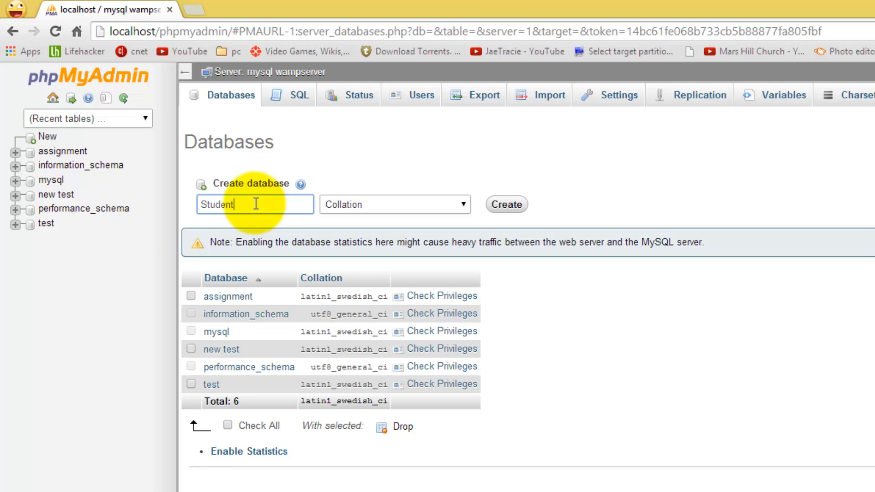
type("s")
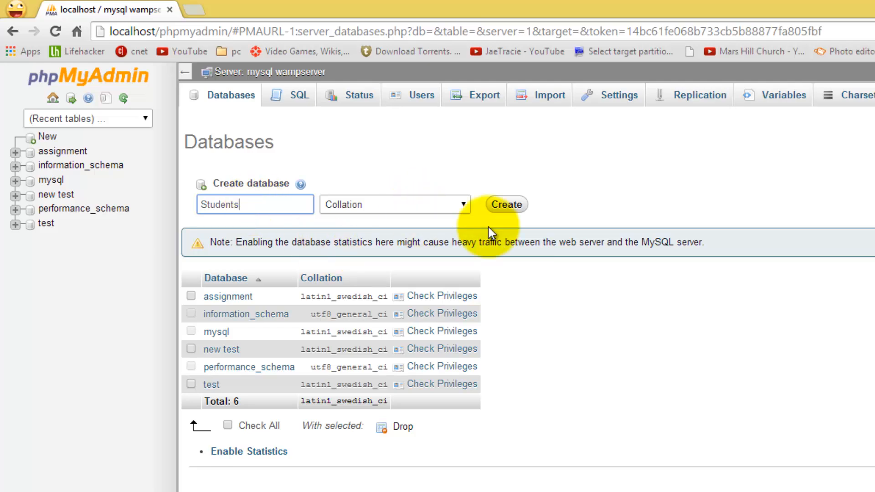
left_click(505, 205)
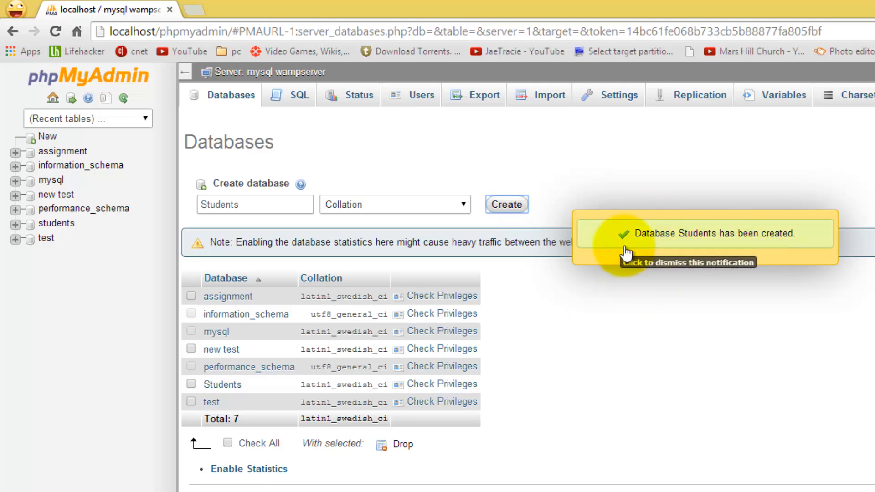
mouse_move(81, 250)
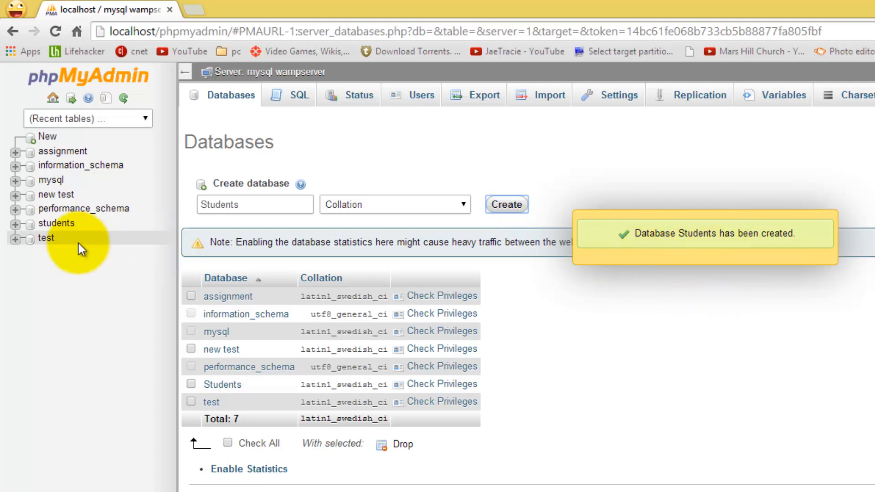
mouse_move(56, 223)
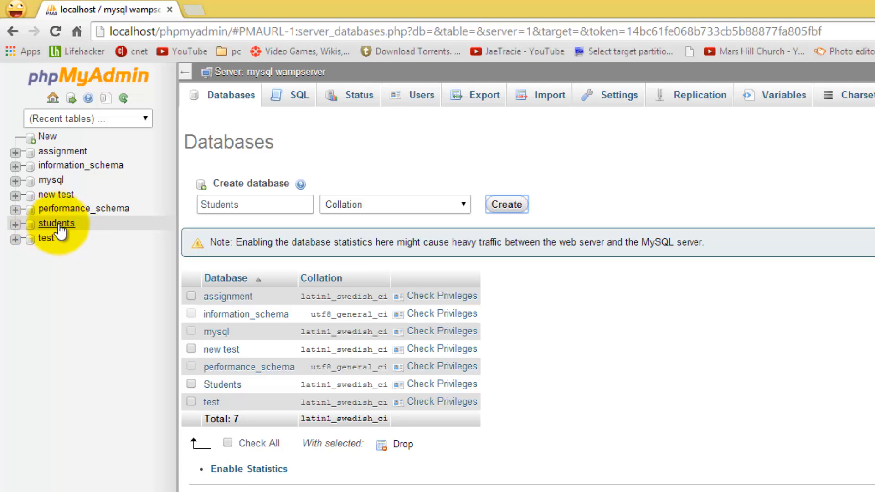
Open the students database and enter table name 'people' with 4 columns.
left_click(56, 223)
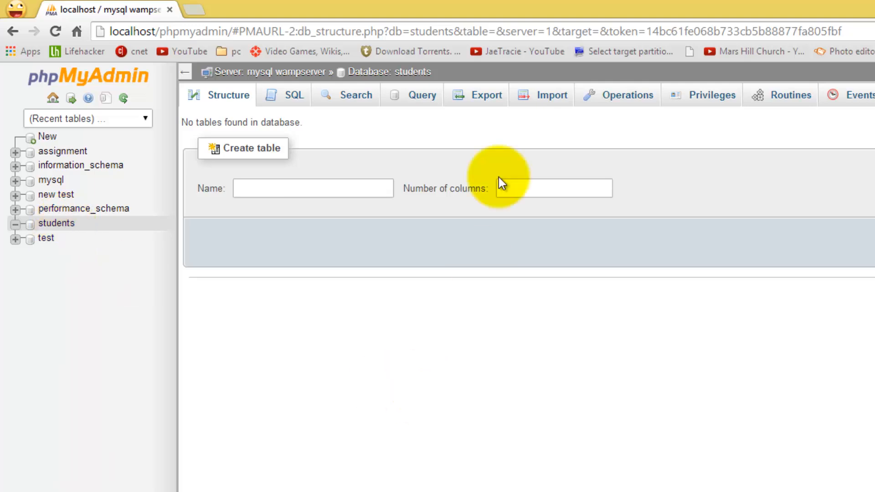
mouse_move(451, 260)
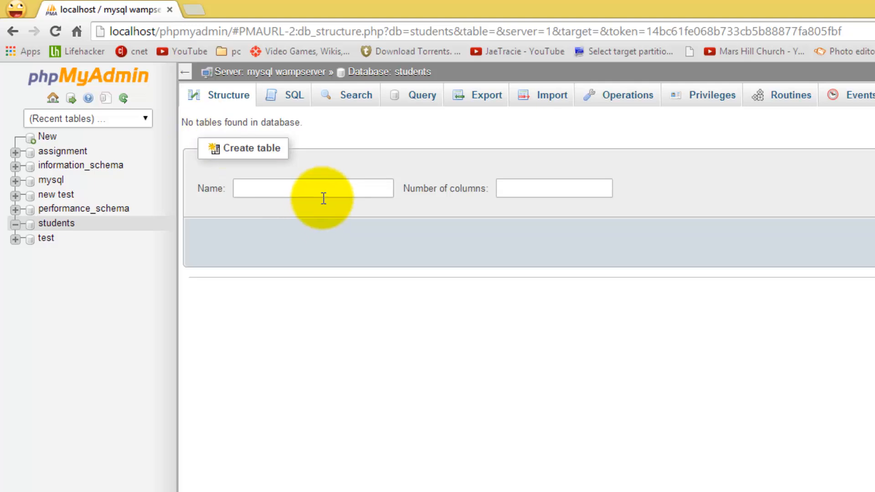
left_click(313, 188)
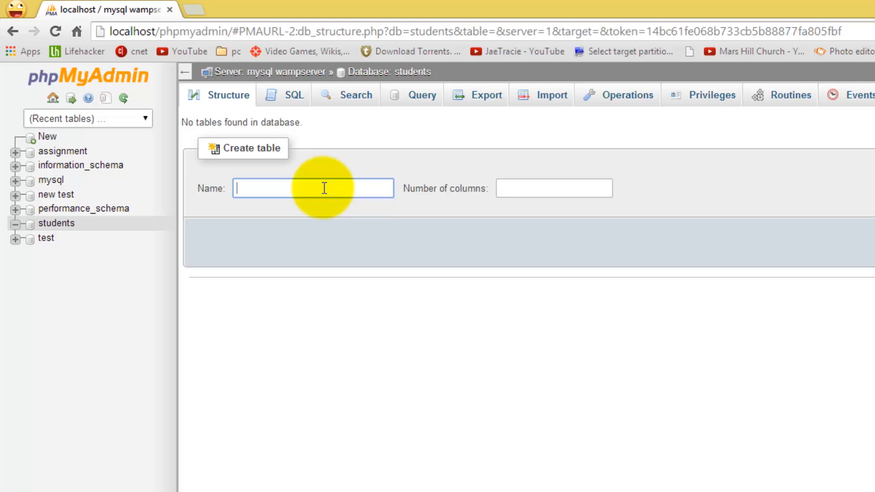
type("people")
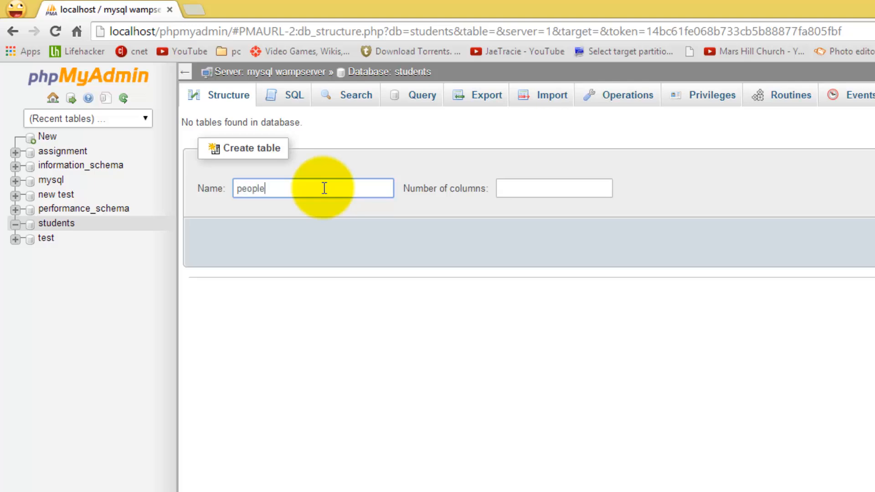
left_click(550, 189)
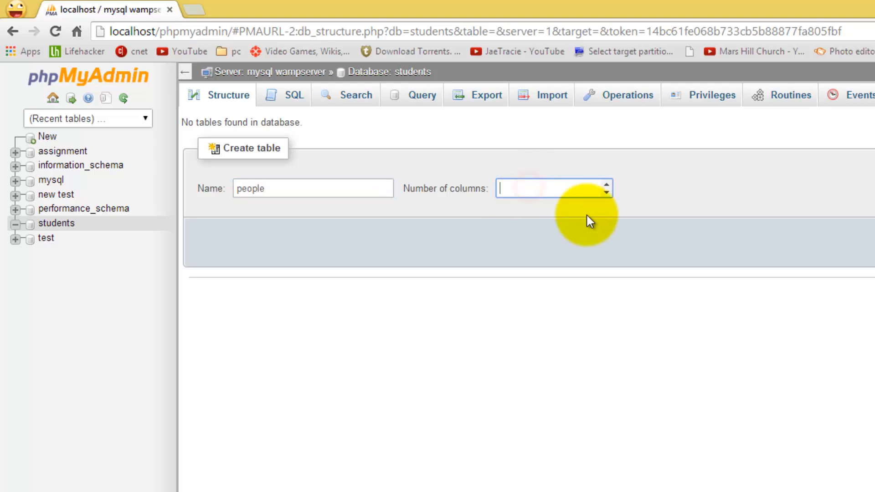
mouse_move(638, 209)
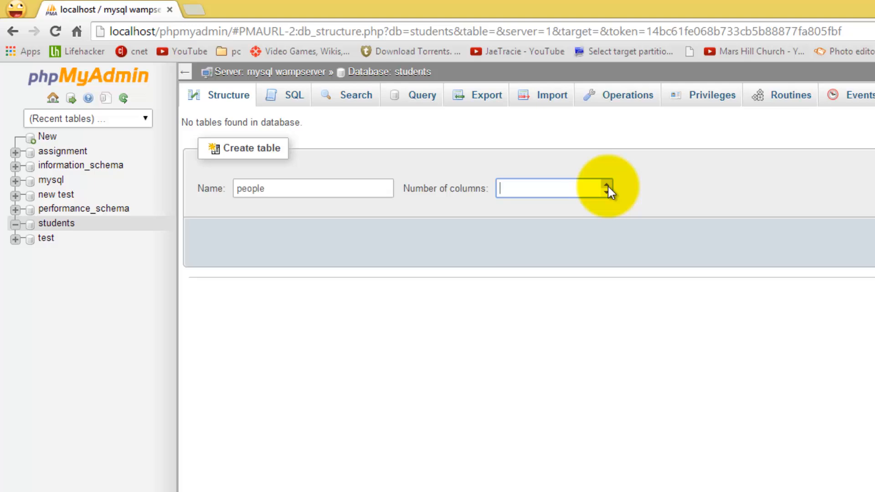
type("4")
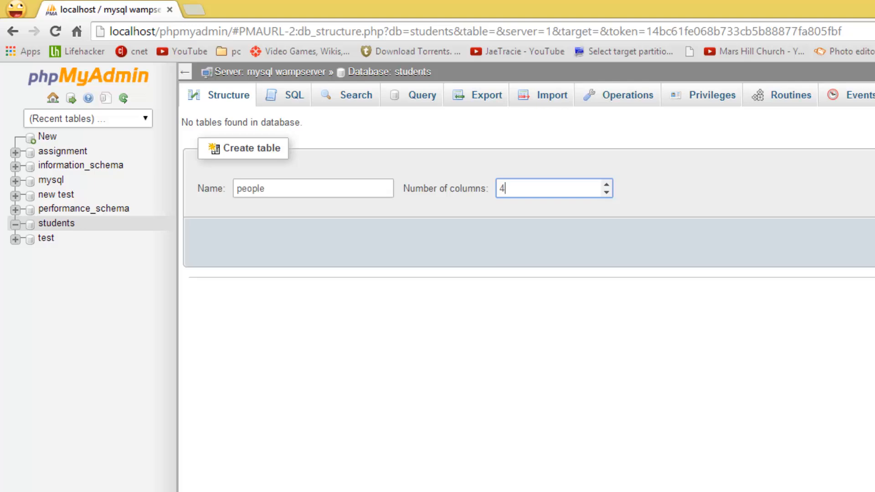
Define the first column as StudentID, type VARCHAR, length 3.
left_click(244, 149)
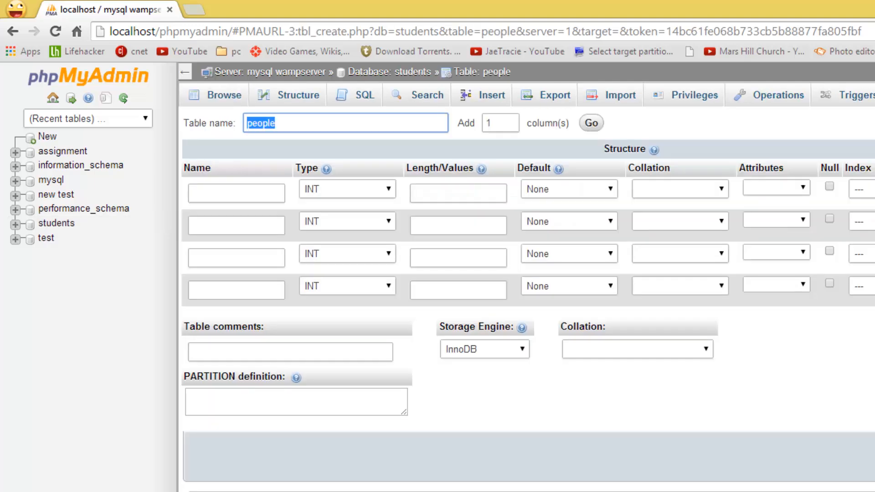
mouse_move(307, 249)
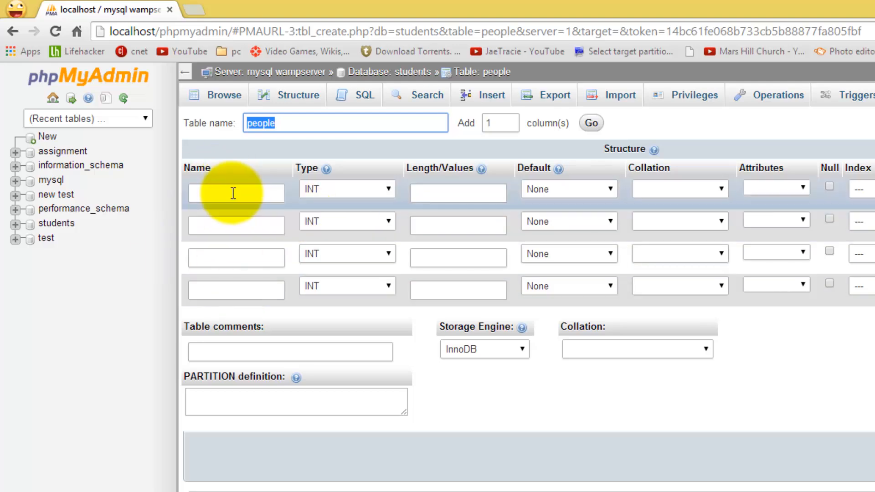
mouse_move(240, 192)
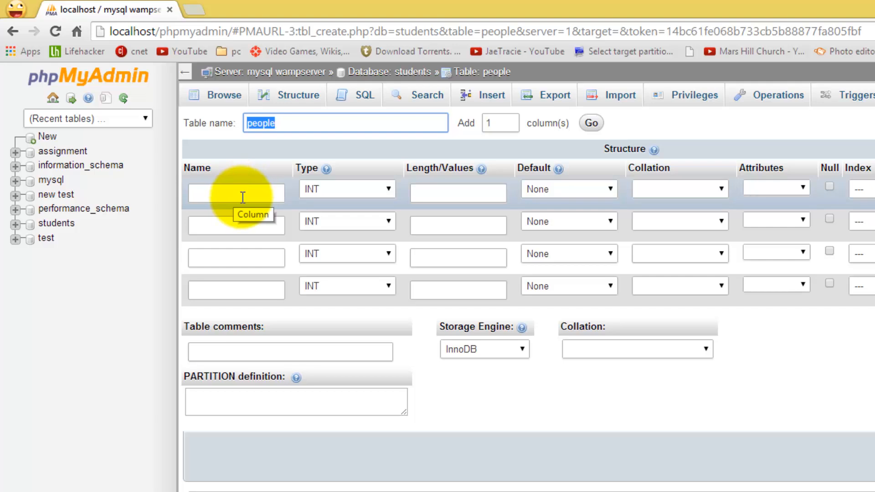
left_click(235, 192)
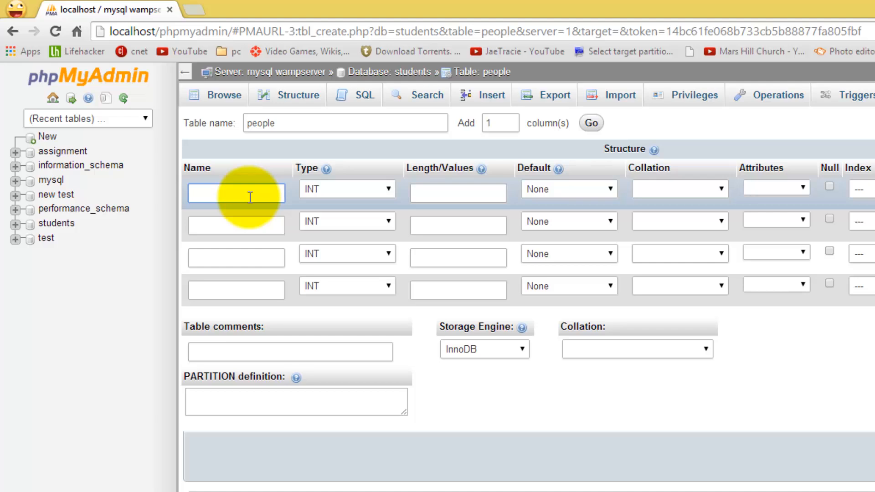
type("Stud")
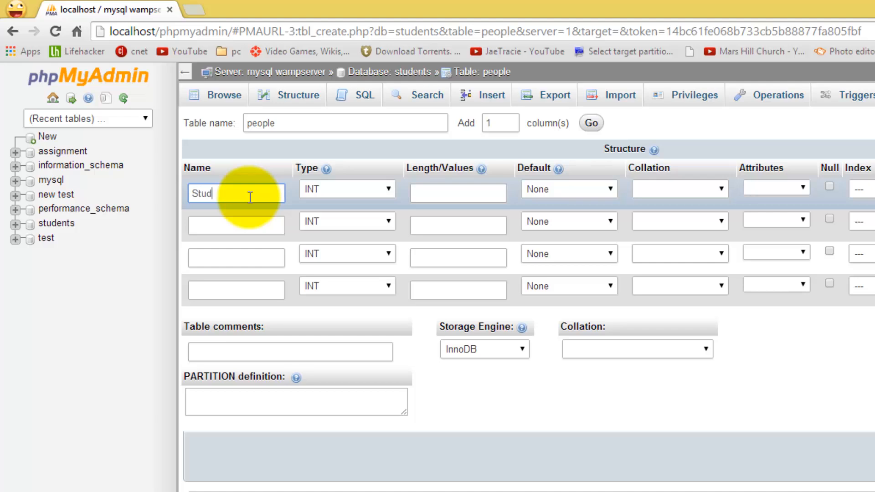
type("entId")
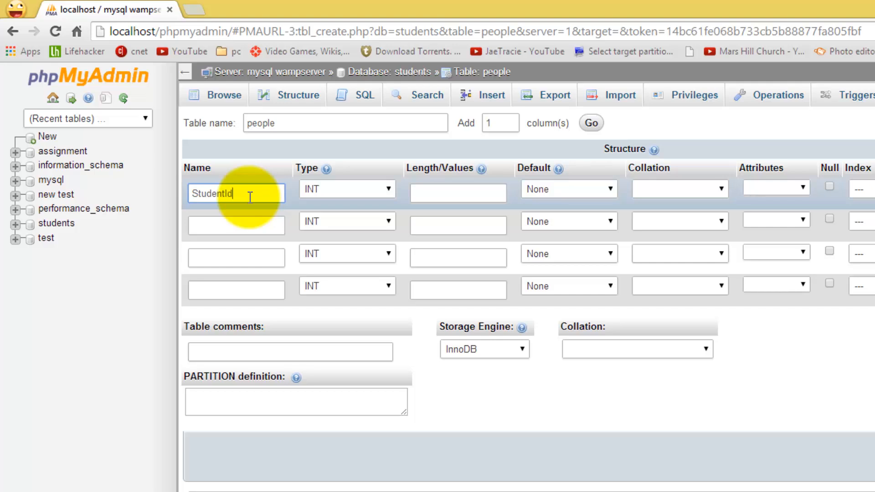
key("Backspace")
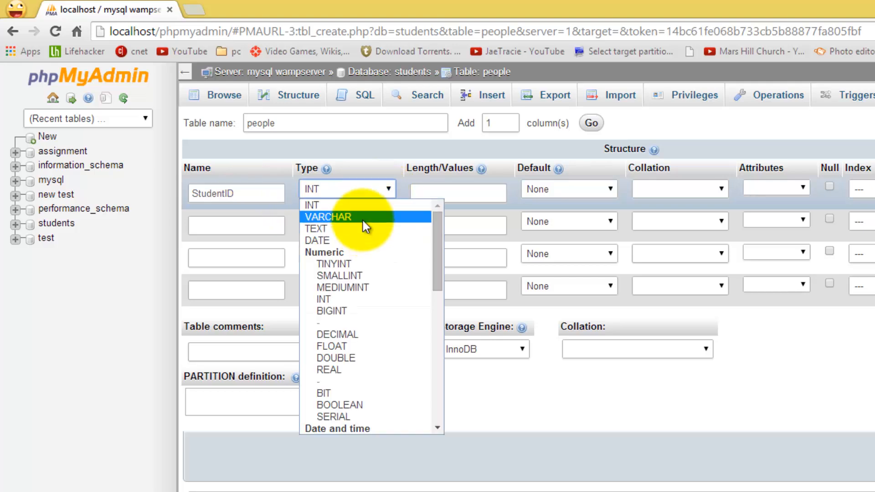
left_click(329, 216)
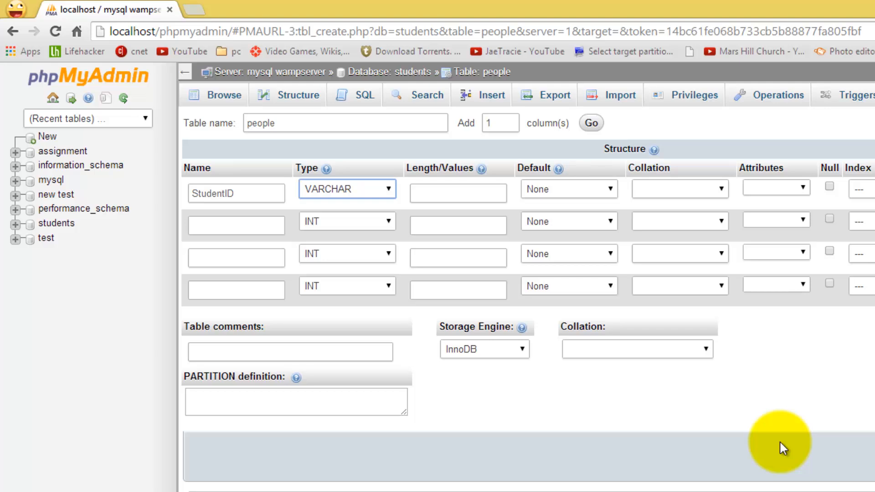
mouse_move(799, 457)
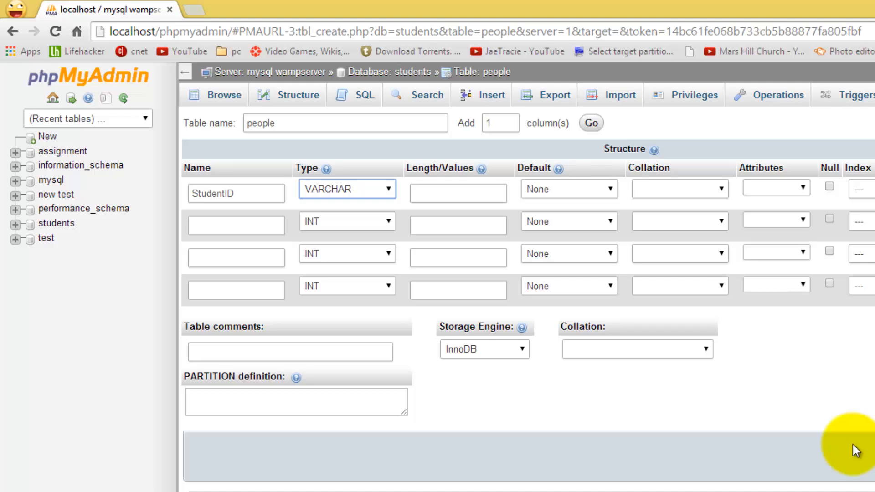
mouse_move(396, 201)
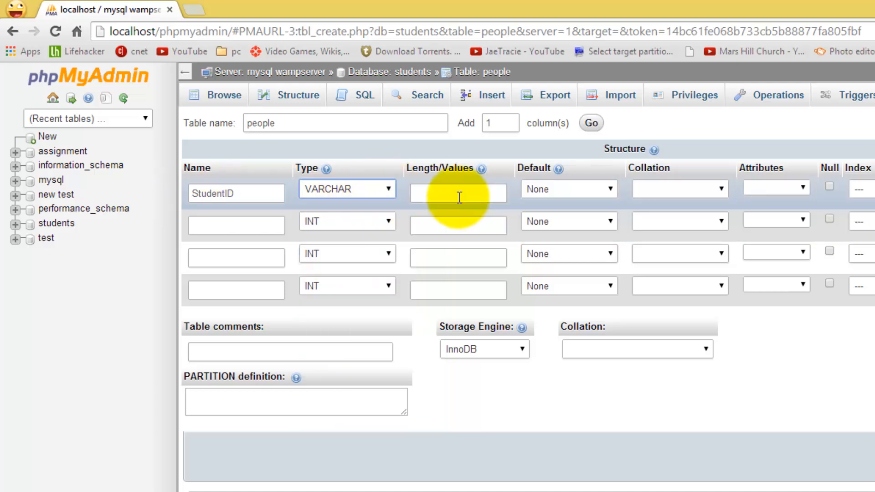
type("3")
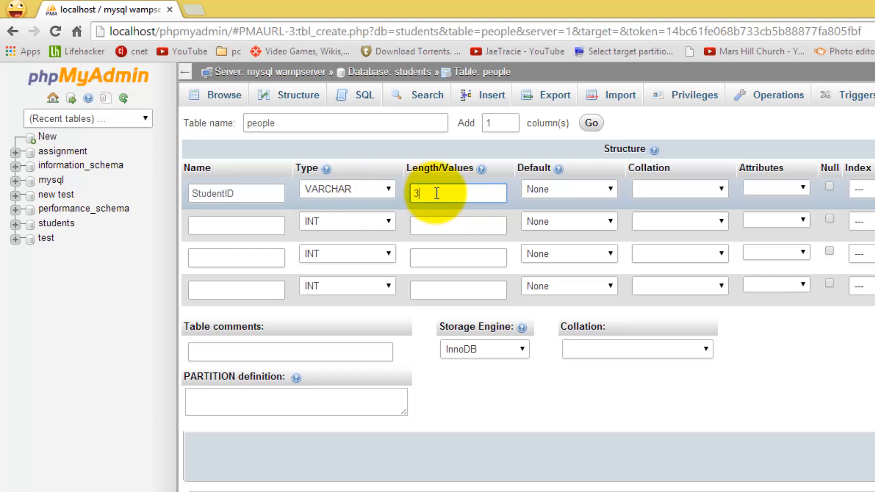
Add F_name and L_name columns, both TEXT with length 20.
left_click(235, 225)
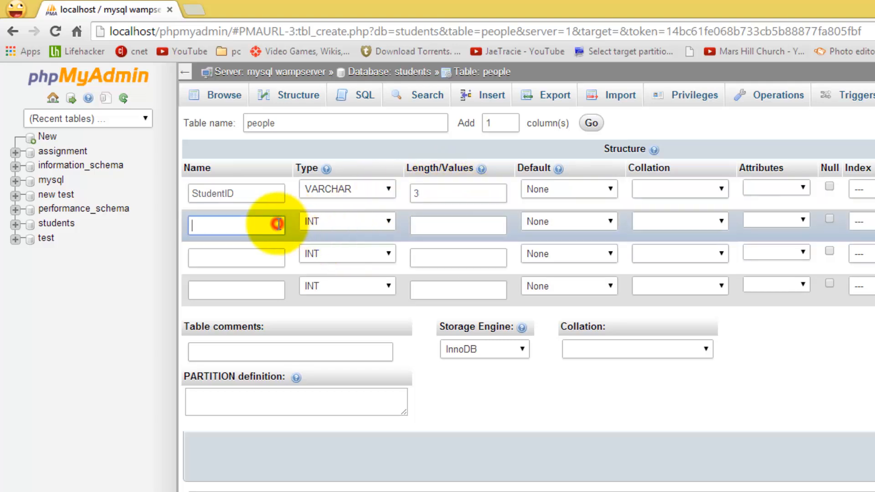
type("F")
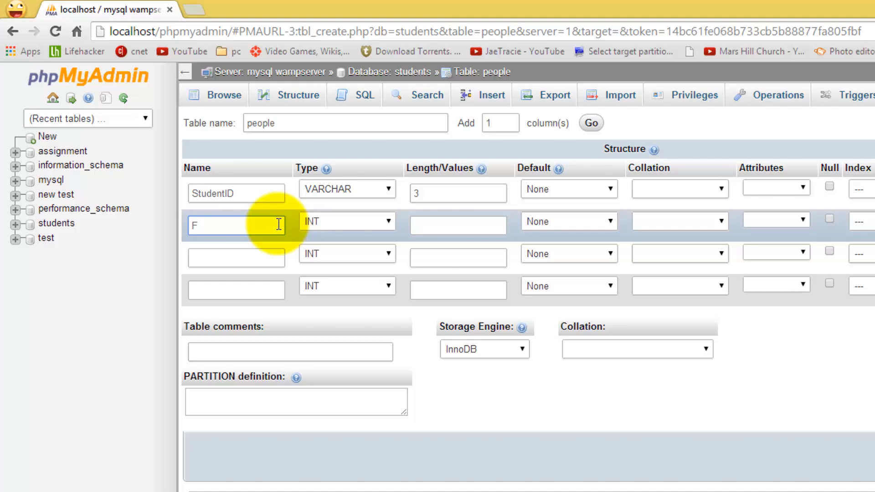
type("_name")
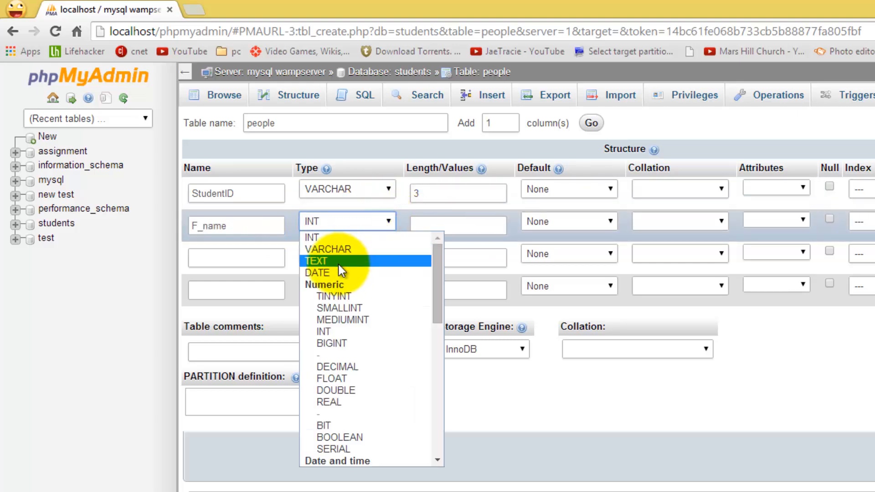
left_click(316, 260)
type("20")
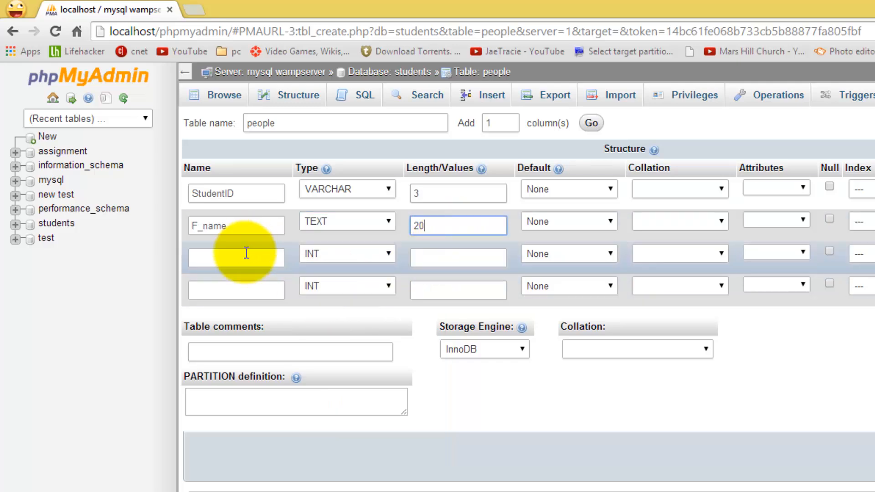
type("L_")
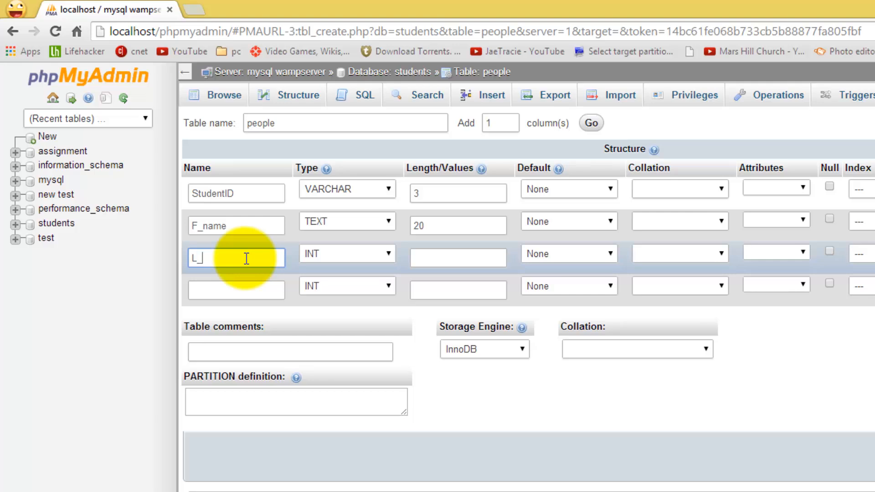
left_click(388, 254)
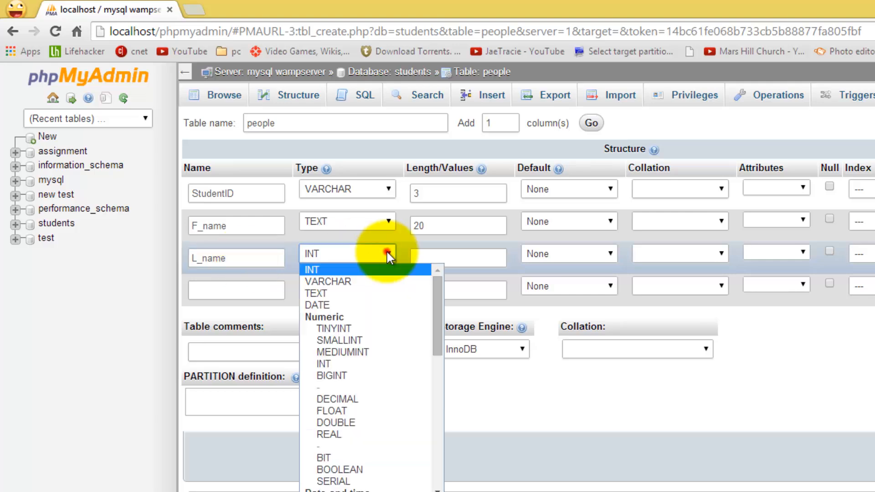
left_click(316, 292)
type("20")
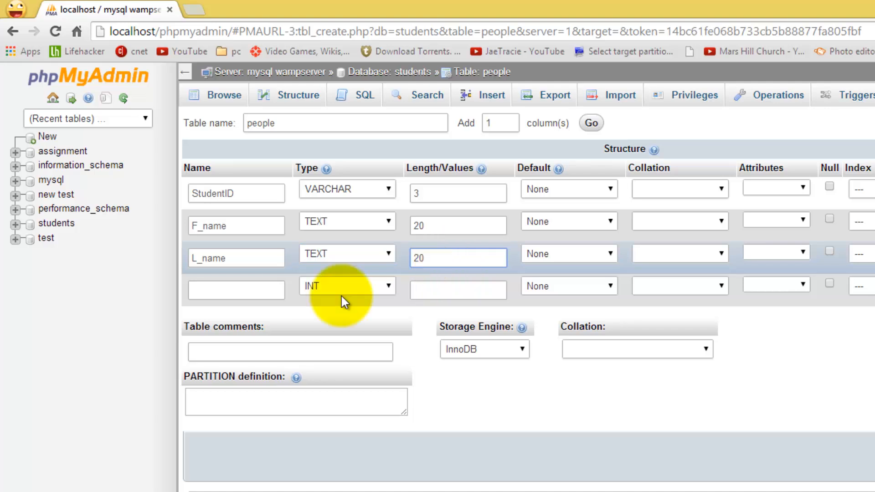
Add an Age INT column of length 2 and save the people table.
type("A")
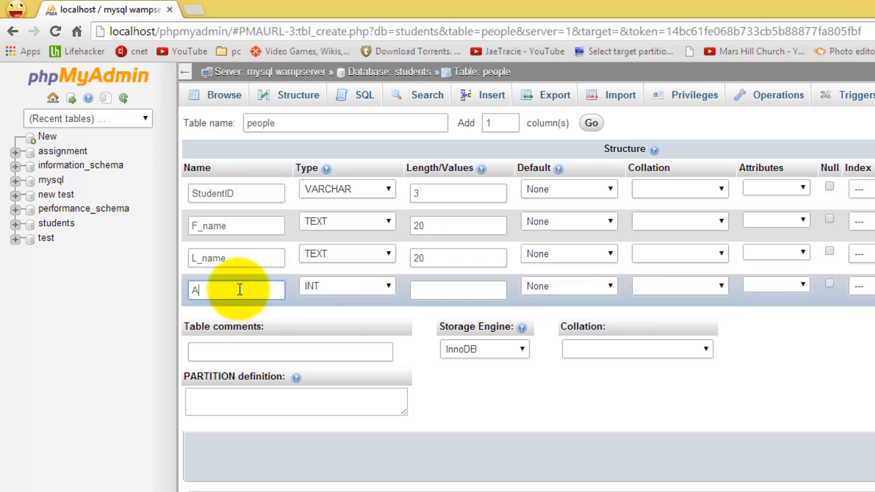
type("ge")
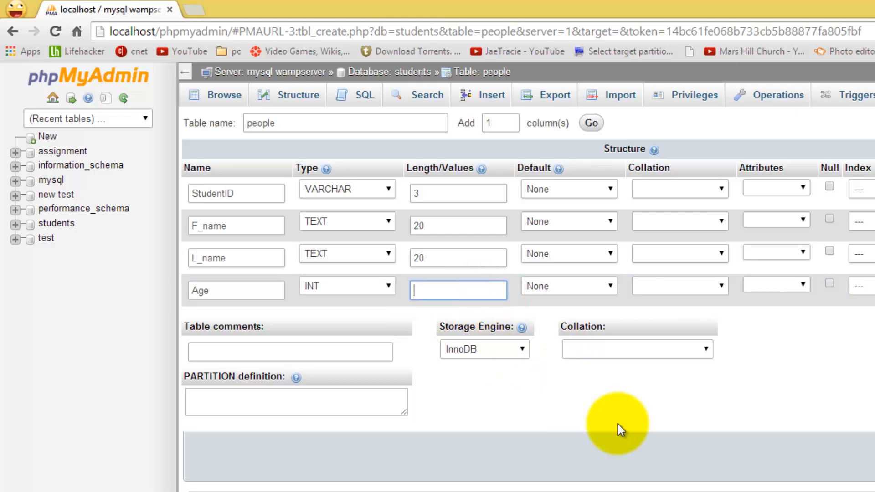
type("2")
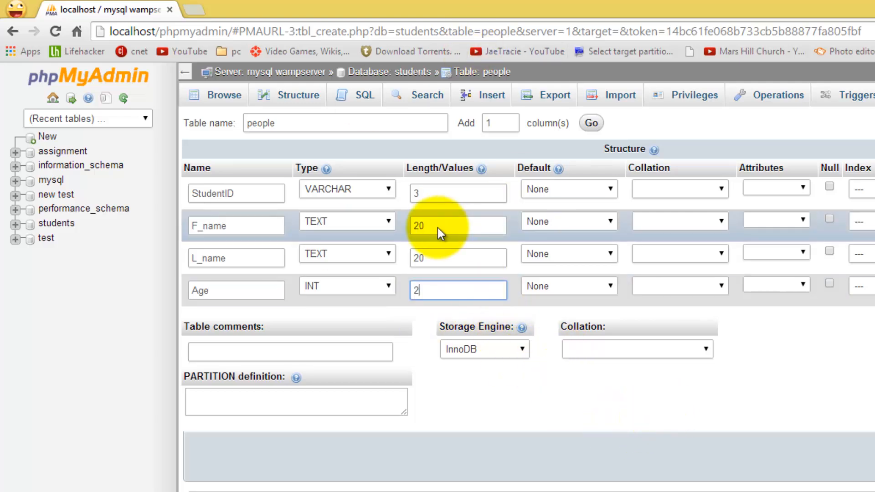
mouse_move(393, 257)
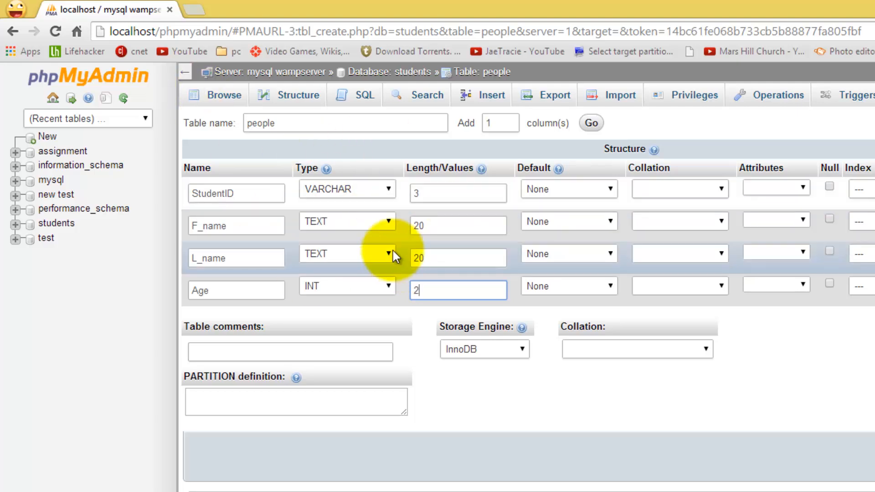
left_click(590, 123)
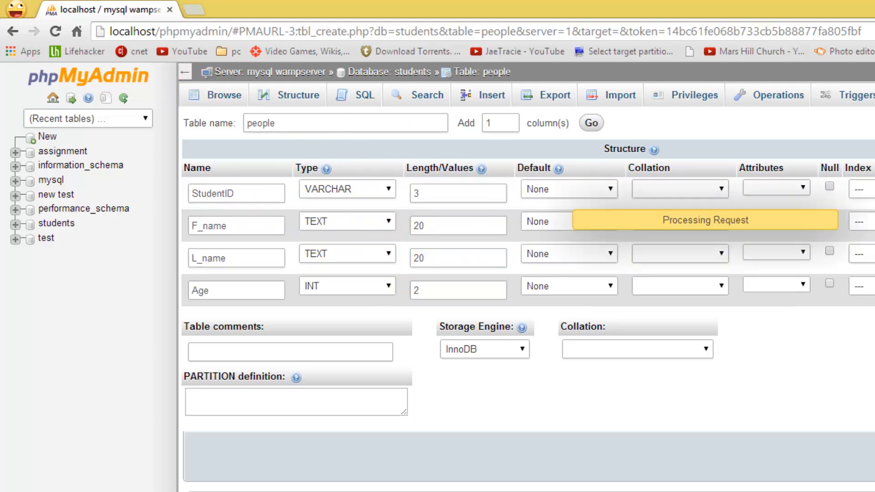
Switch to the Insert tab of the saved people table.
left_click(589, 123)
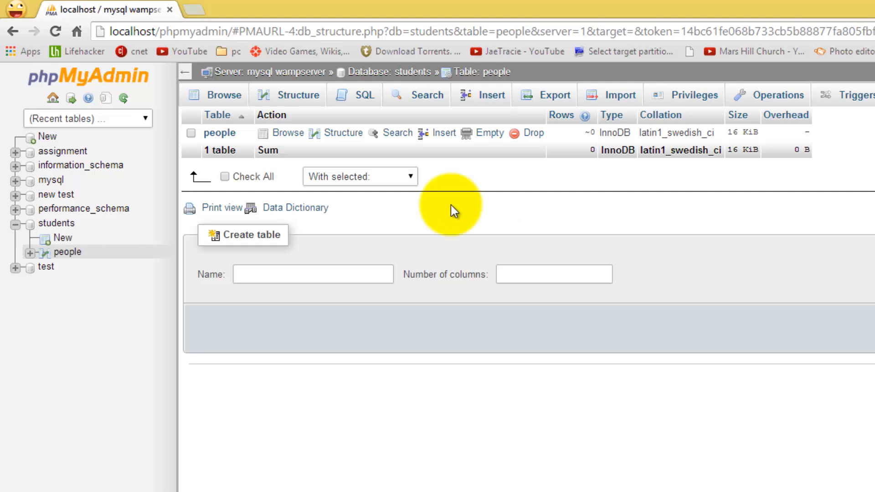
mouse_move(213, 139)
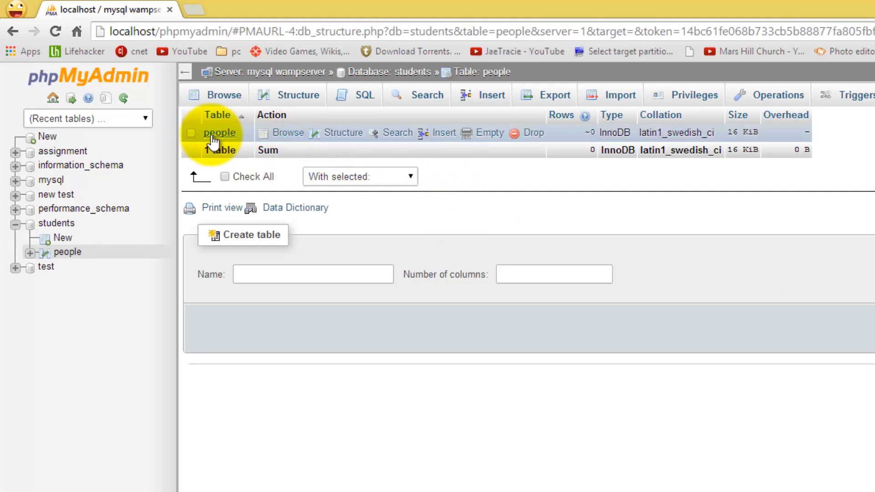
mouse_move(63, 237)
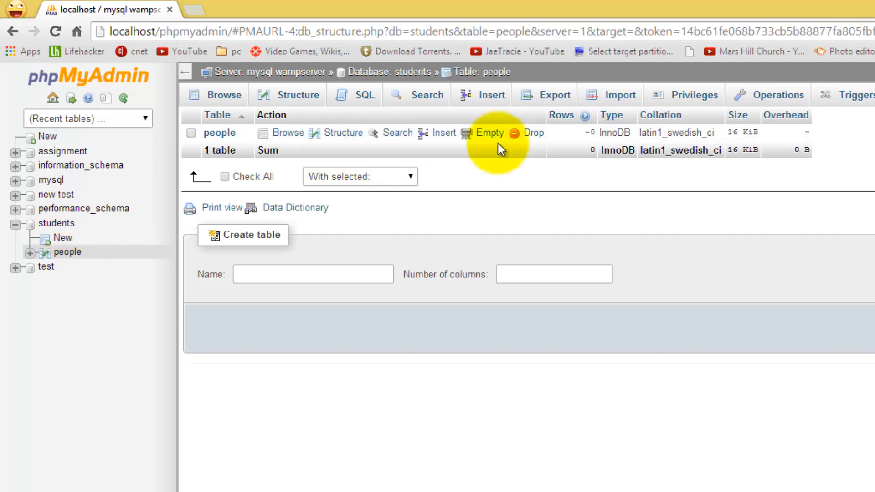
mouse_move(519, 249)
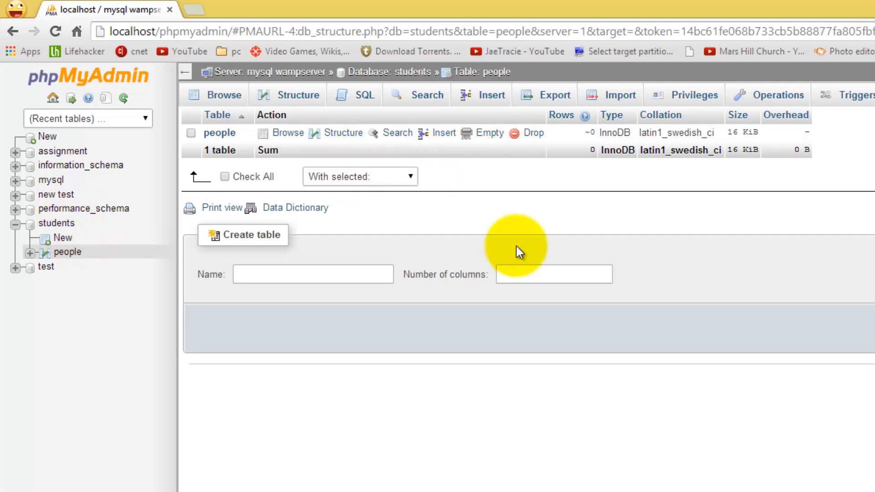
mouse_move(466, 168)
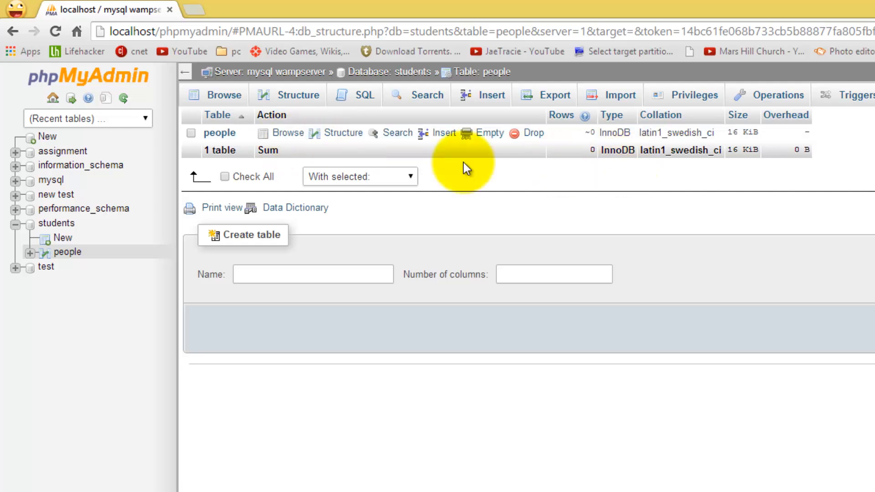
mouse_move(467, 187)
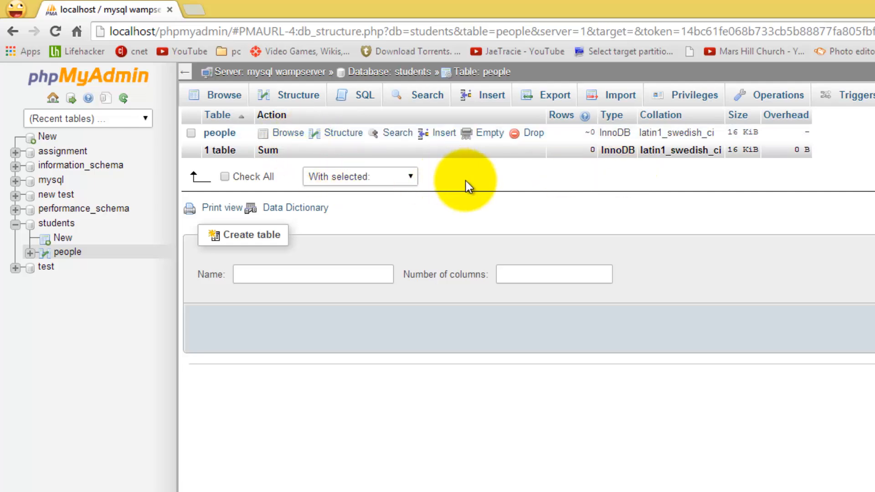
mouse_move(477, 168)
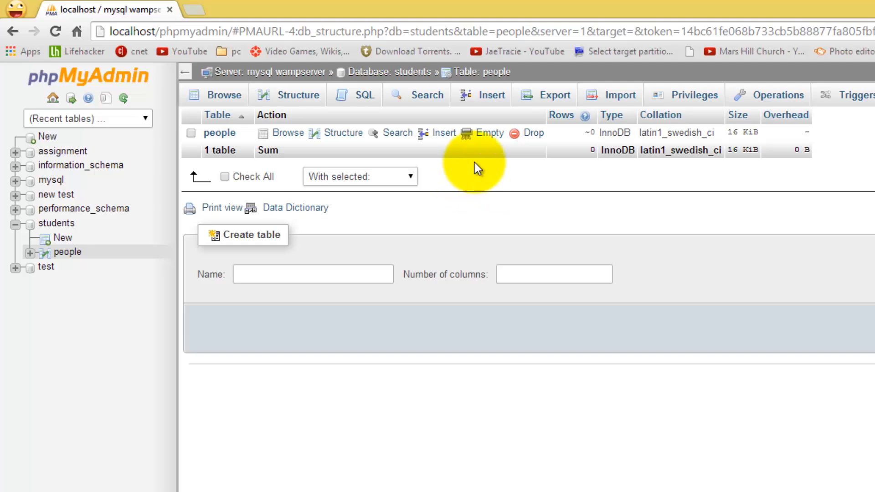
mouse_move(432, 134)
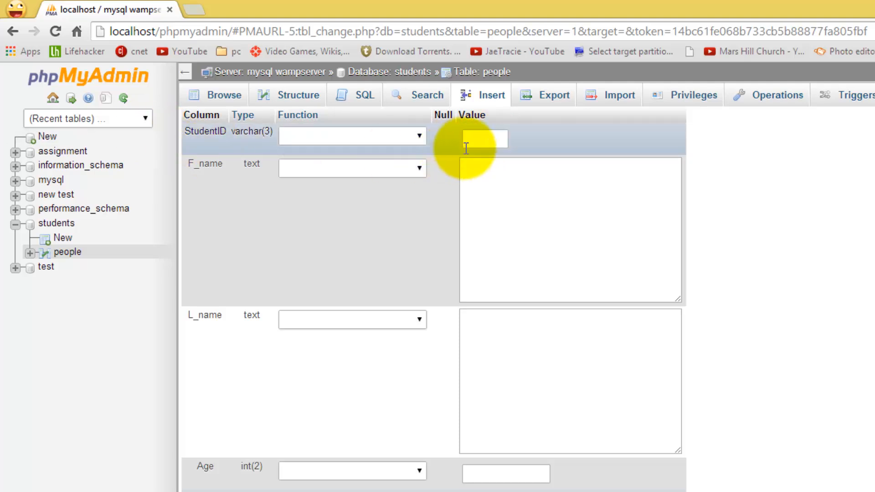
Fill in the first row: StudentID 123, Ken Hall, age 23.
left_click(483, 138)
type("123")
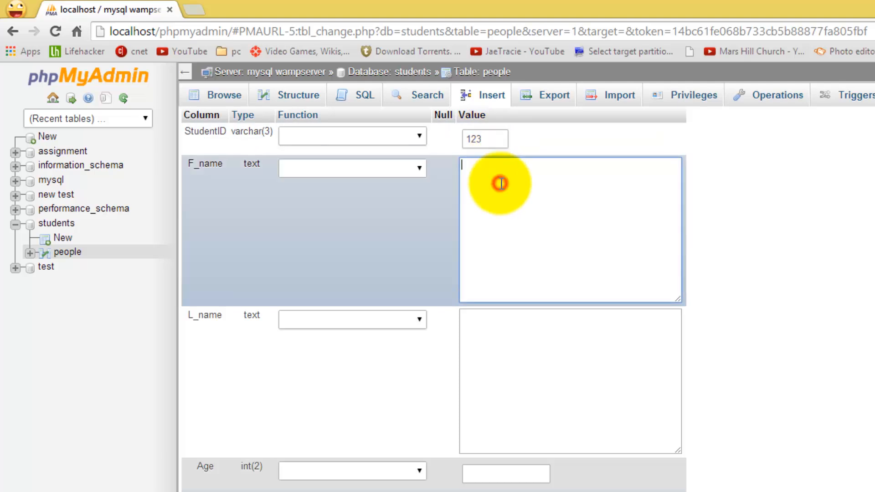
type("x")
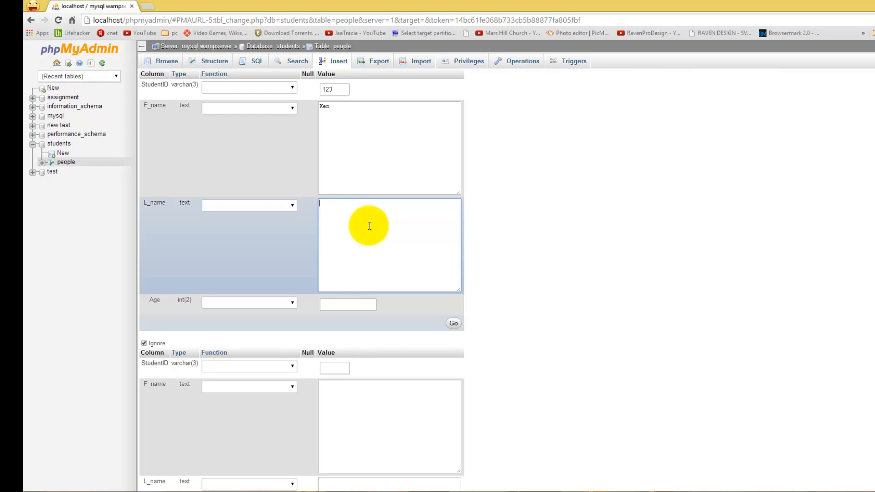
type("Hall")
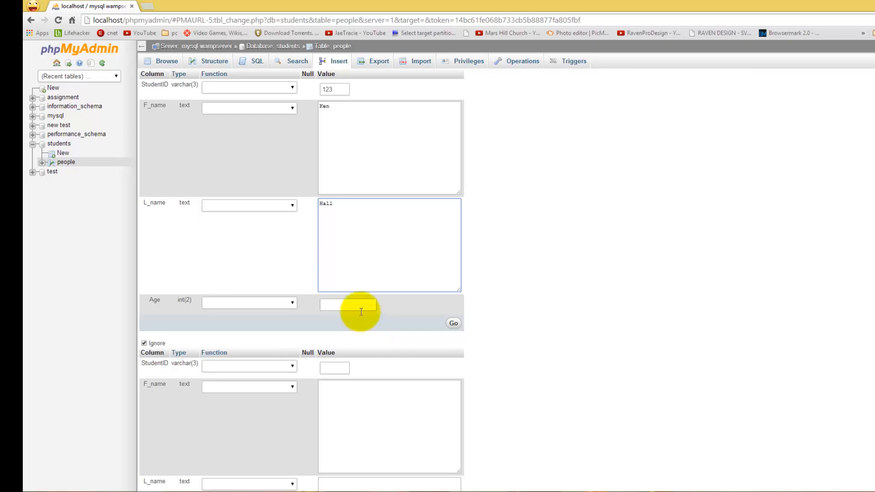
type("23")
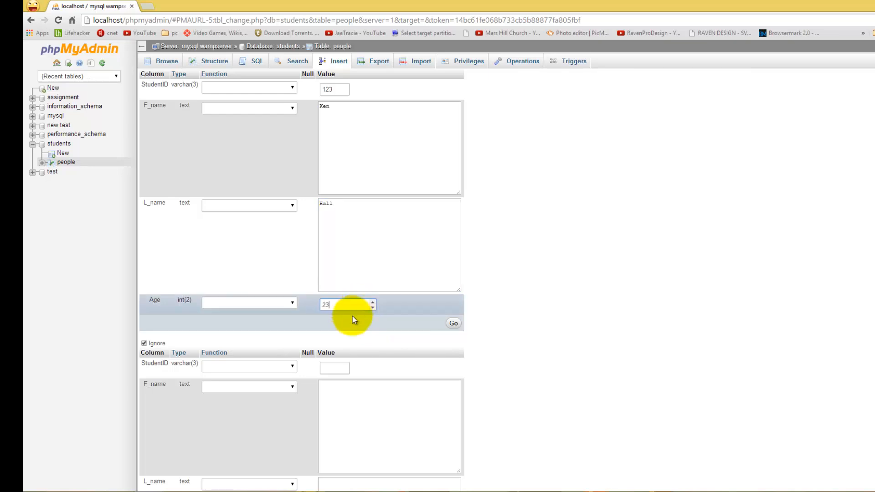
mouse_move(562, 333)
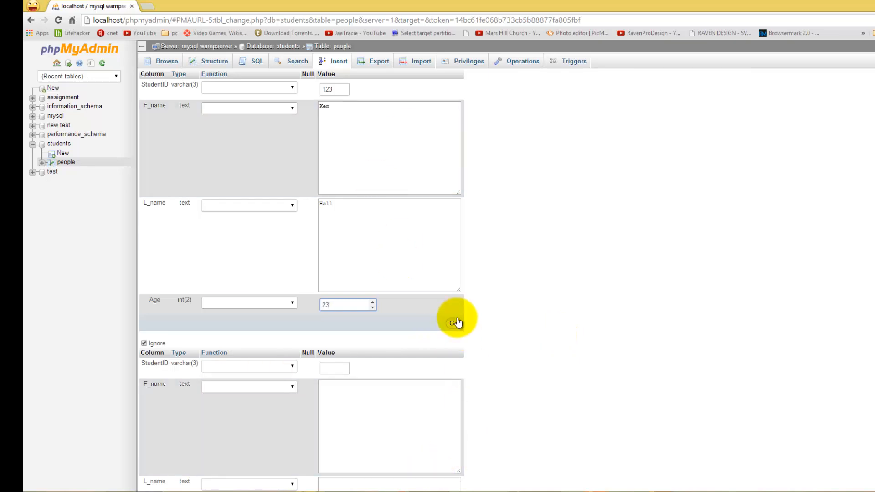
scroll("down", 3)
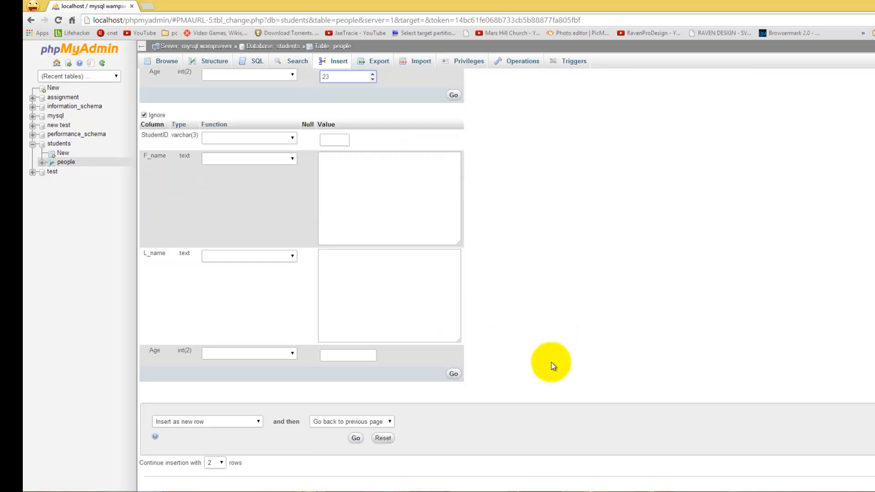
Fill in the second row, 124 Ryu Kent aged 24, and insert both rows.
left_click(335, 139)
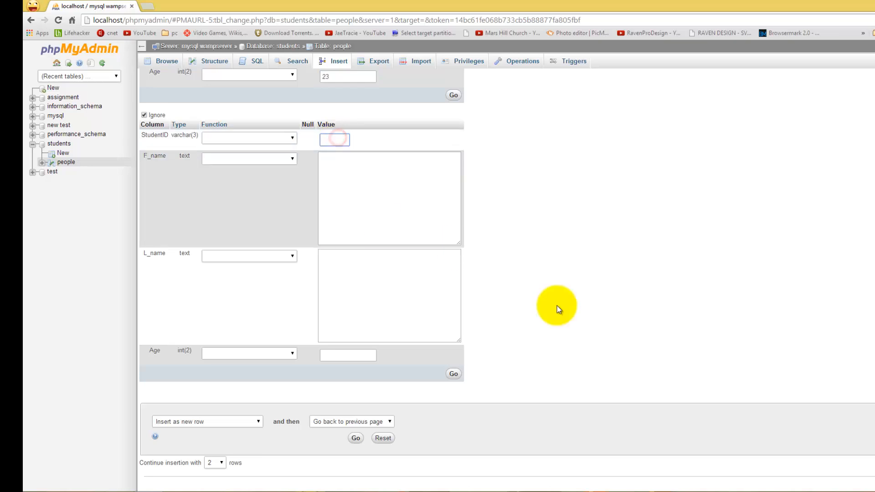
scroll("down", 3)
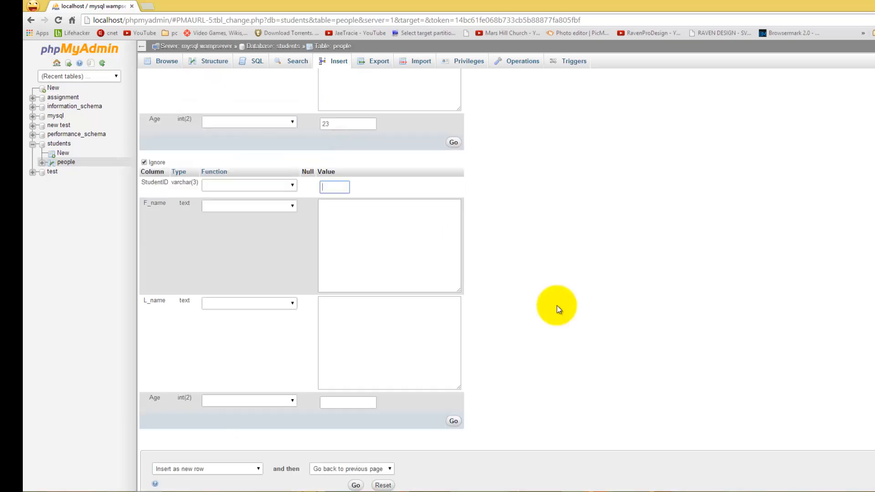
type("124")
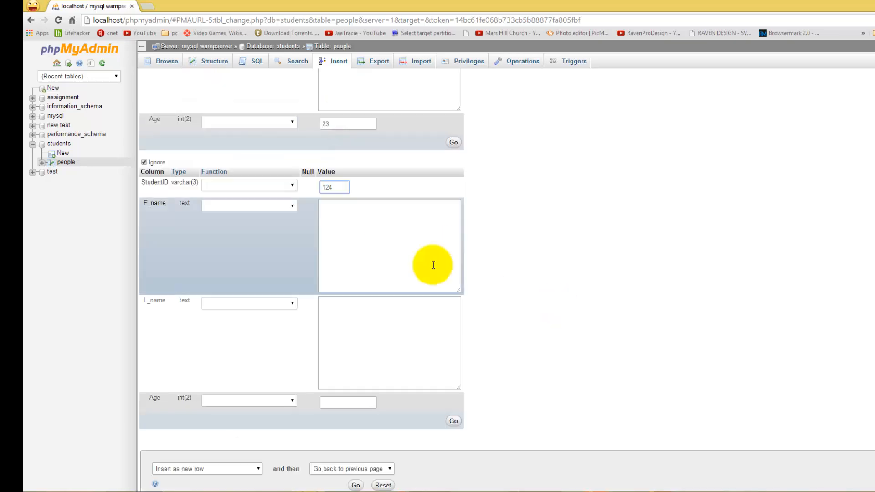
type("Ra")
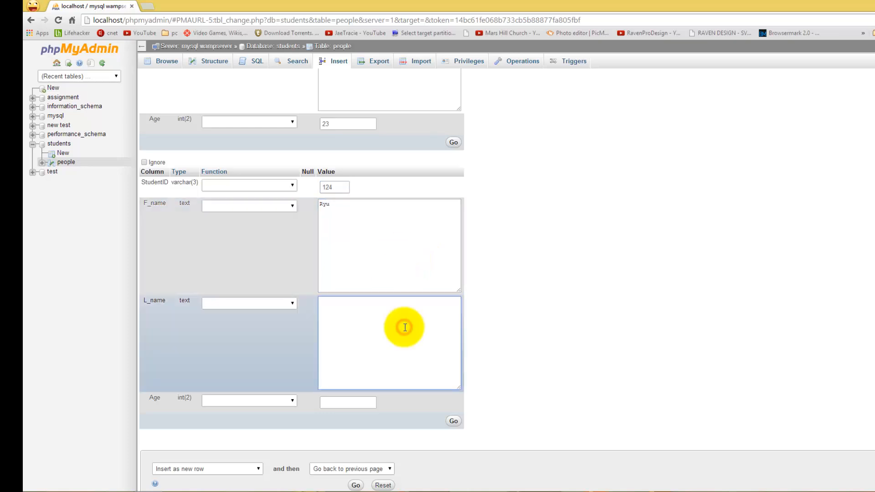
type("Kent")
left_click(347, 403)
type("24")
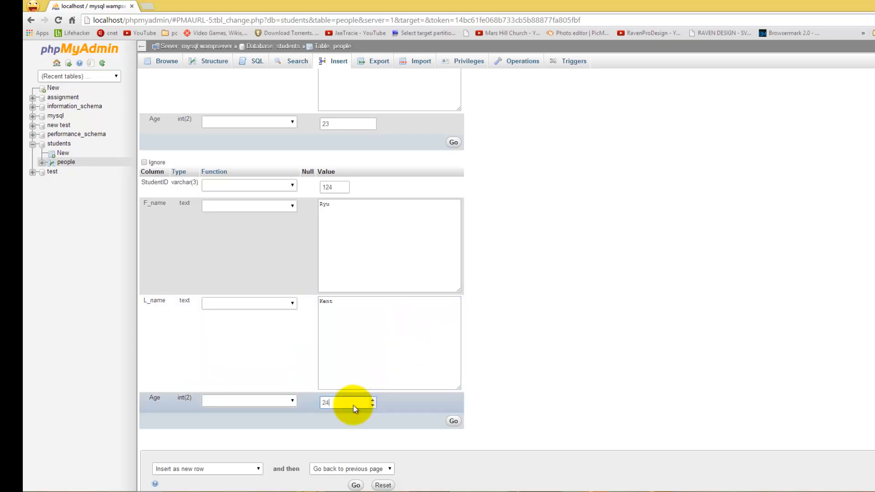
scroll("down", 3)
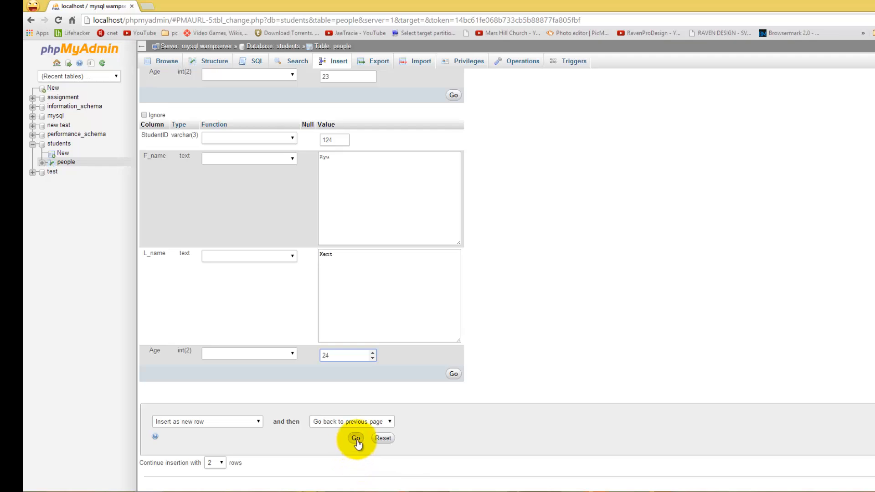
left_click(356, 438)
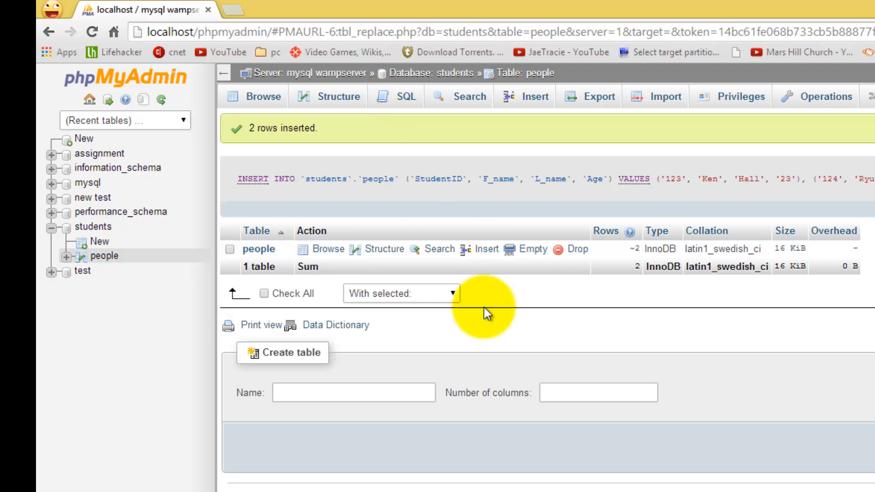
mouse_move(351, 257)
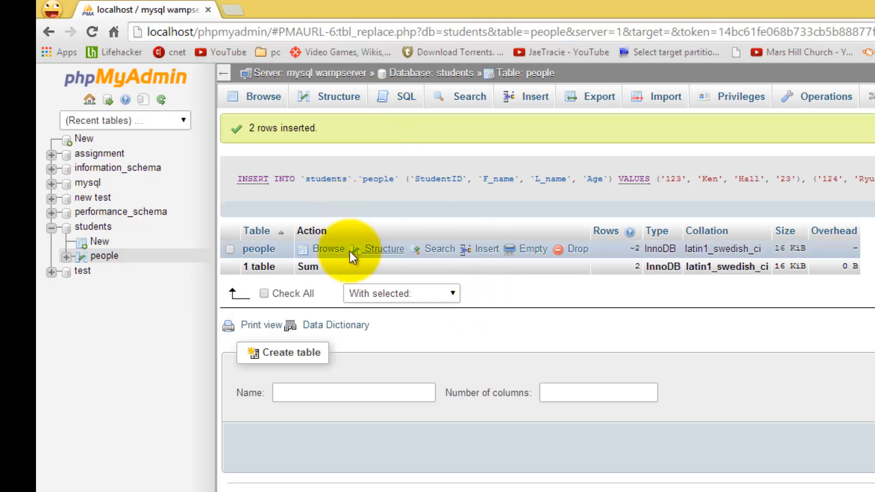
left_click(328, 249)
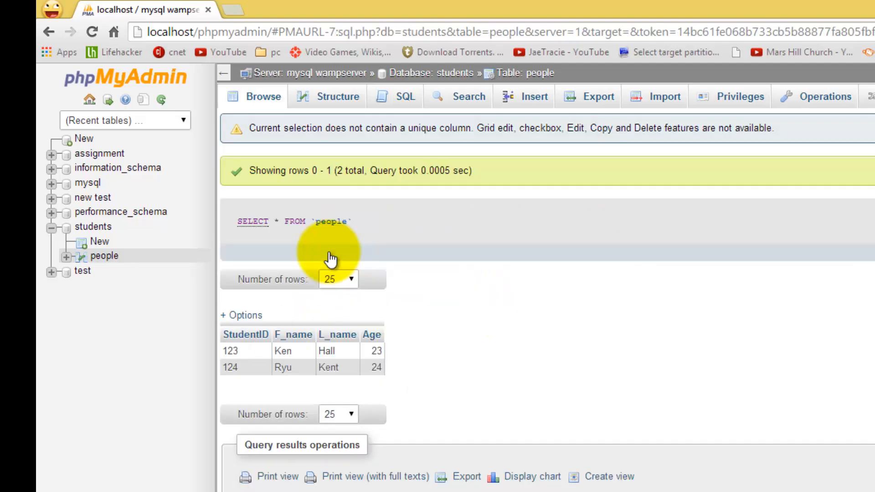
mouse_move(211, 353)
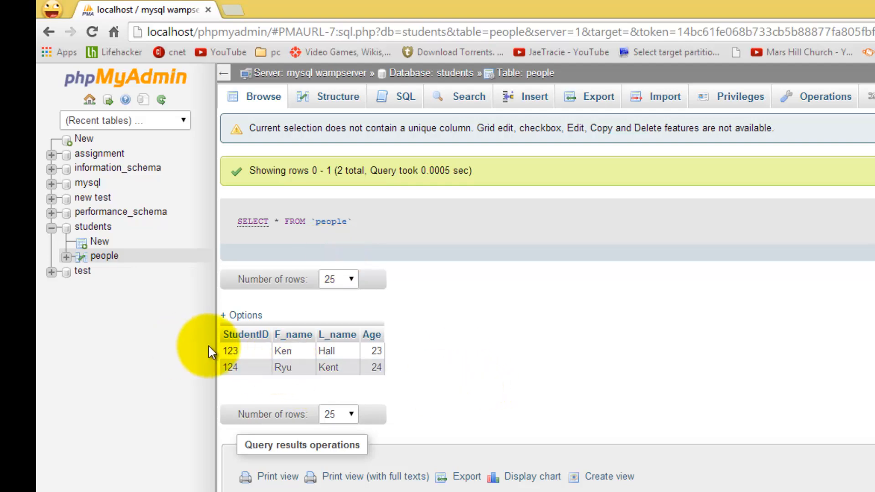
mouse_move(438, 376)
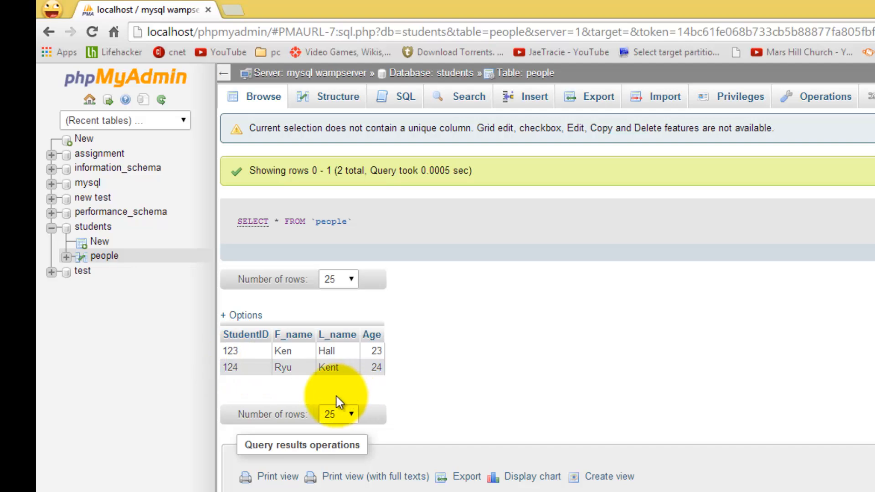
mouse_move(372, 396)
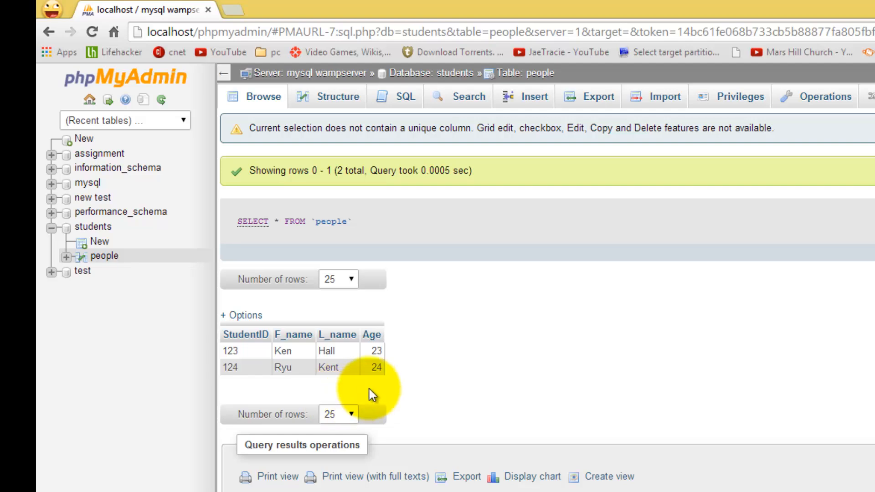
mouse_move(248, 356)
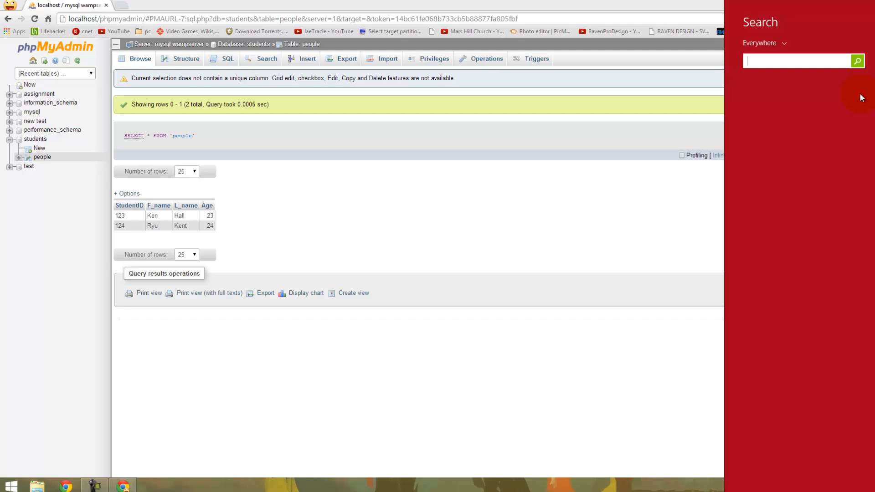
Search for Access 2013 and run it as administrator, approving User Account Control.
type("access 2013")
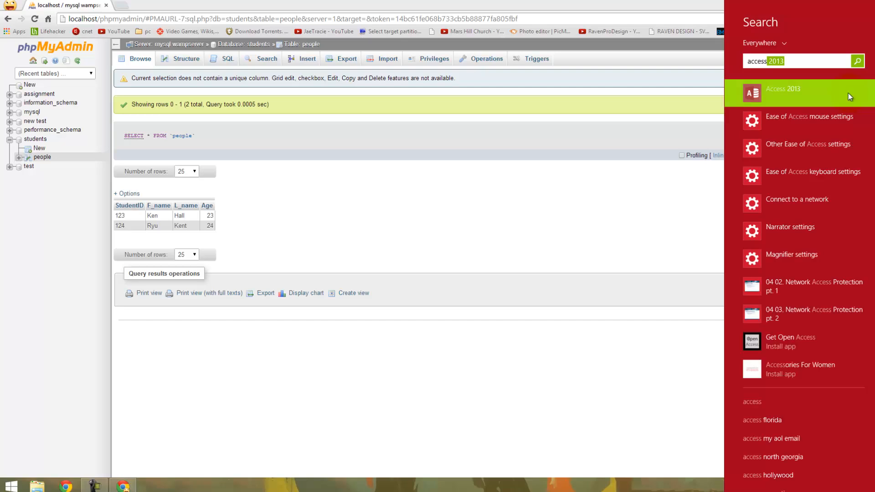
mouse_move(776, 91)
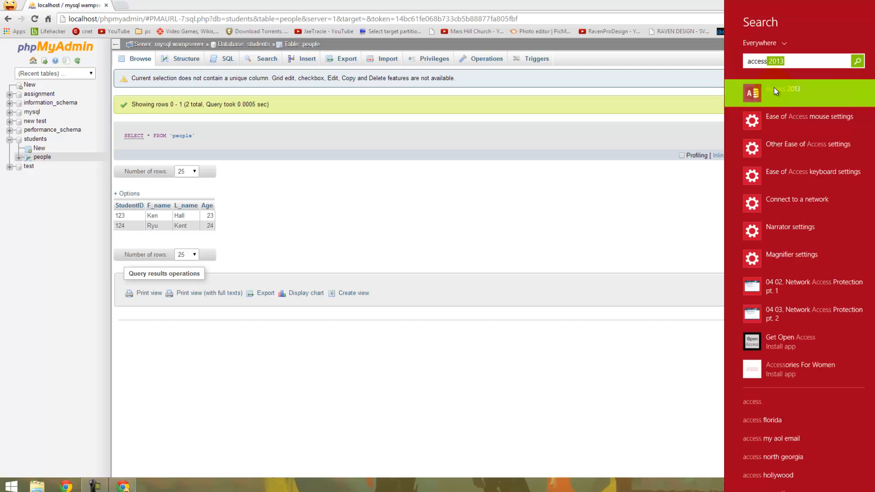
right_click(781, 90)
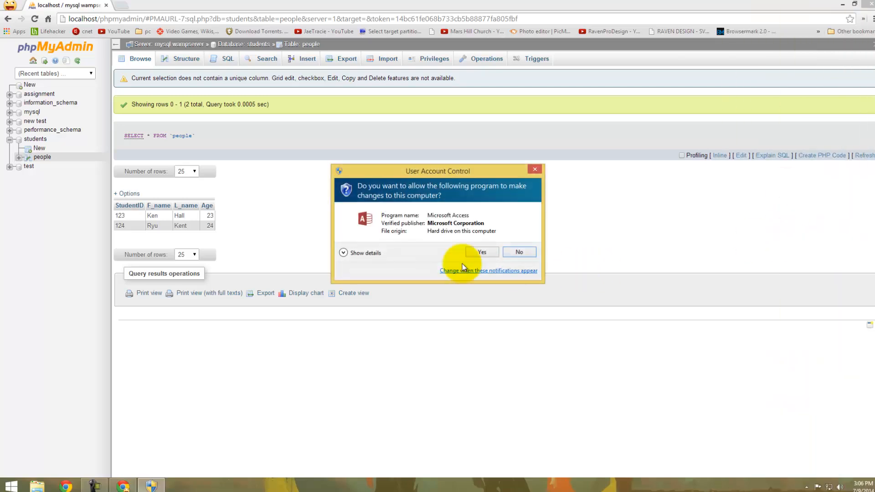
left_click(481, 252)
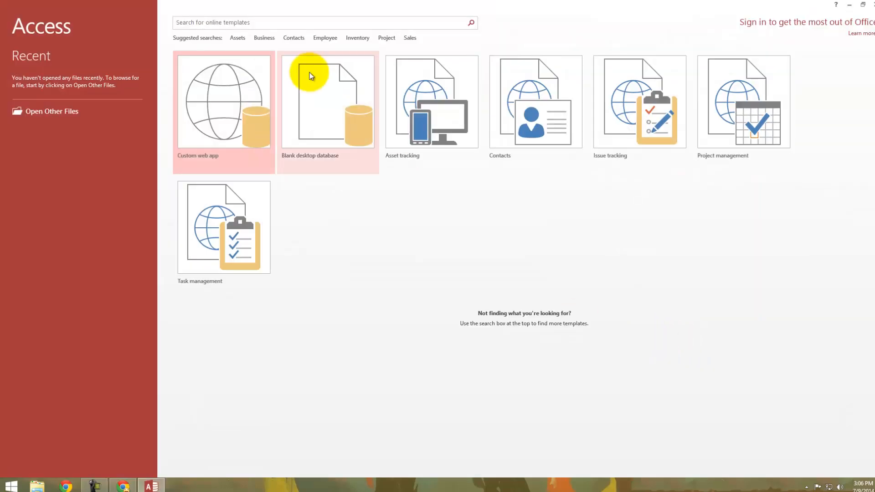
mouse_move(336, 124)
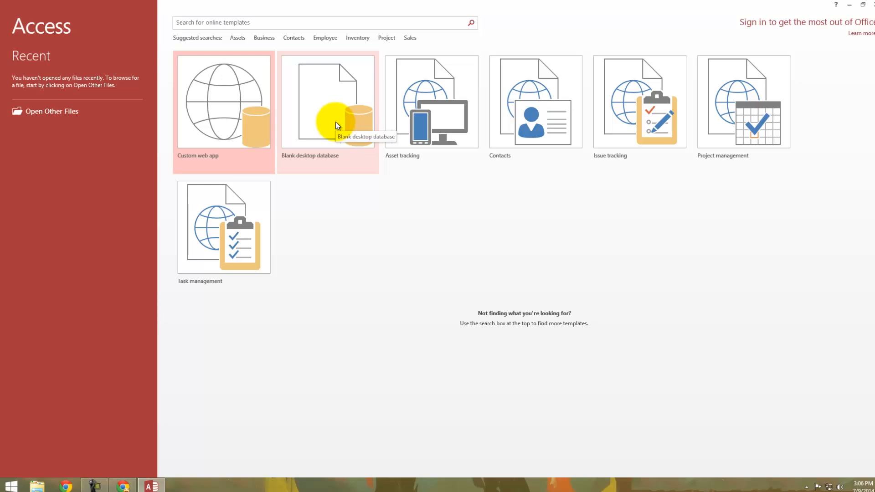
Create the blank desktop database Database4SStud, opening an empty Table1.
left_click(327, 112)
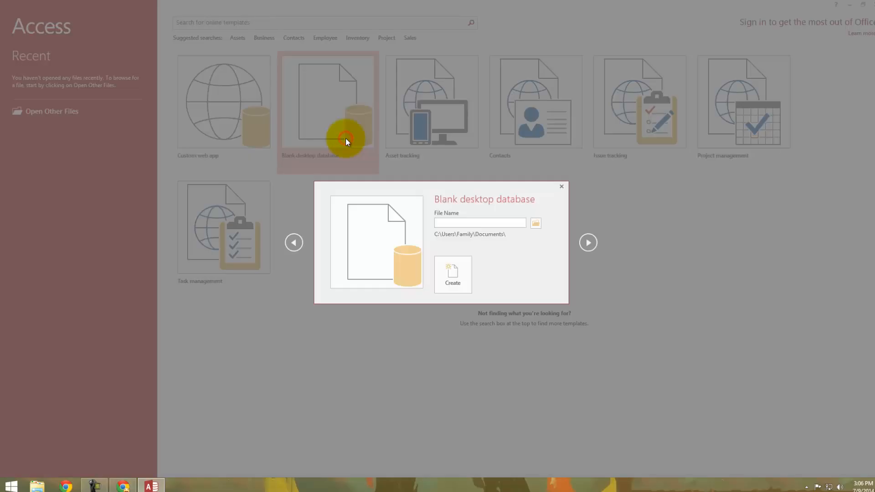
left_click(452, 273)
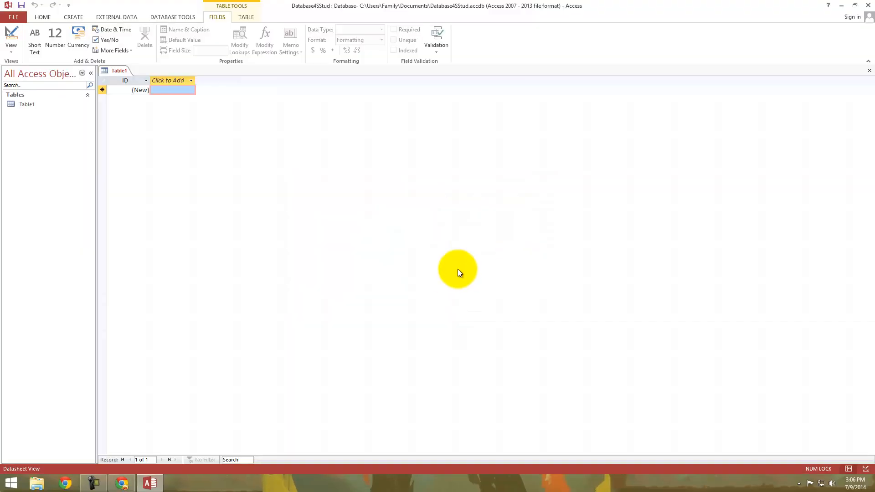
mouse_move(252, 106)
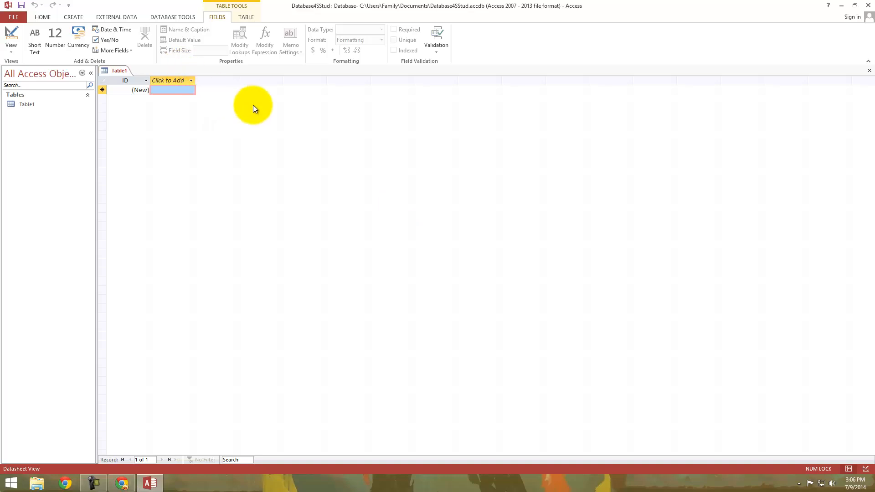
mouse_move(397, 5)
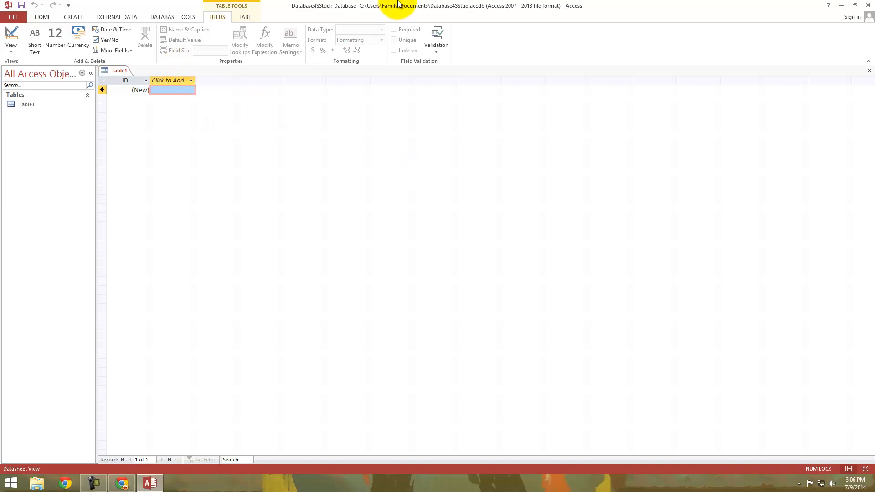
mouse_move(181, 106)
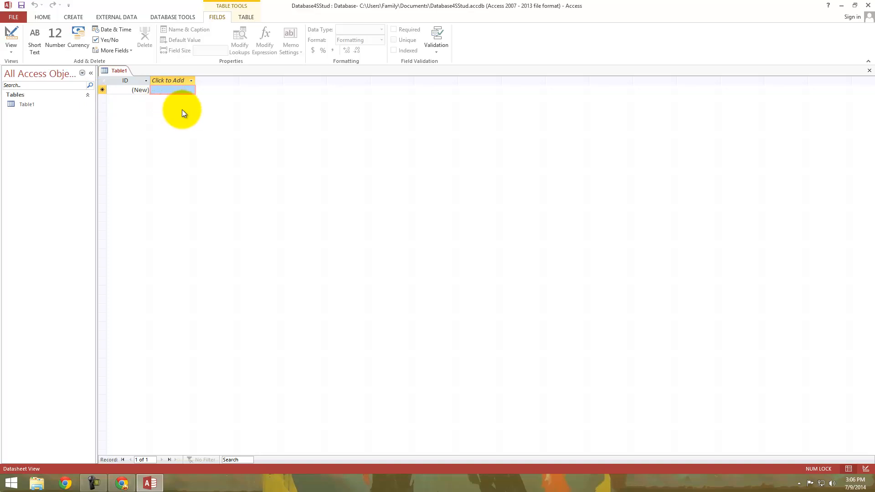
mouse_move(116, 17)
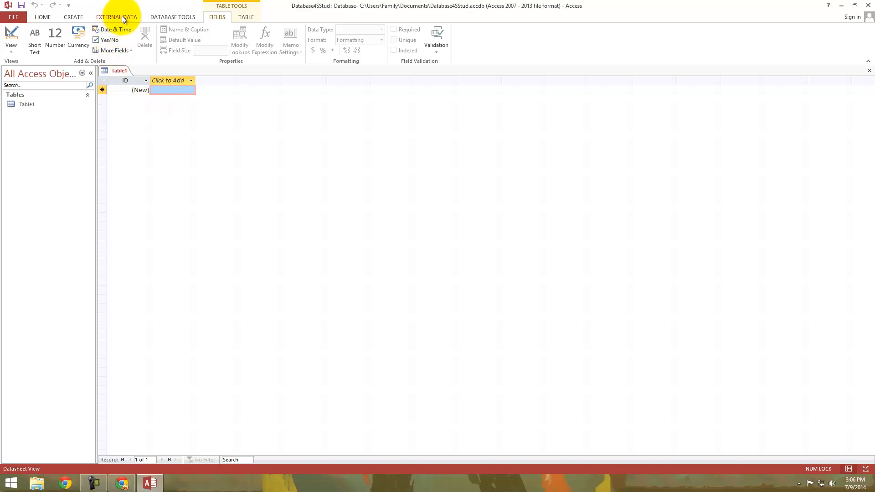
Start an ODBC Database import and choose to link the source by creating a linked table.
left_click(117, 16)
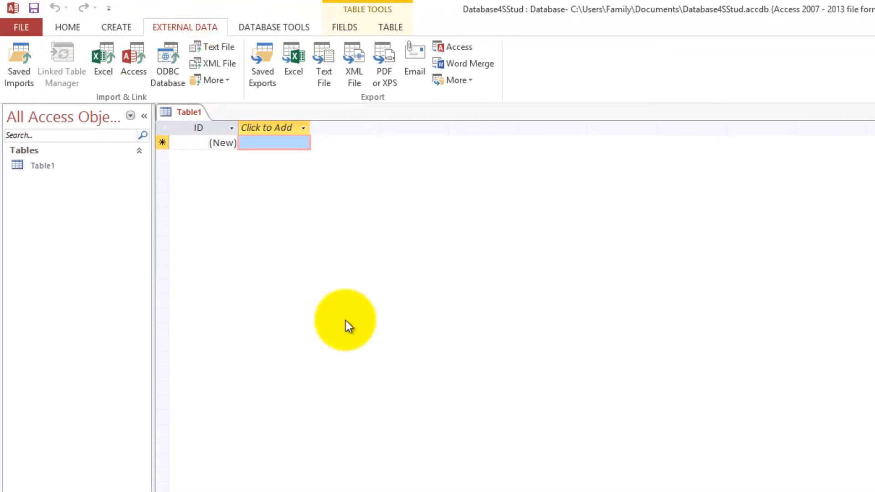
mouse_move(168, 62)
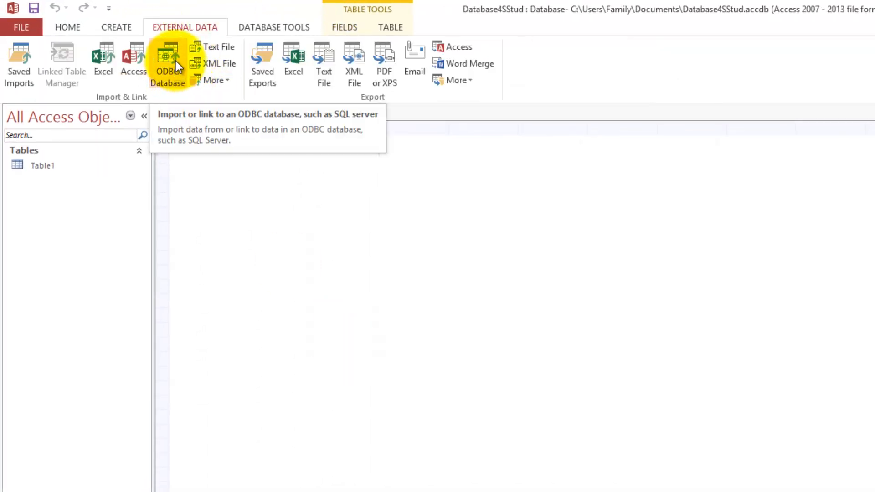
left_click(168, 62)
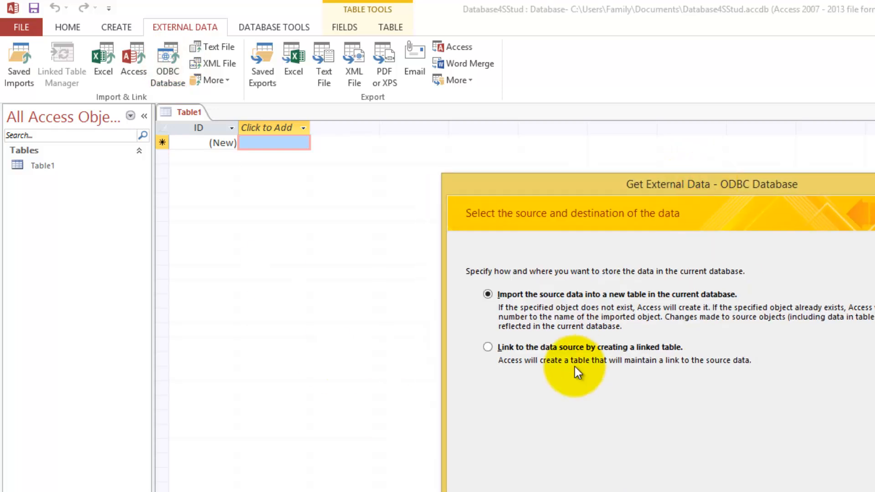
mouse_move(539, 377)
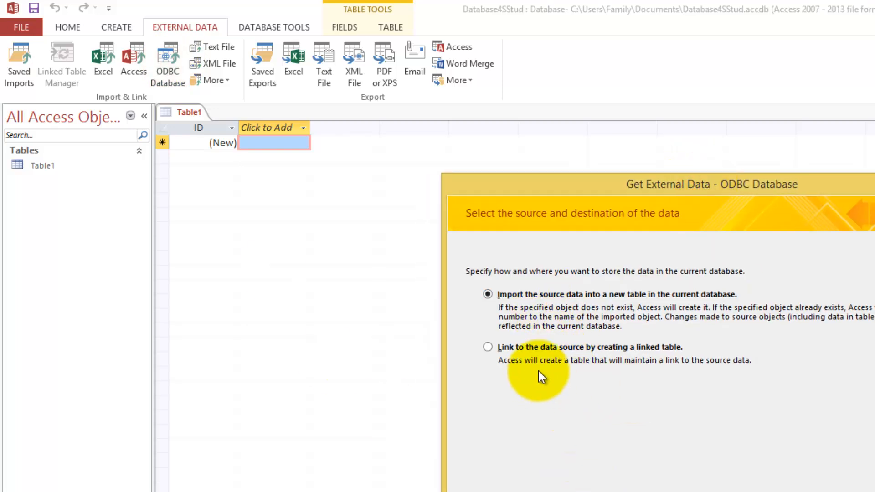
left_click(488, 346)
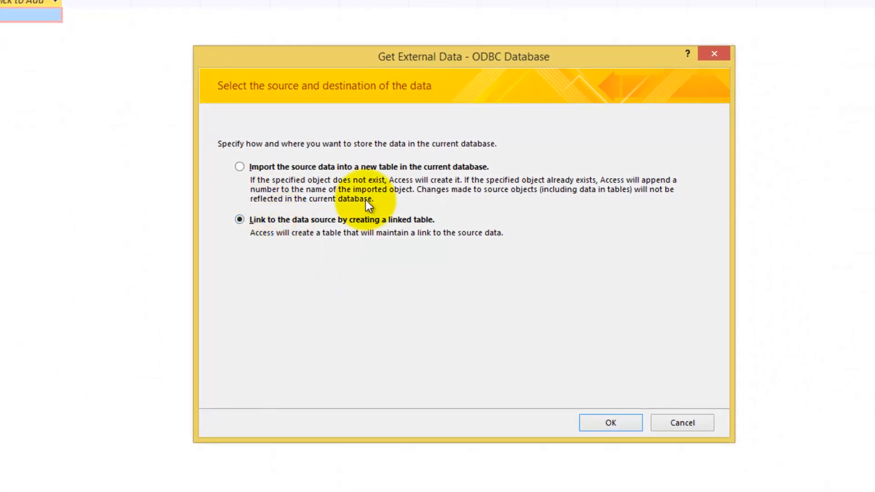
mouse_move(485, 340)
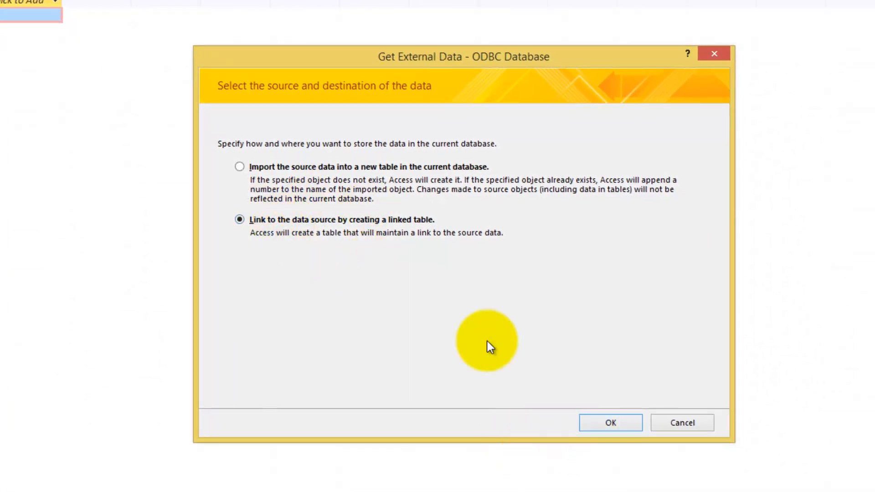
left_click(610, 423)
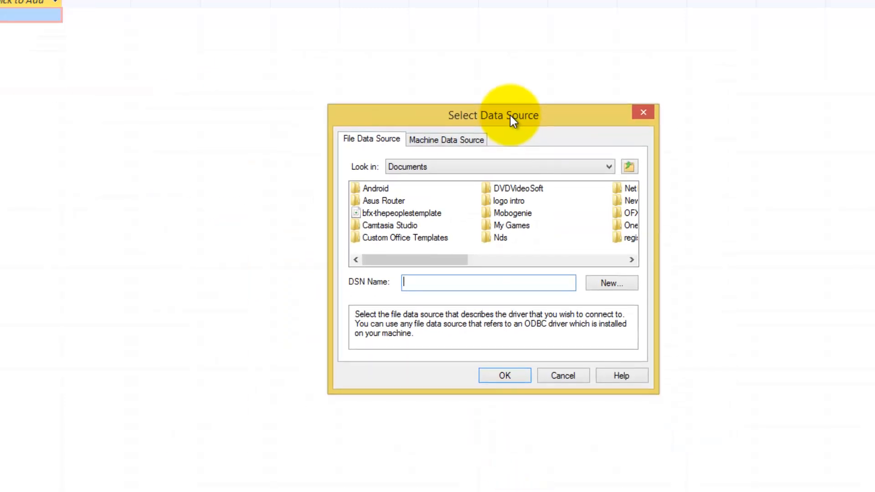
Begin a new data source from the Machine Data Source list, choosing System Data Source.
left_click(445, 139)
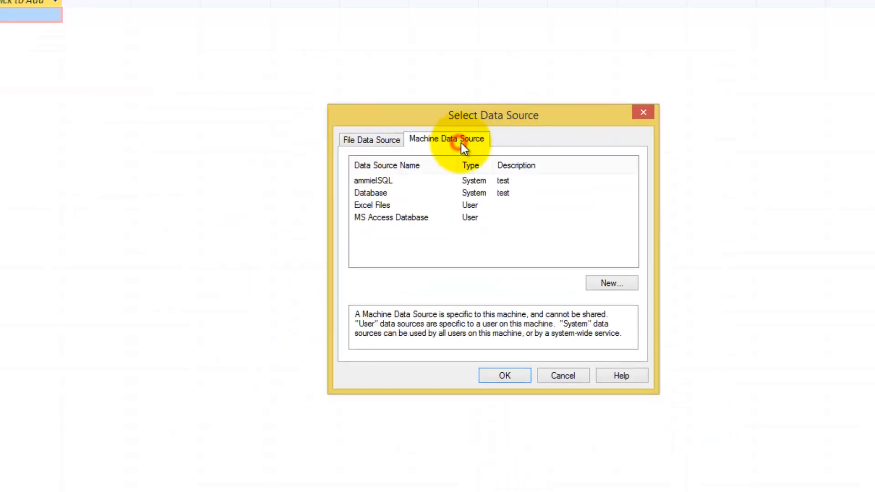
mouse_move(580, 306)
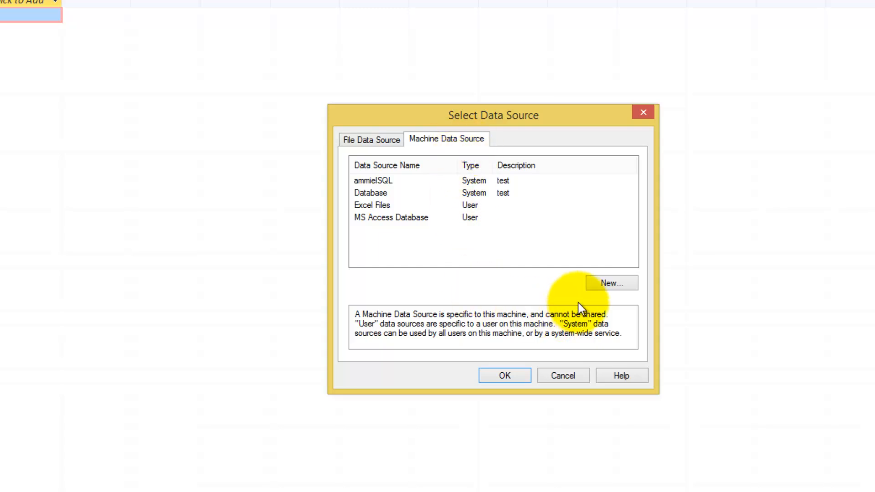
left_click(611, 283)
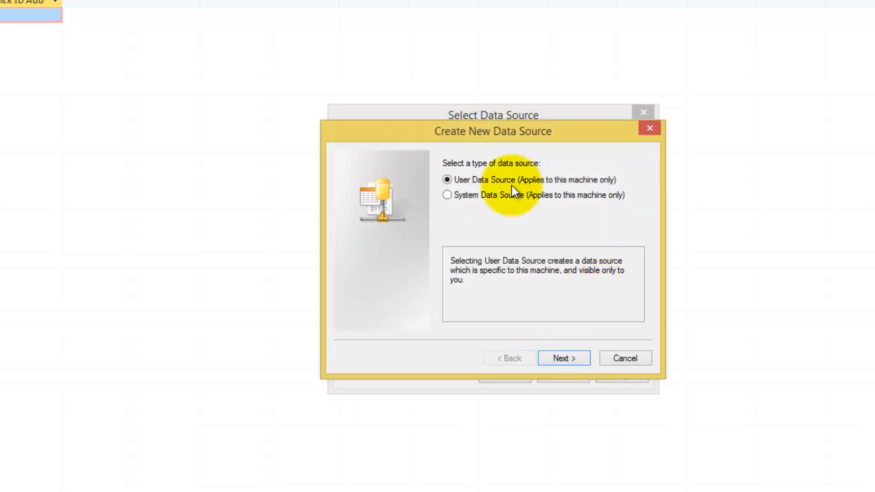
mouse_move(511, 204)
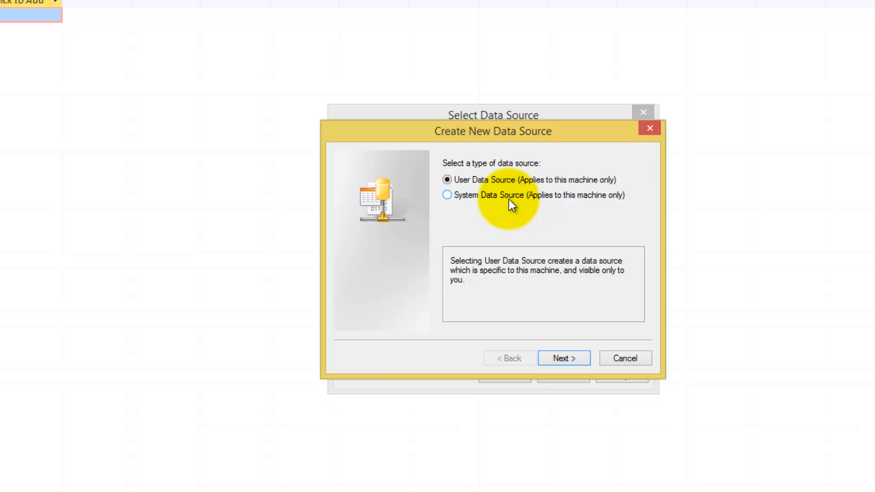
mouse_move(522, 205)
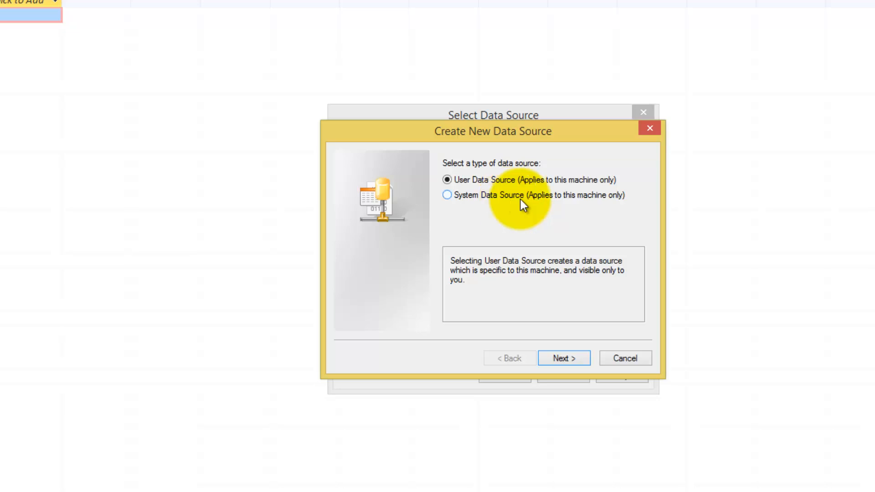
mouse_move(481, 202)
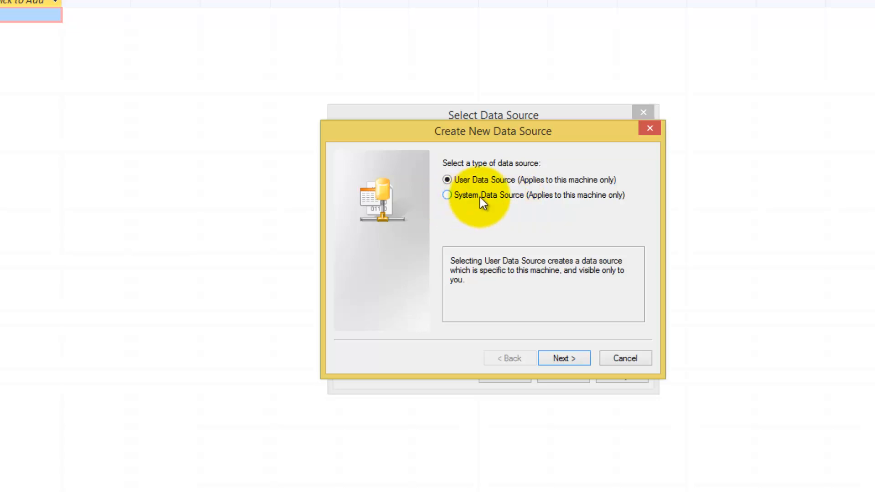
mouse_move(509, 203)
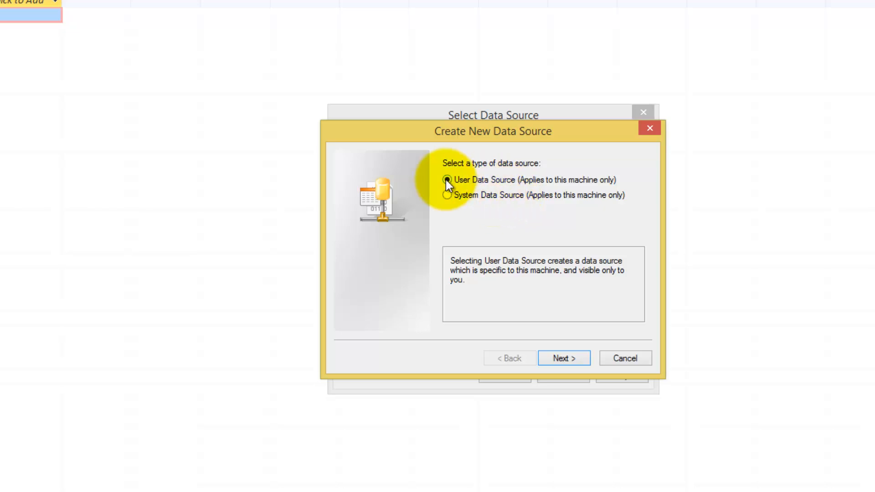
mouse_move(480, 201)
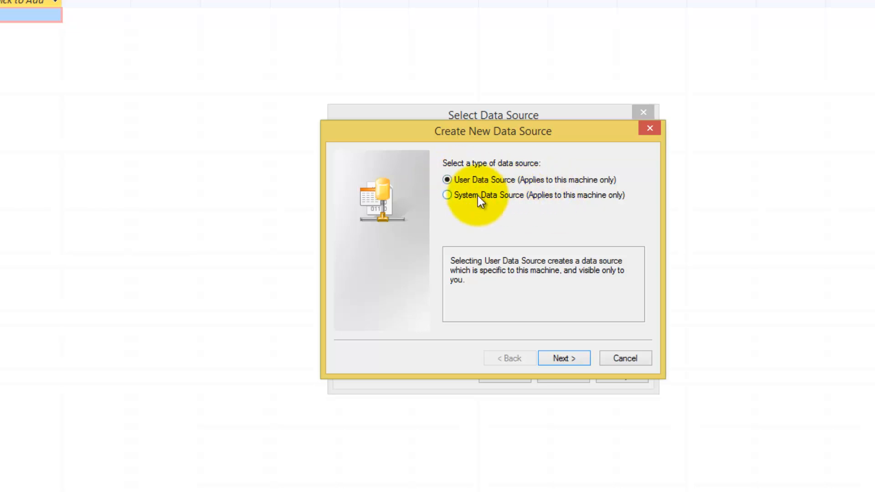
mouse_move(487, 201)
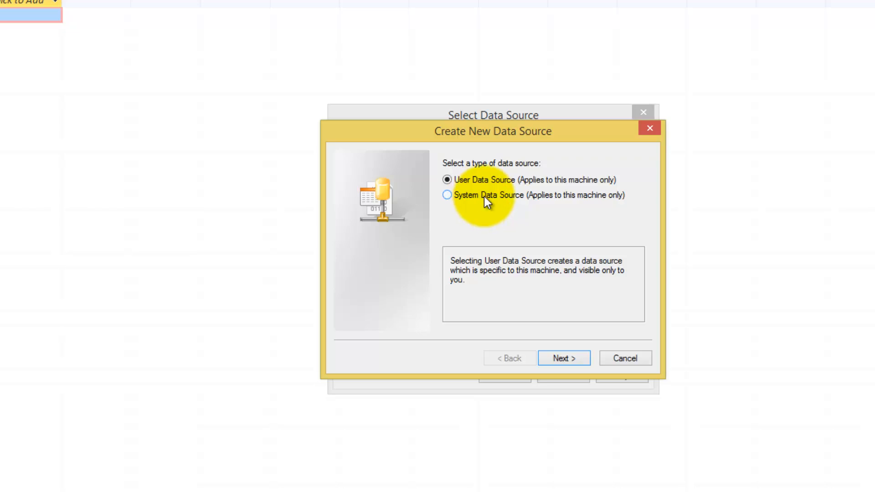
mouse_move(482, 203)
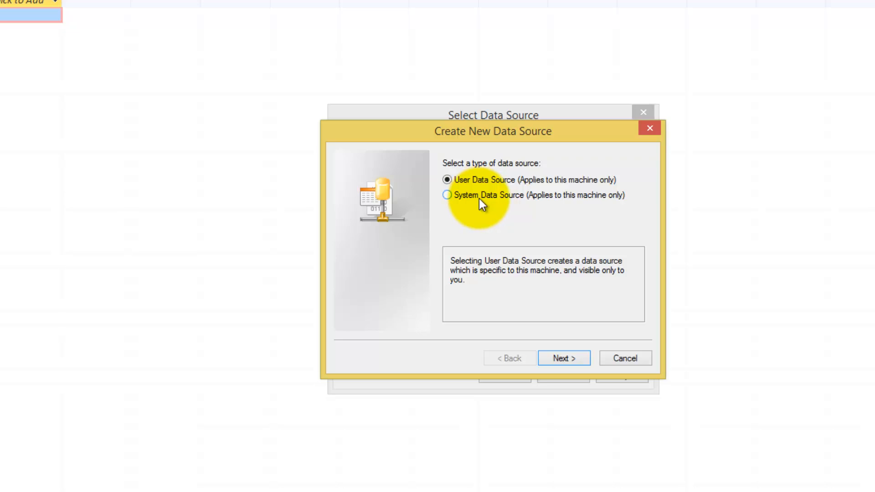
left_click(447, 194)
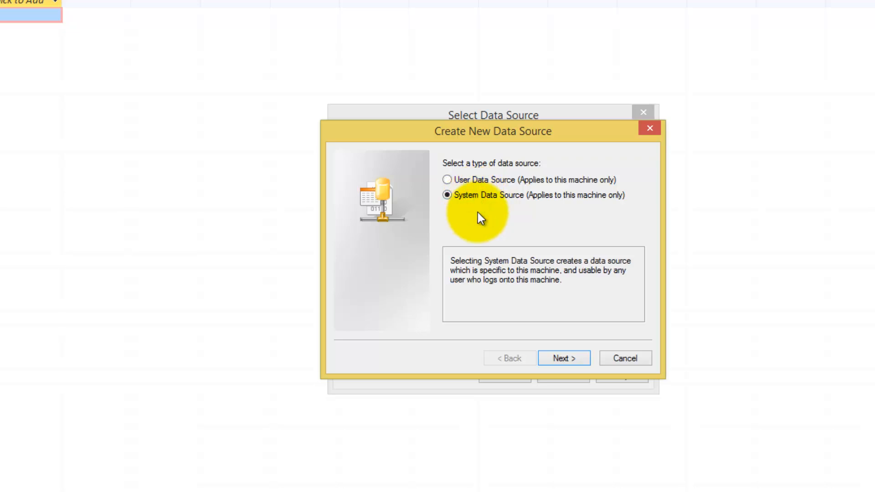
mouse_move(475, 218)
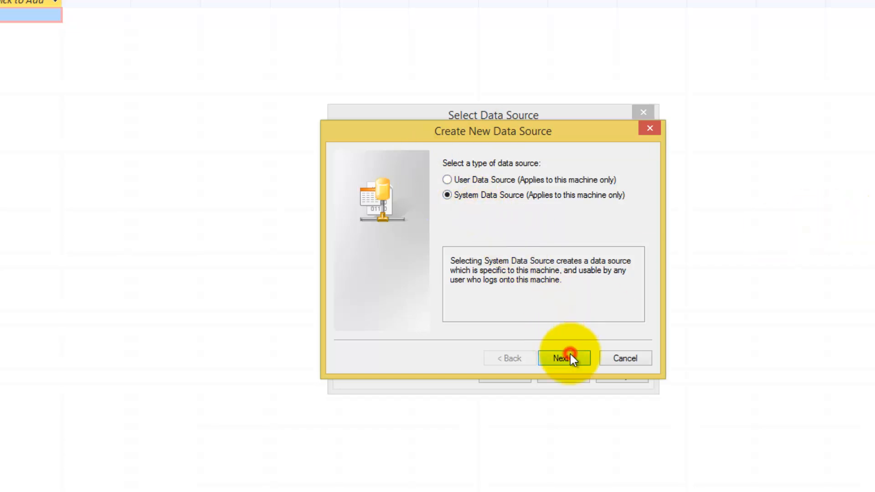
Pick the MySQL ODBC 5.3 ANSI Driver and finish to open its Connector/ODBC settings.
left_click(563, 358)
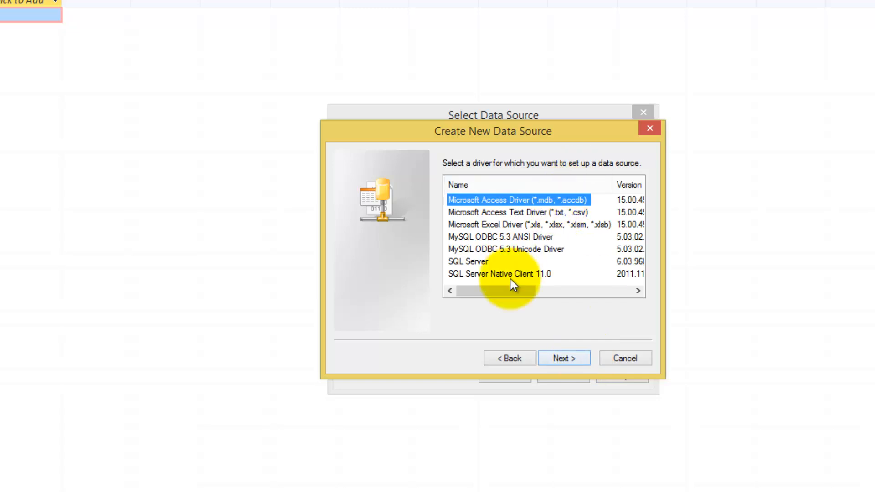
mouse_move(513, 227)
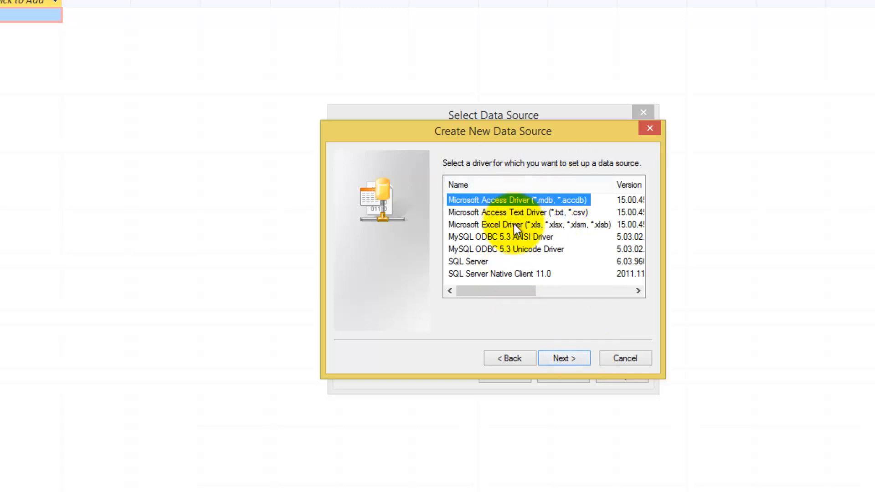
mouse_move(531, 245)
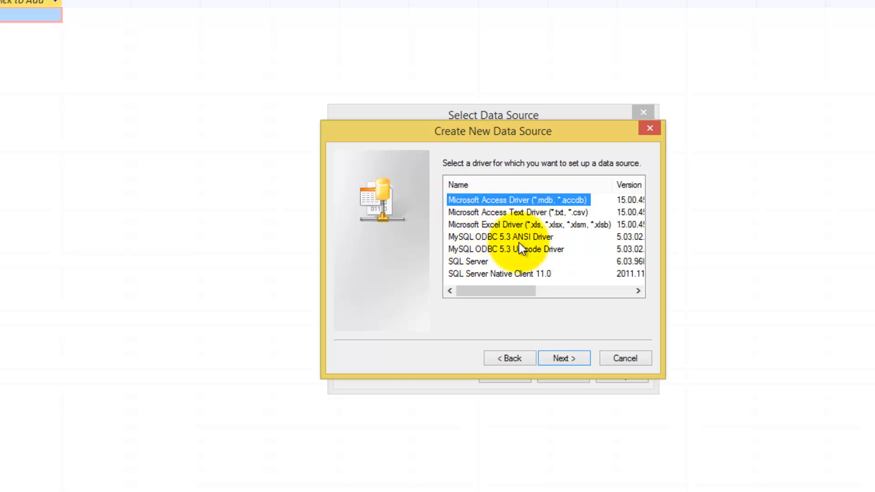
mouse_move(483, 246)
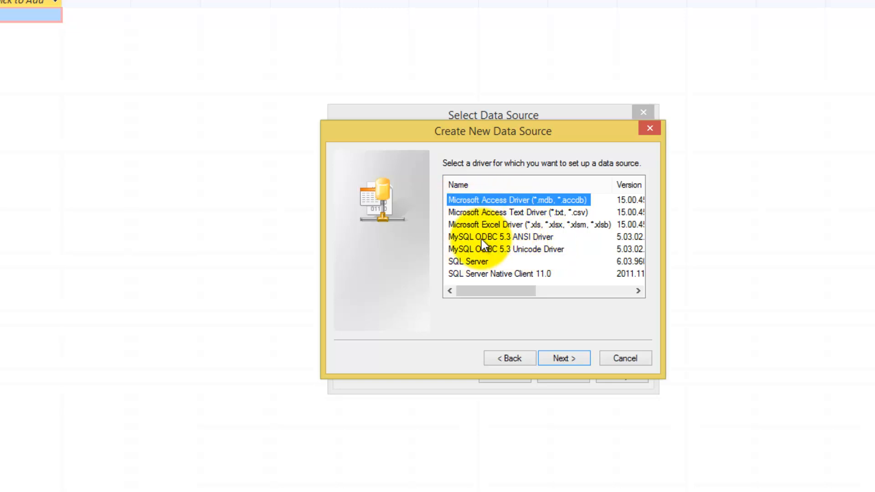
left_click(500, 236)
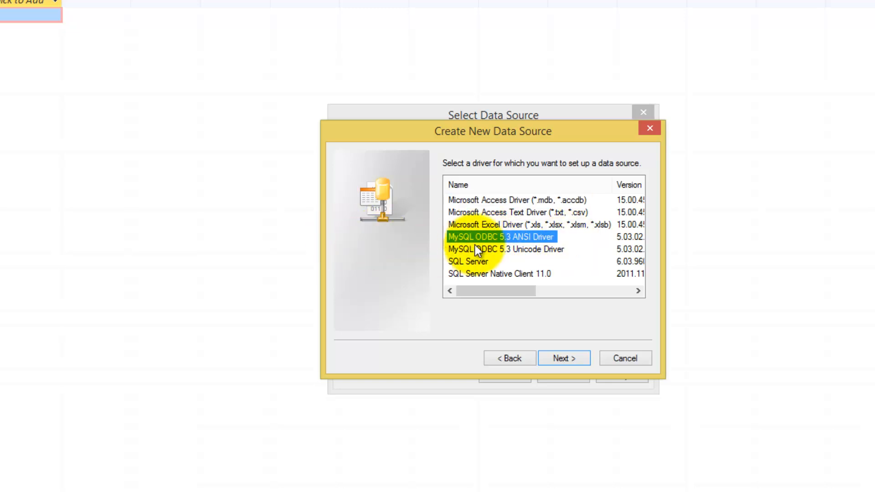
mouse_move(500, 241)
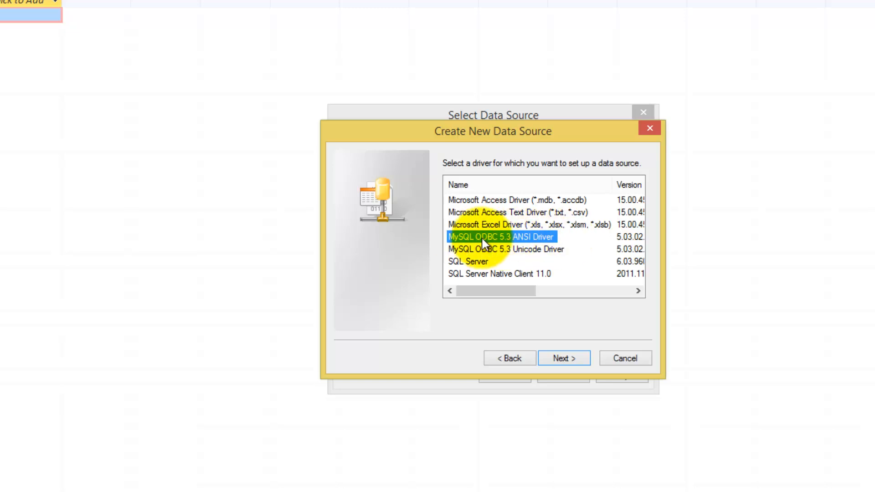
mouse_move(494, 246)
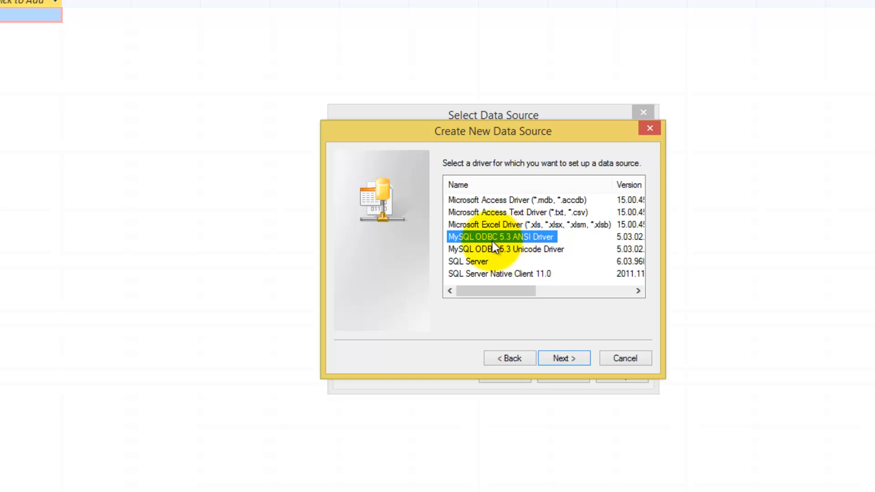
mouse_move(563, 358)
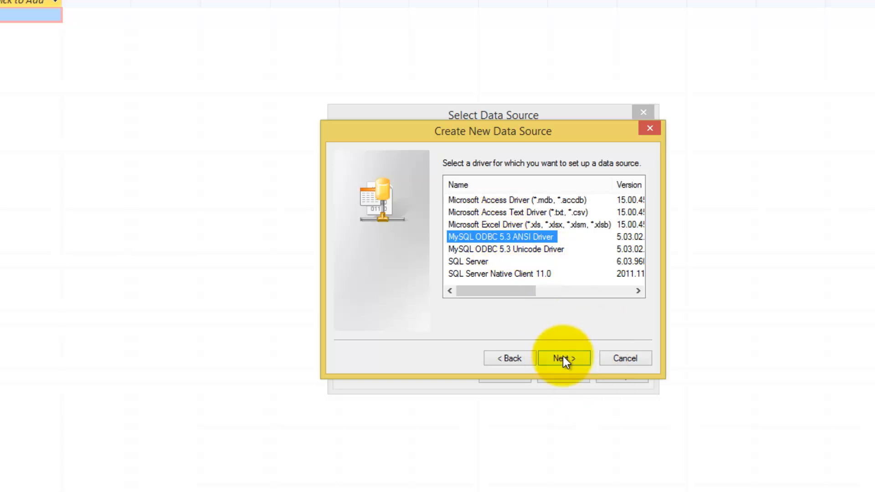
left_click(563, 358)
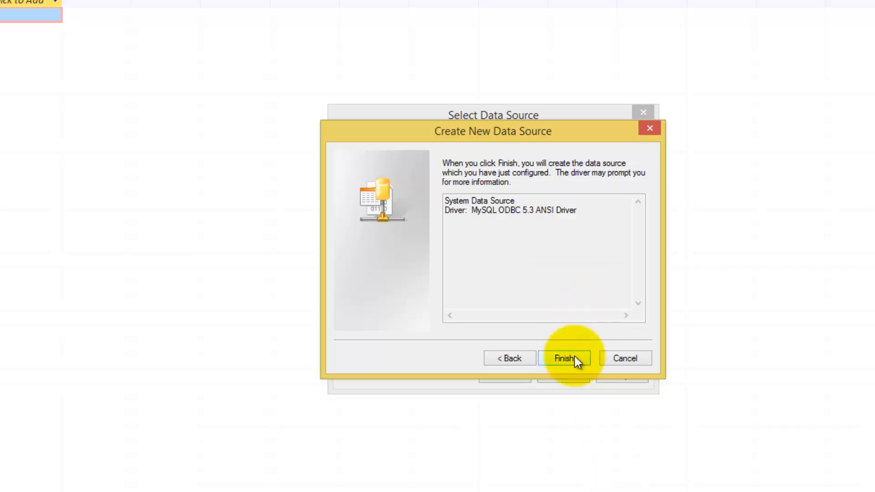
left_click(564, 357)
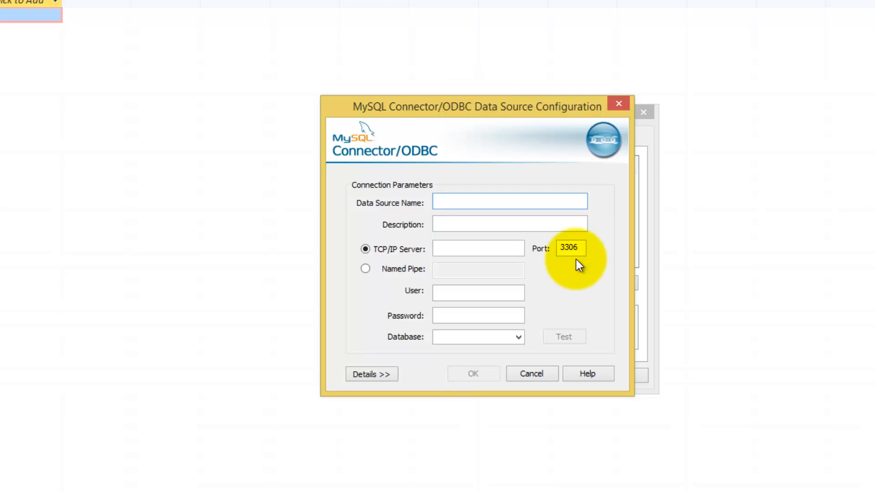
Enter data source name 'Anything', description 'test students' and user 'root'.
left_click(509, 201)
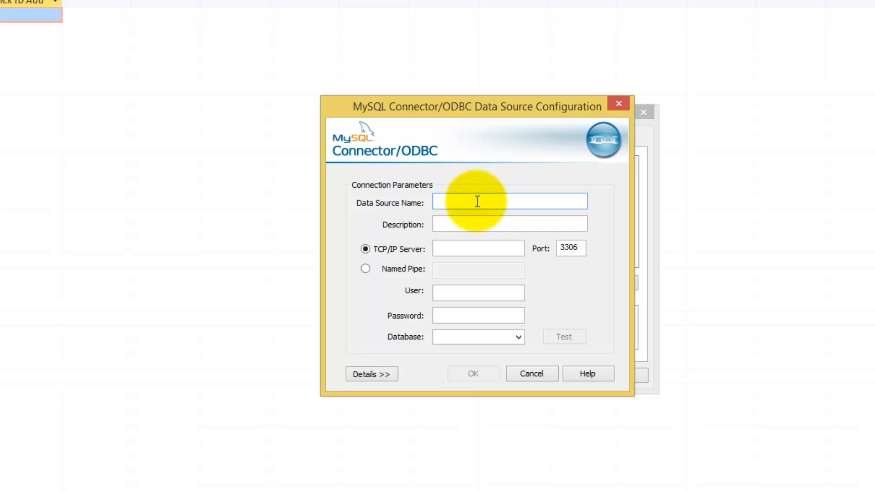
type("A")
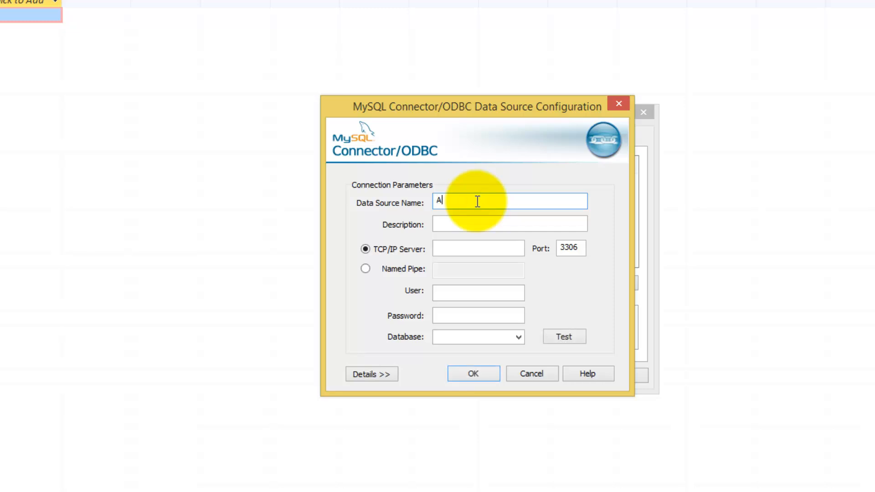
type("nythi")
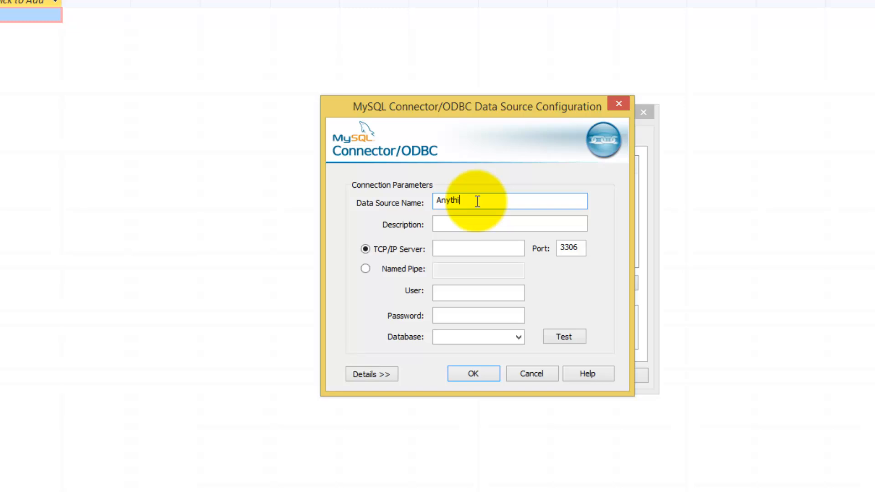
left_click(509, 224)
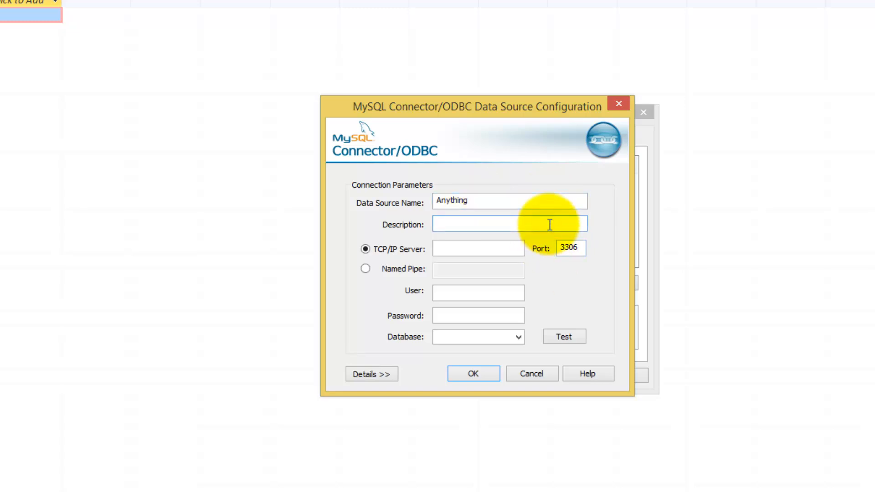
type("te")
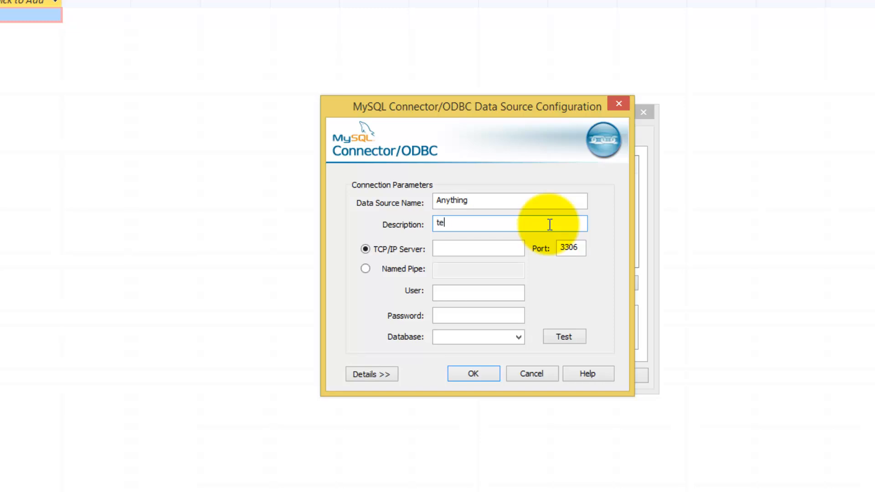
type("st student")
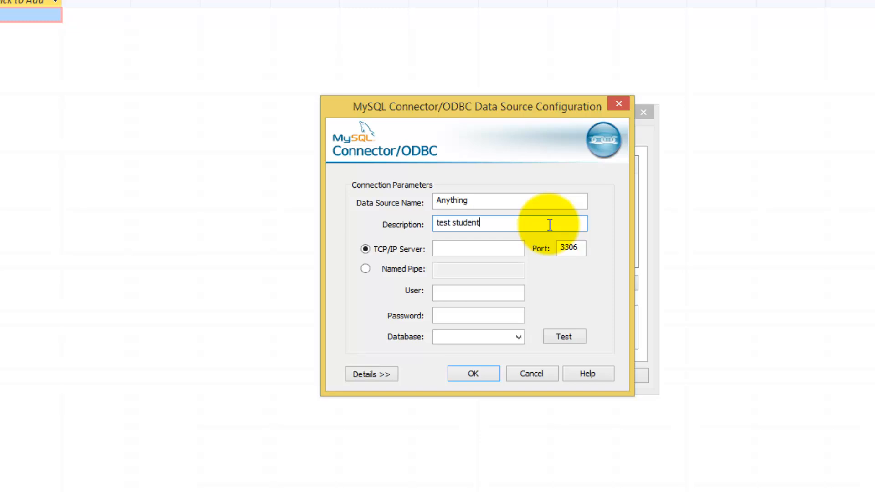
mouse_move(530, 275)
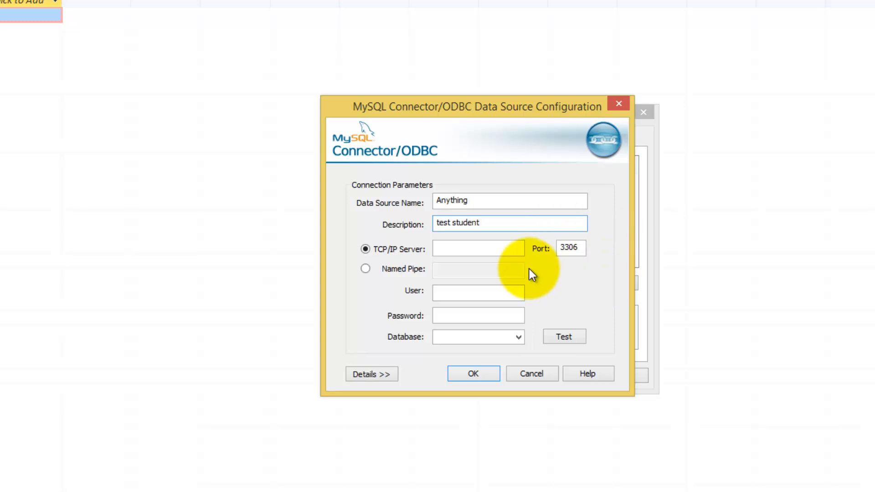
type("s")
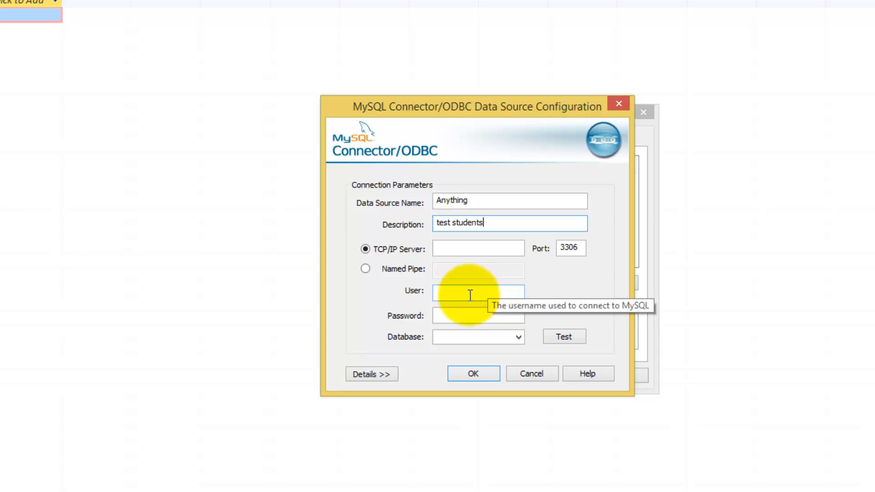
left_click(477, 293)
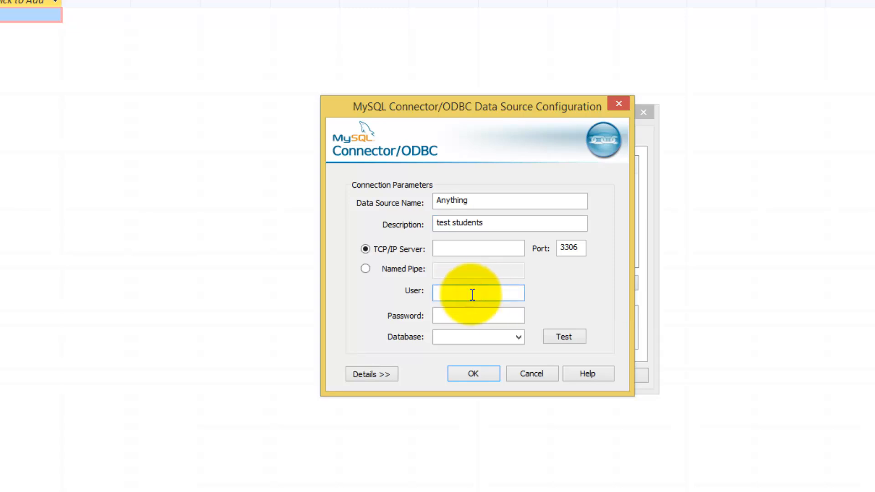
left_click(478, 293)
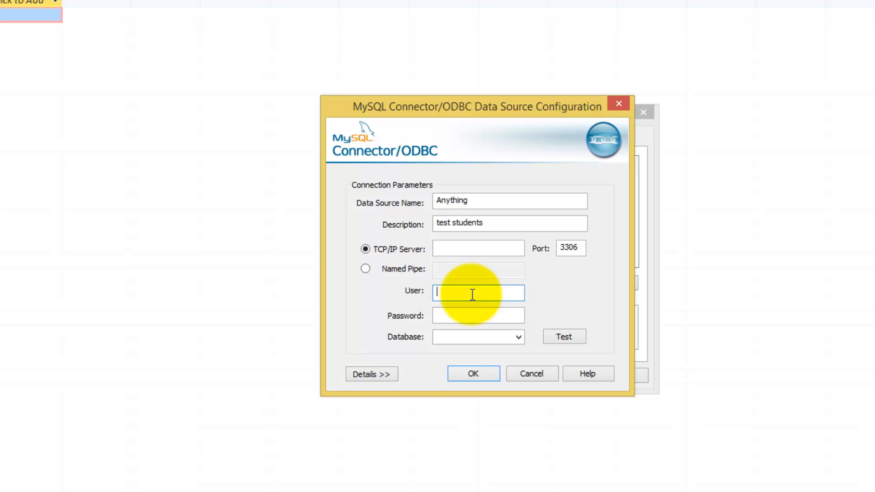
type("r")
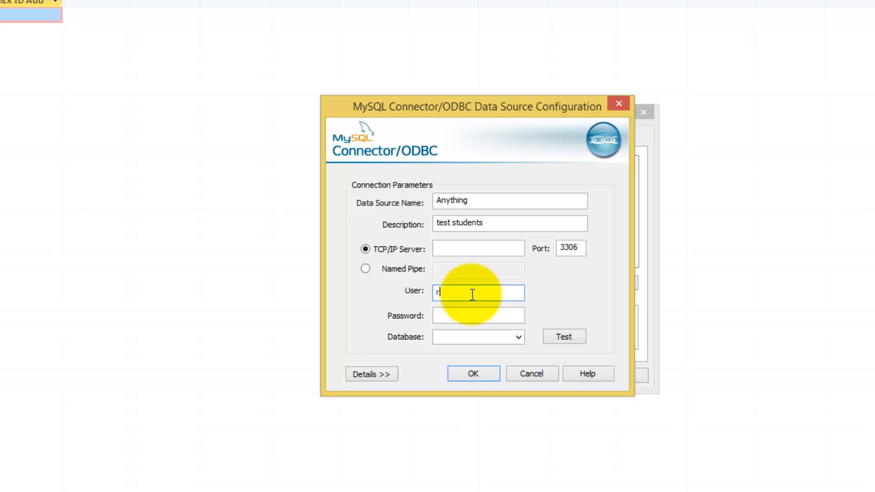
type("oot")
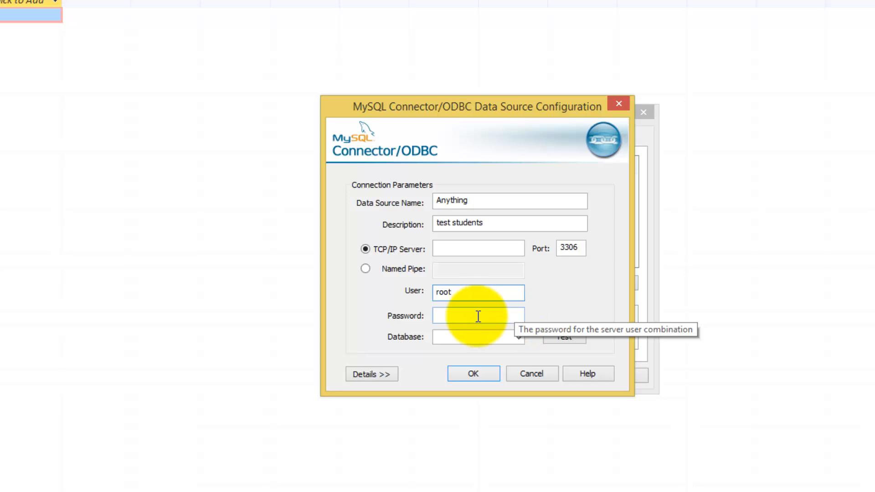
mouse_move(471, 300)
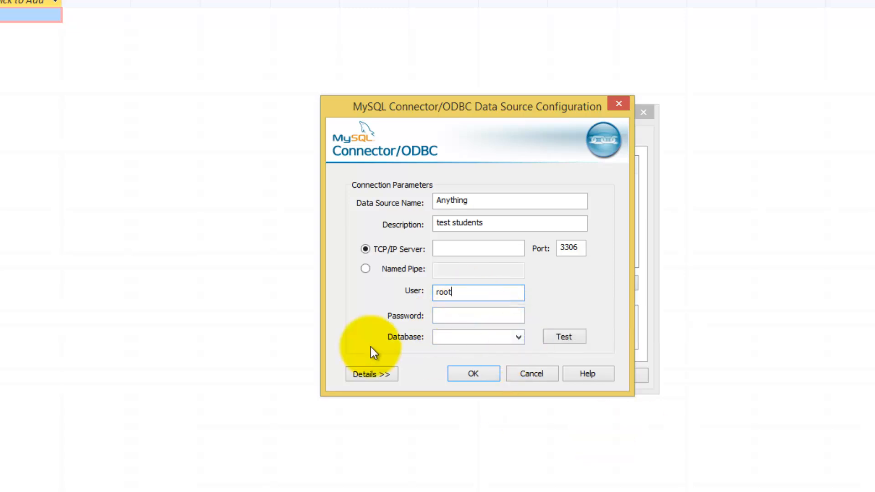
Choose the students database, test the connection successfully, and save the Anything DSN.
left_click(517, 336)
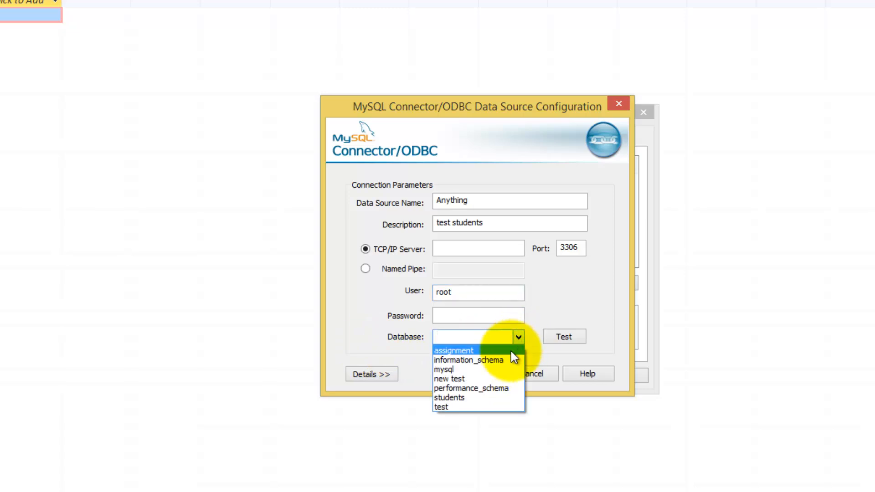
mouse_move(475, 360)
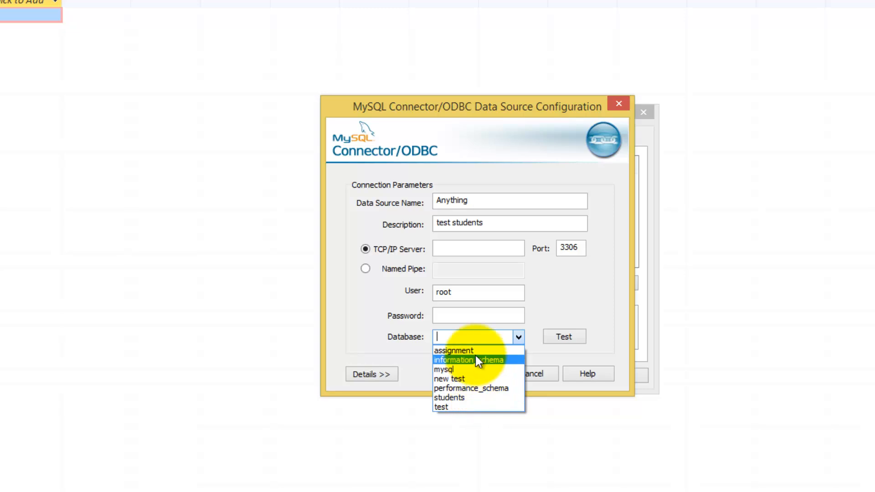
mouse_move(467, 379)
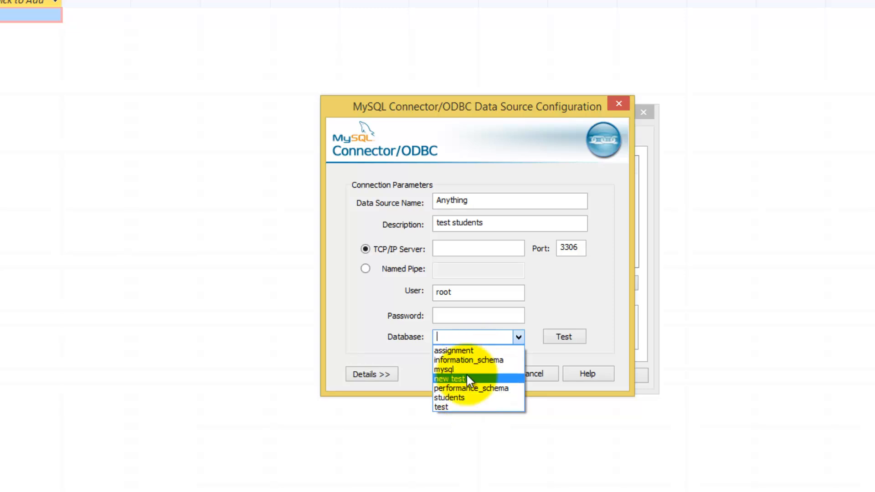
left_click(450, 397)
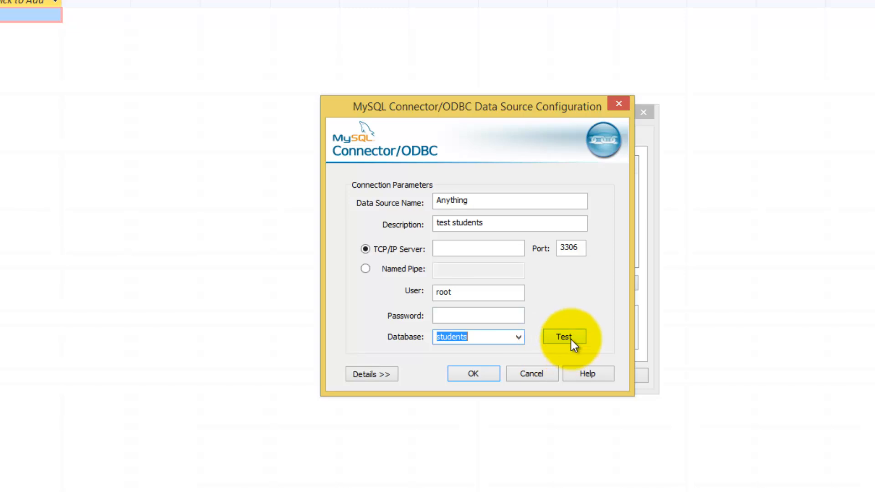
left_click(564, 337)
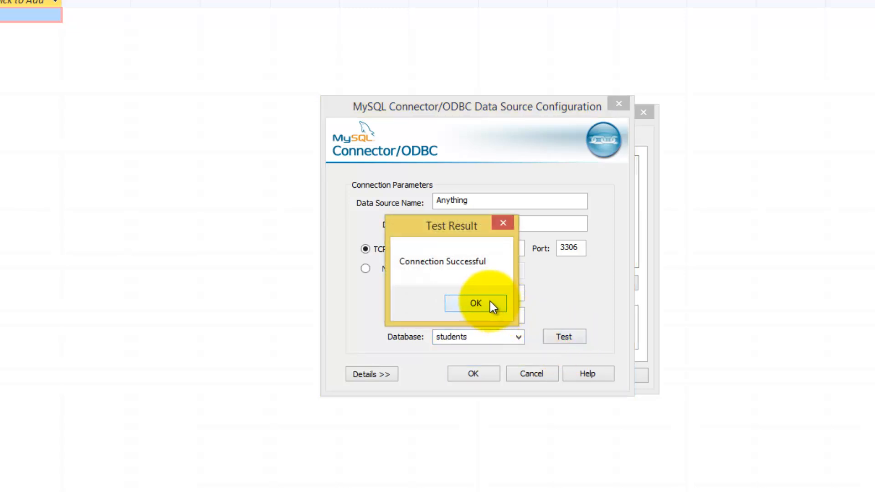
left_click(475, 303)
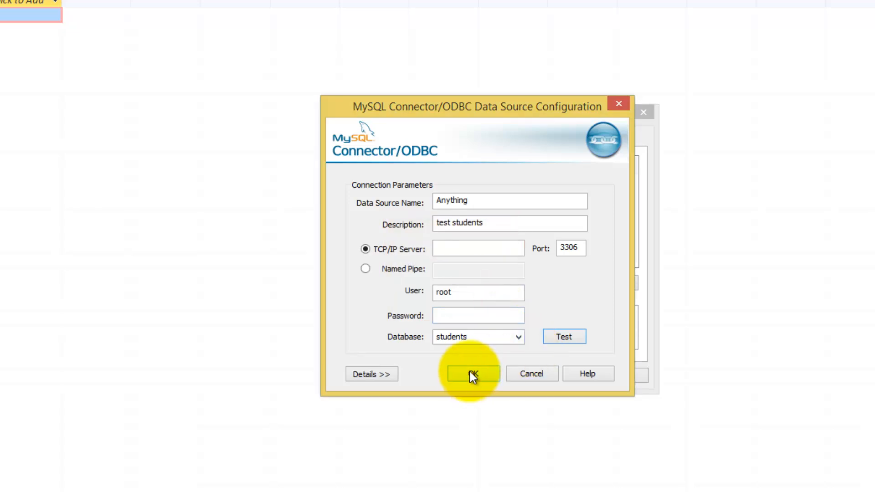
left_click(473, 373)
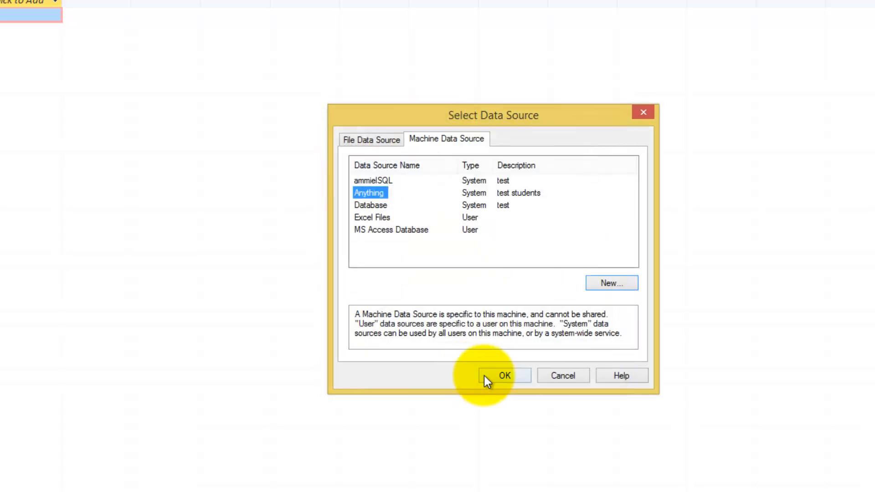
Connect with the Anything data source and select the people table in Link Tables.
left_click(504, 375)
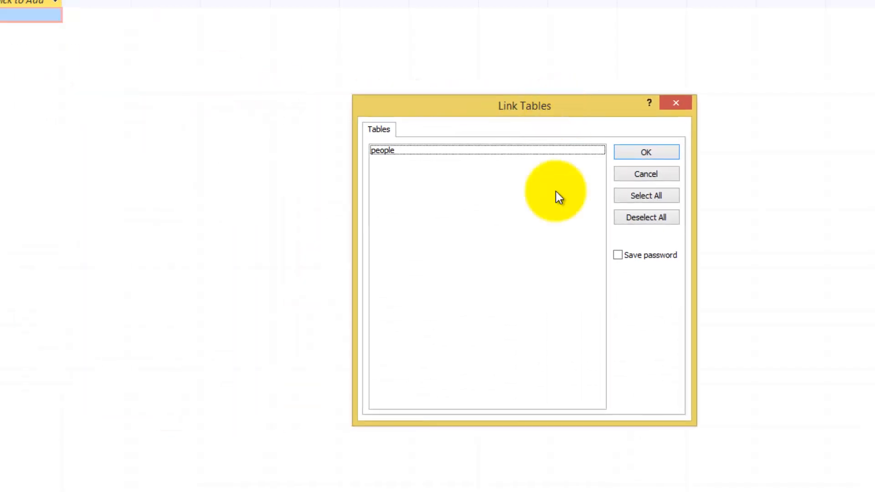
mouse_move(383, 153)
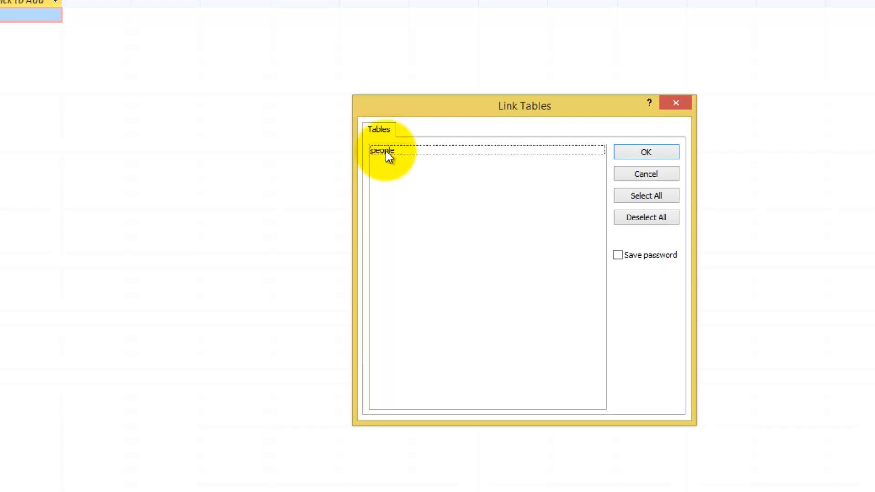
left_click(382, 150)
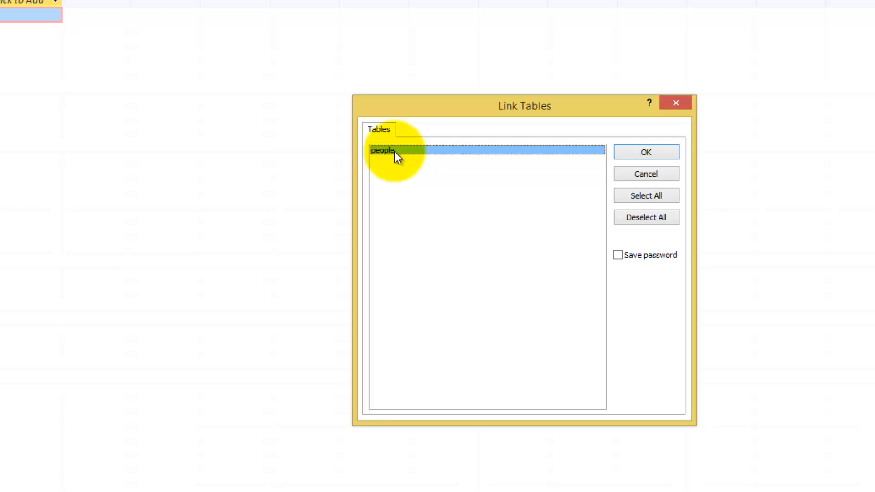
mouse_move(429, 178)
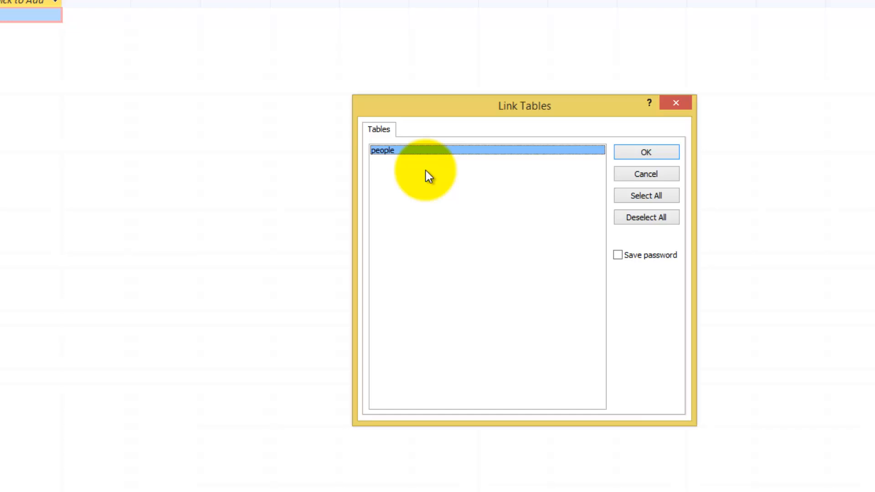
mouse_move(392, 154)
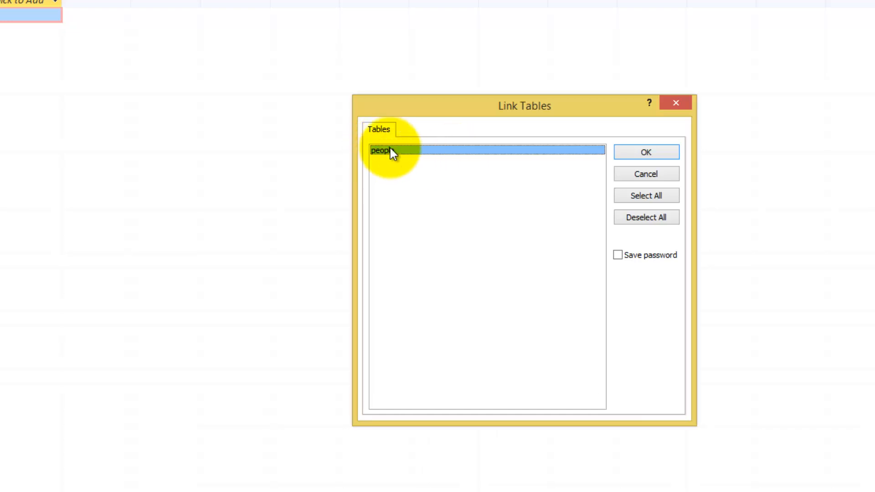
left_click(391, 151)
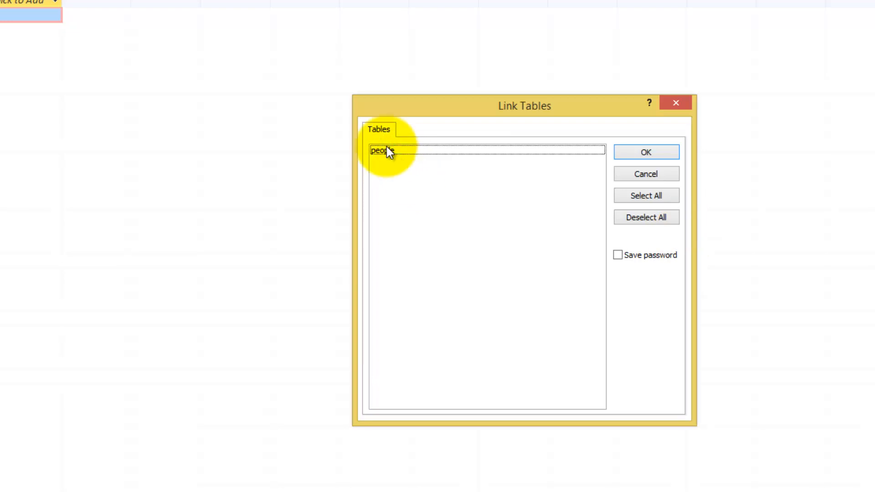
left_click(645, 152)
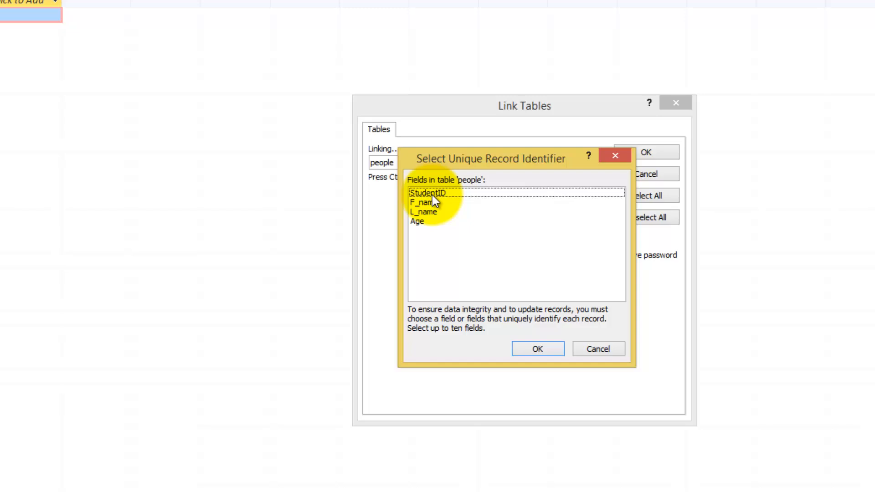
mouse_move(438, 226)
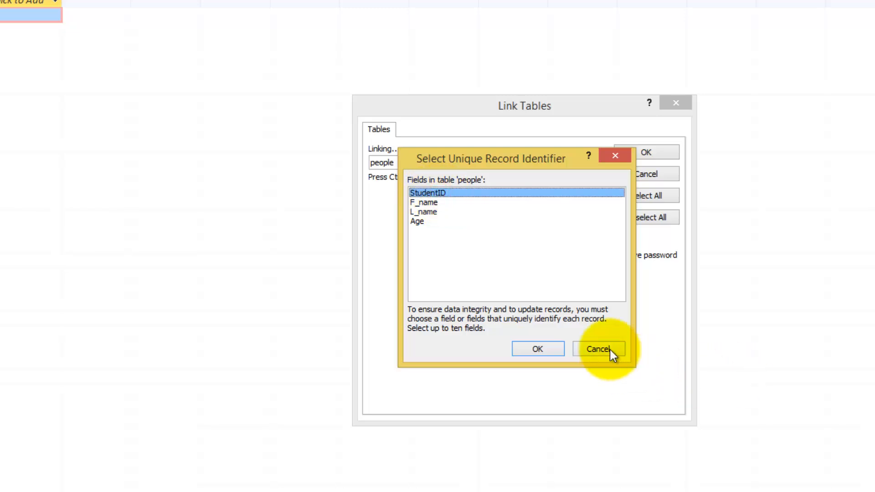
mouse_move(529, 281)
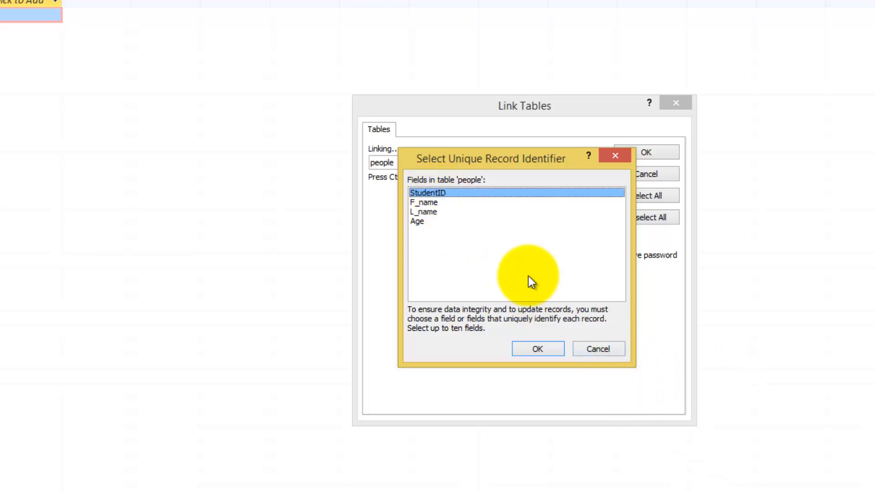
mouse_move(432, 206)
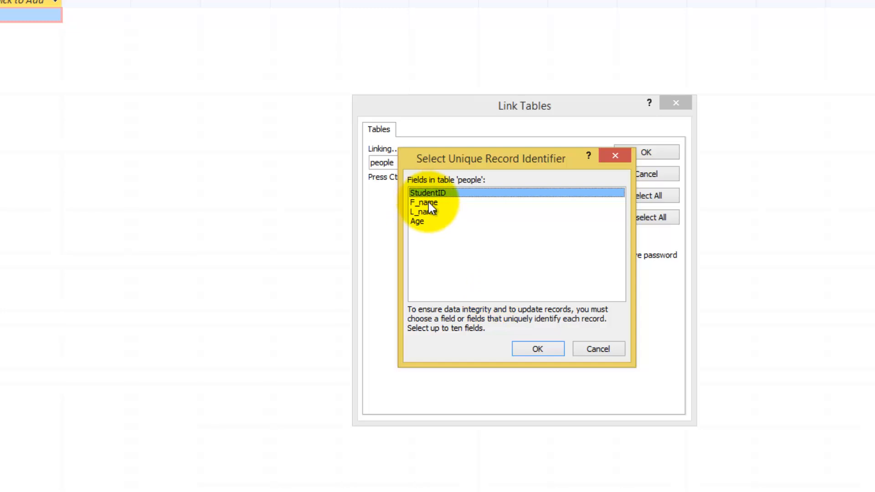
mouse_move(434, 209)
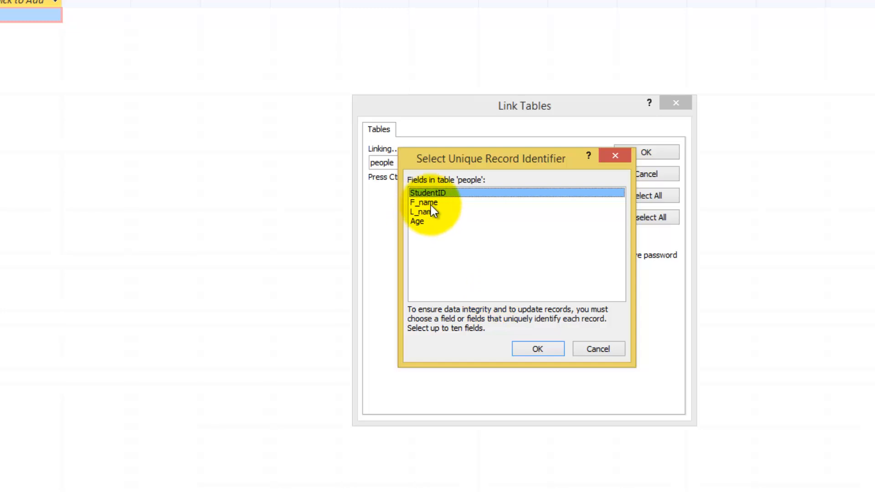
Confirm the people table and pick StudentID as the unique record identifier.
left_click(424, 202)
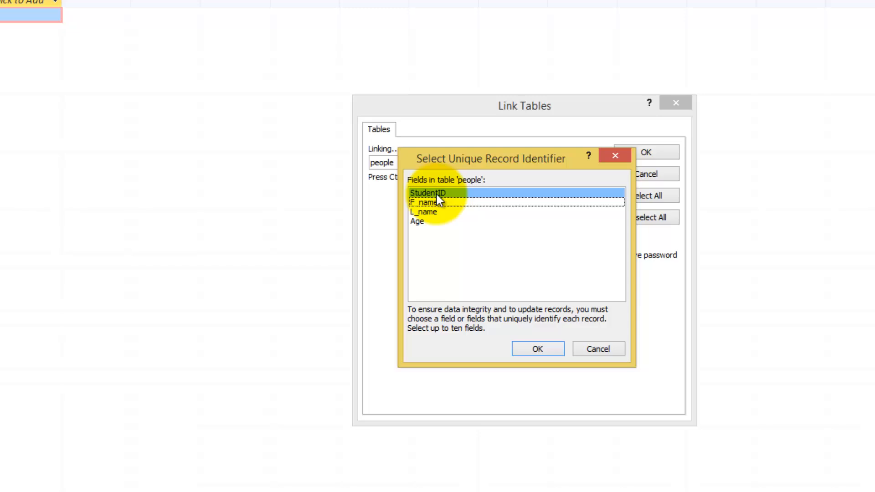
mouse_move(420, 228)
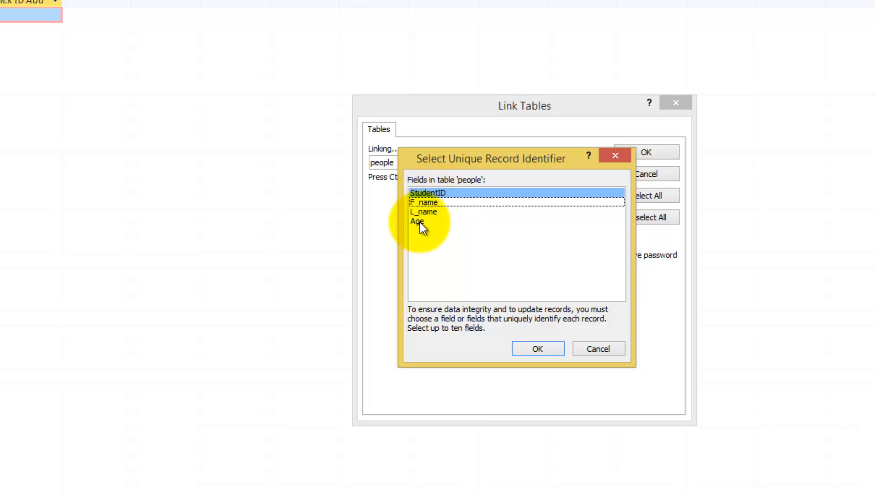
left_click(428, 192)
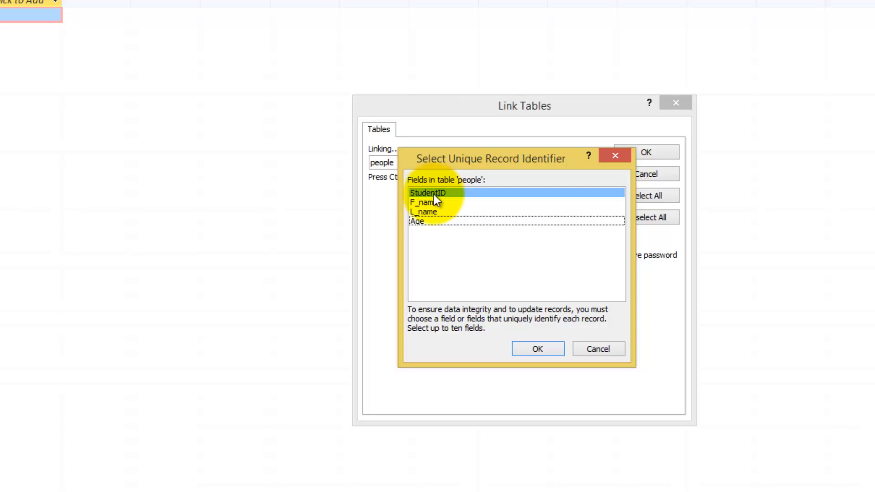
mouse_move(421, 227)
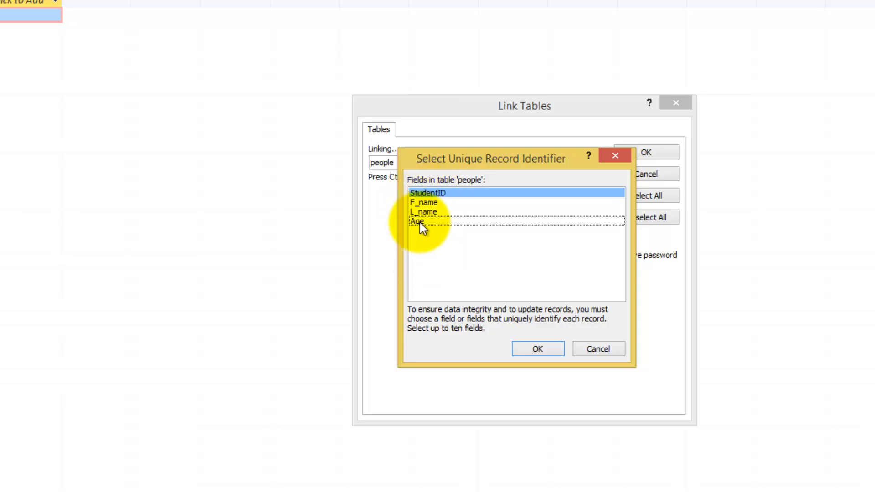
mouse_move(444, 216)
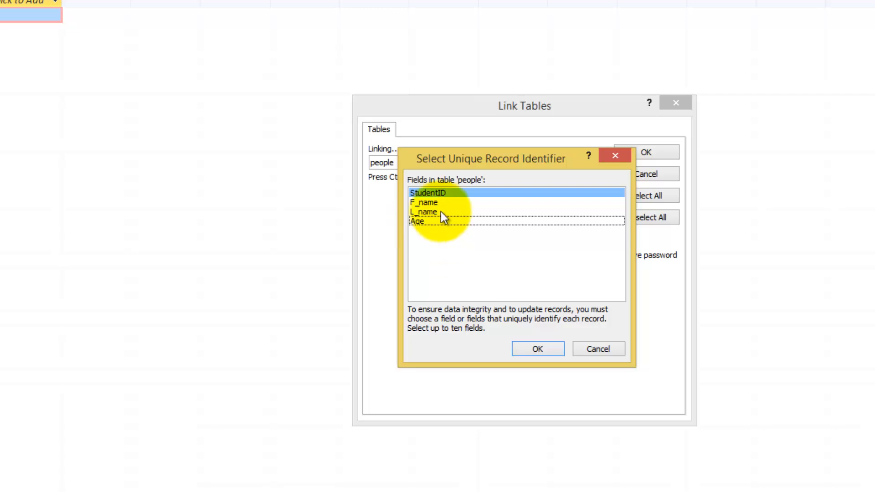
mouse_move(570, 362)
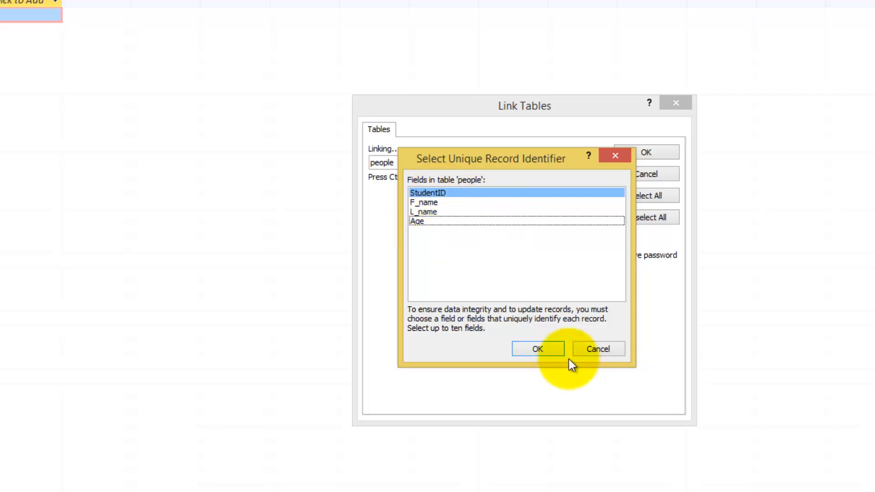
Confirm StudentID, open the linked people table, and go to its new-record row.
left_click(537, 349)
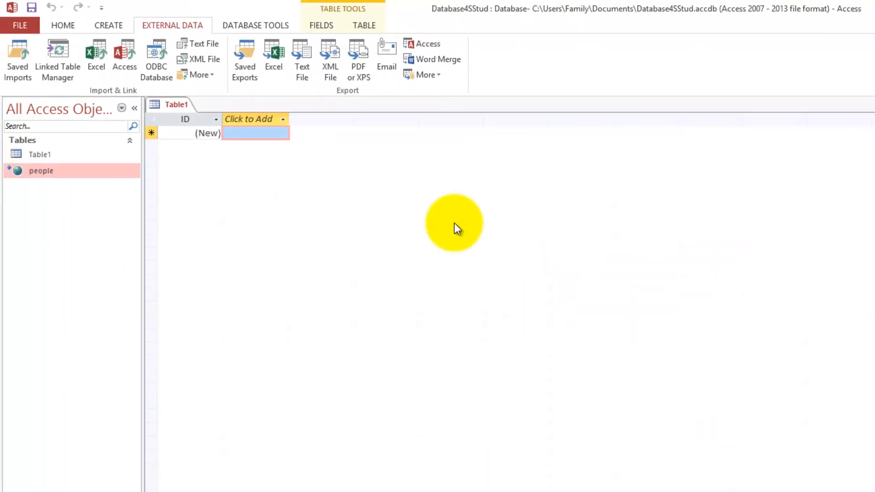
mouse_move(41, 171)
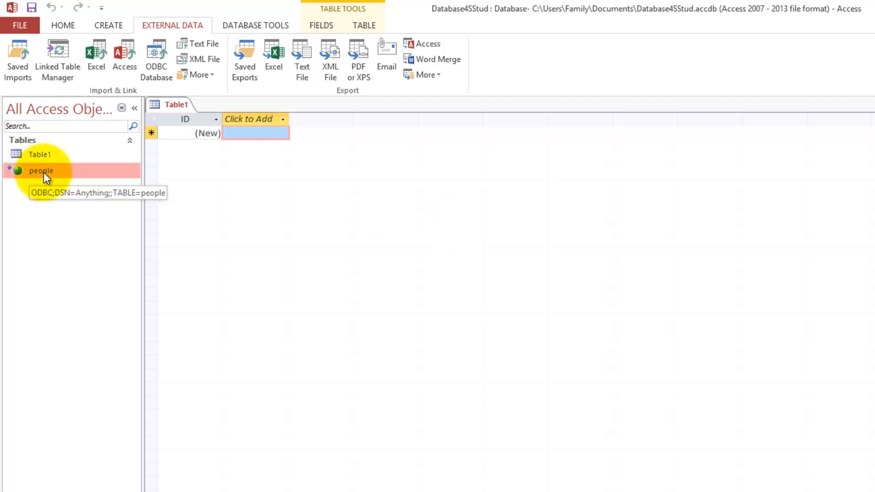
mouse_move(52, 177)
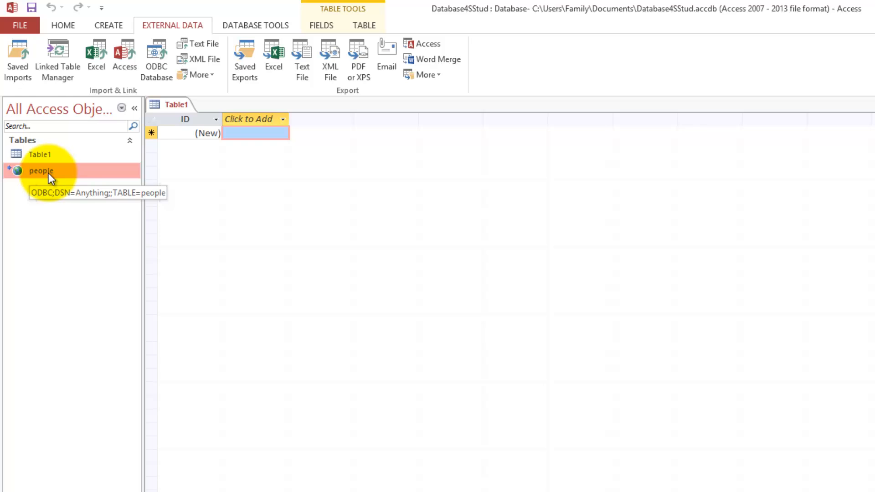
double_click(41, 171)
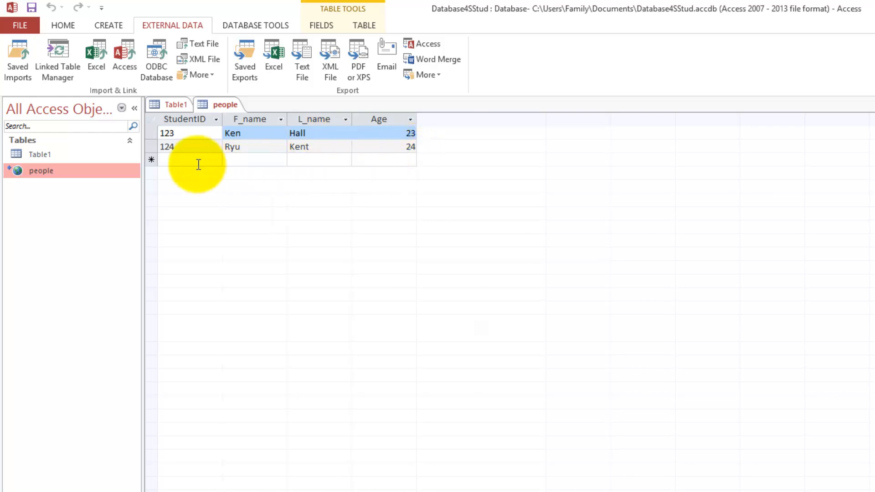
left_click(189, 160)
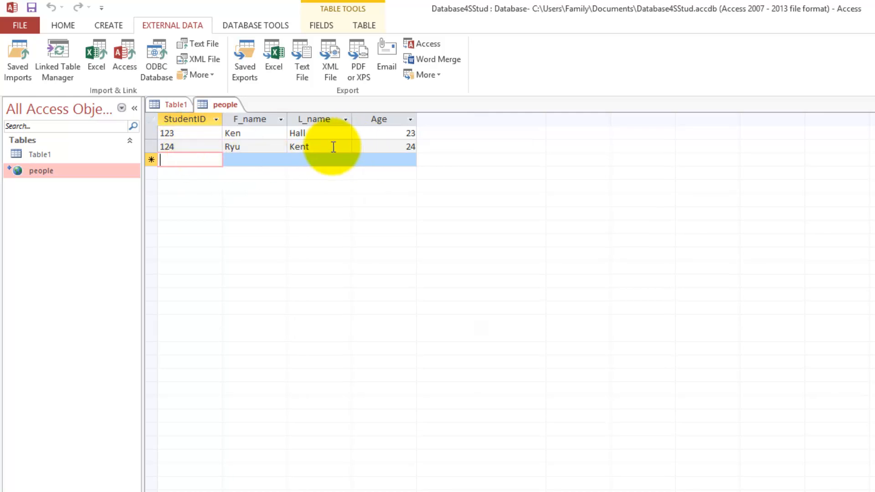
mouse_move(335, 137)
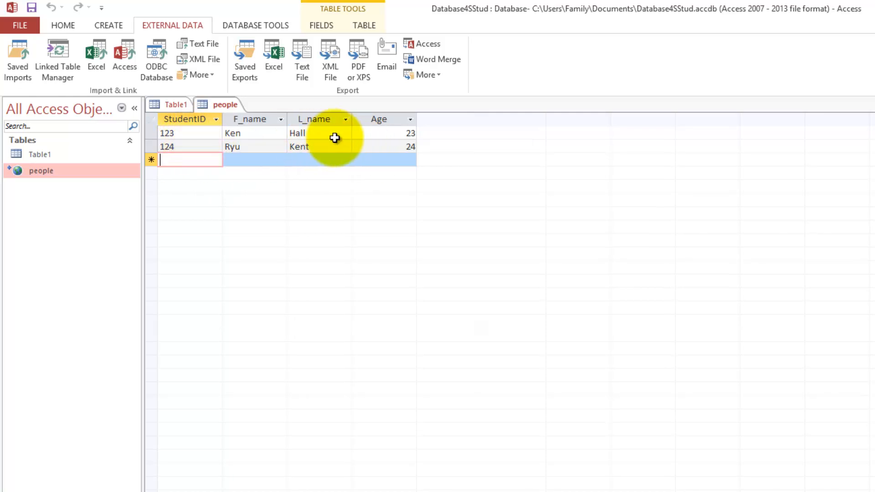
mouse_move(376, 155)
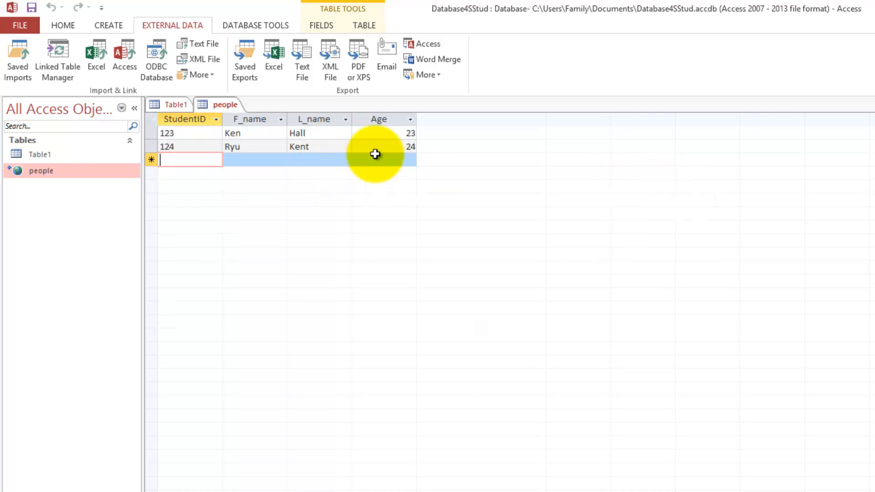
left_click(390, 146)
type("25")
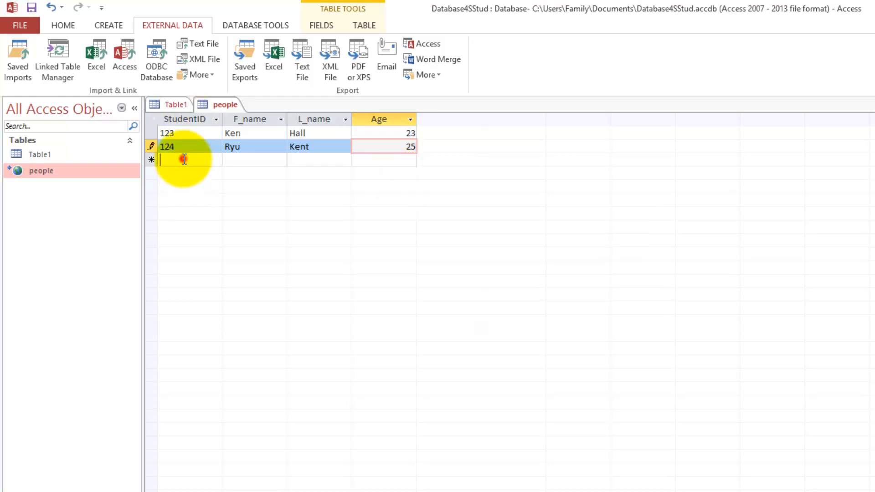
type("125")
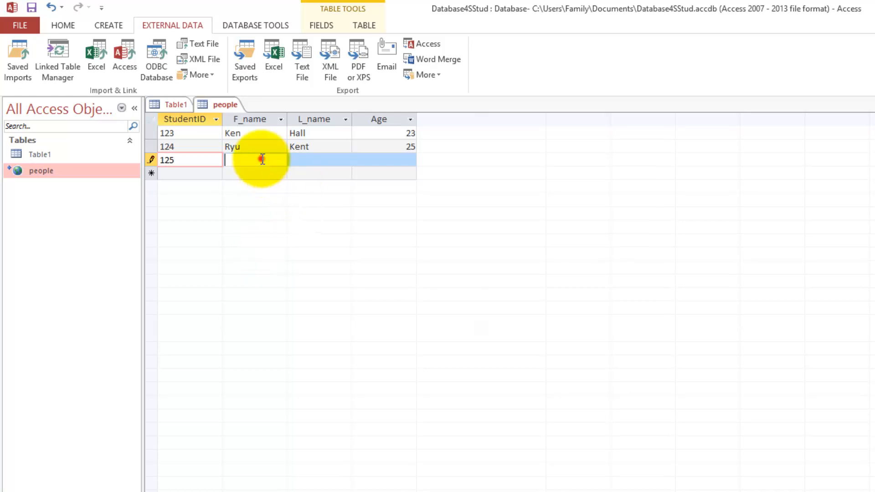
type("lily")
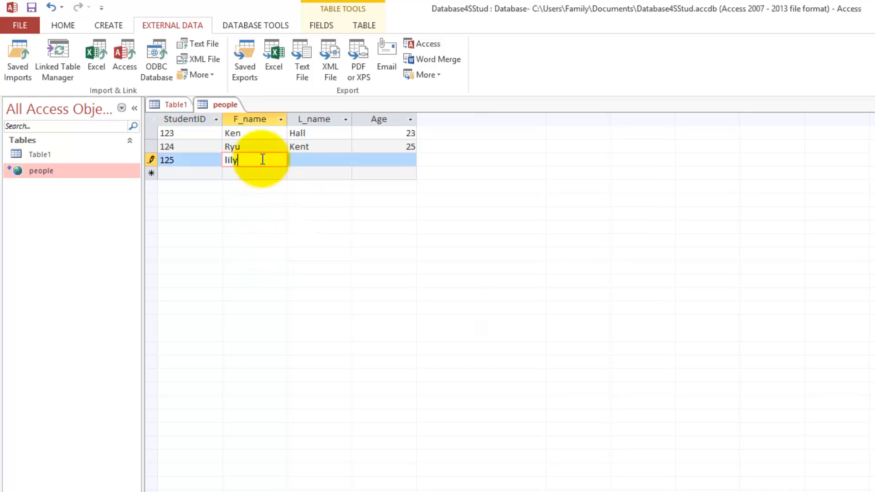
key("Tab")
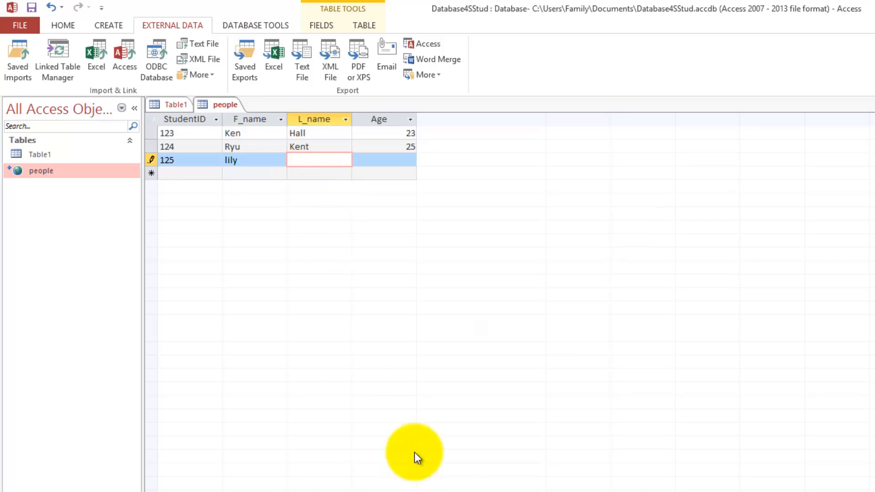
mouse_move(418, 441)
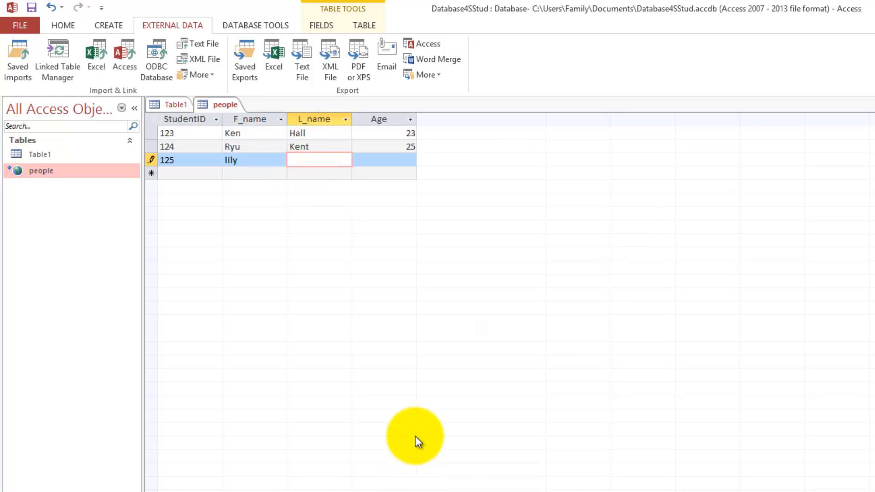
type("Fall")
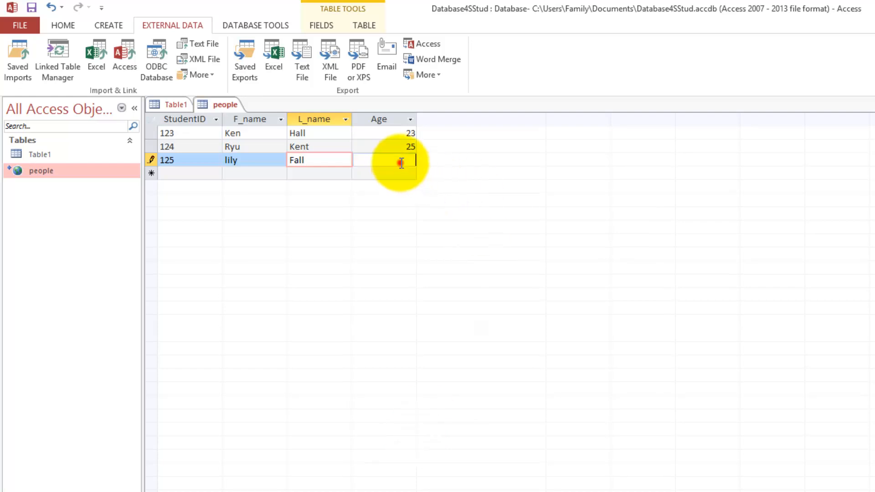
type("2")
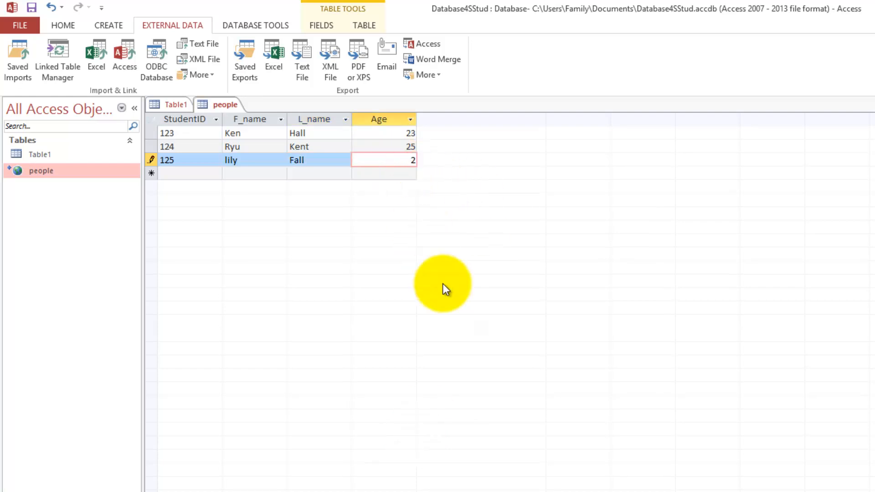
type("1")
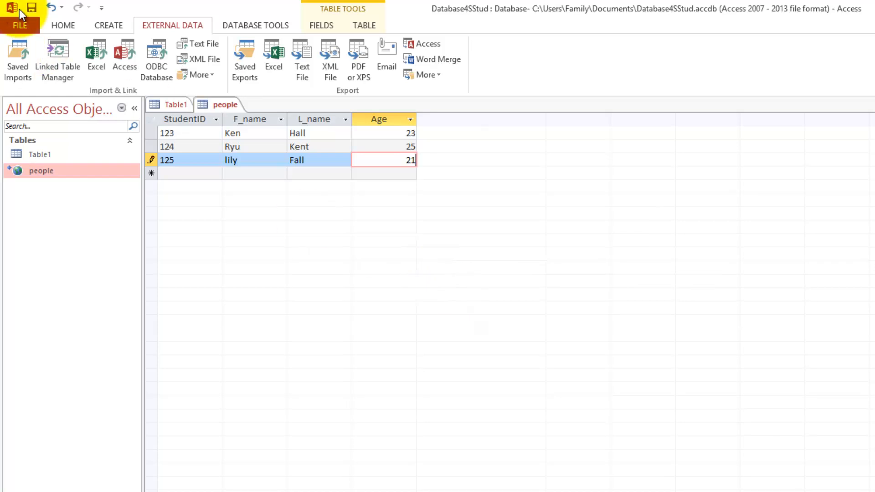
left_click(32, 7)
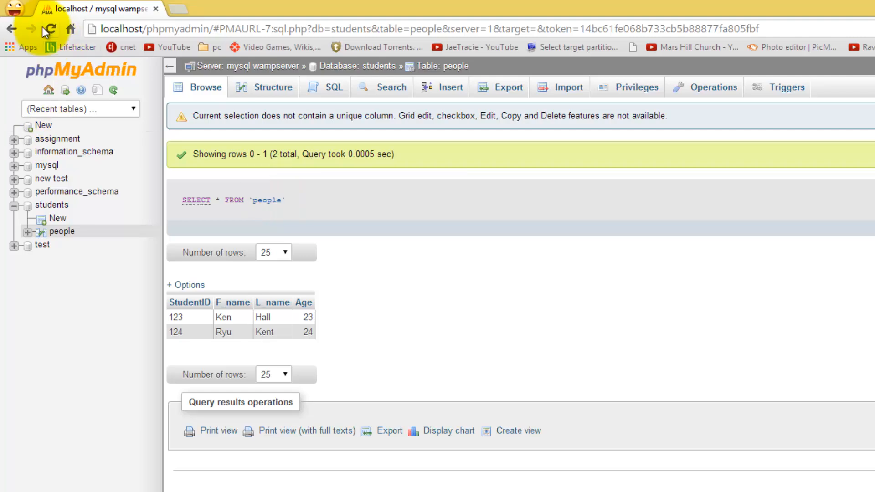
Reload the phpMyAdmin people table to show the new row 125 lily Fall 21.
left_click(49, 28)
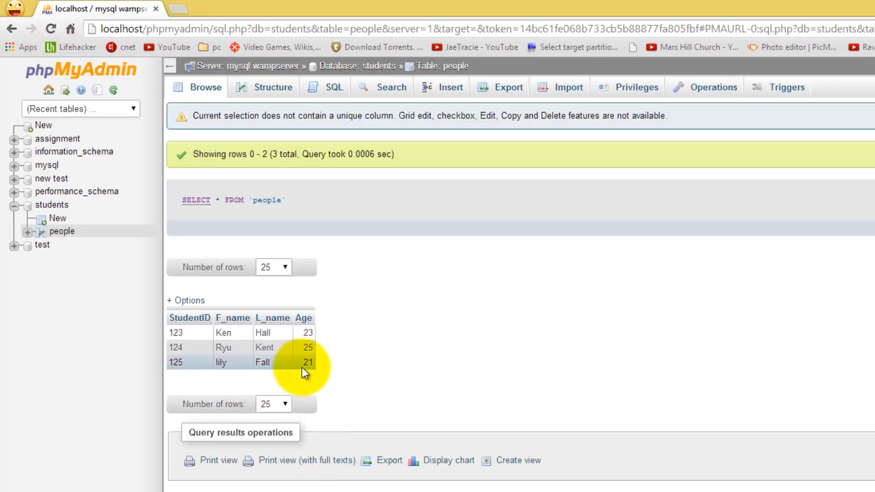
mouse_move(296, 371)
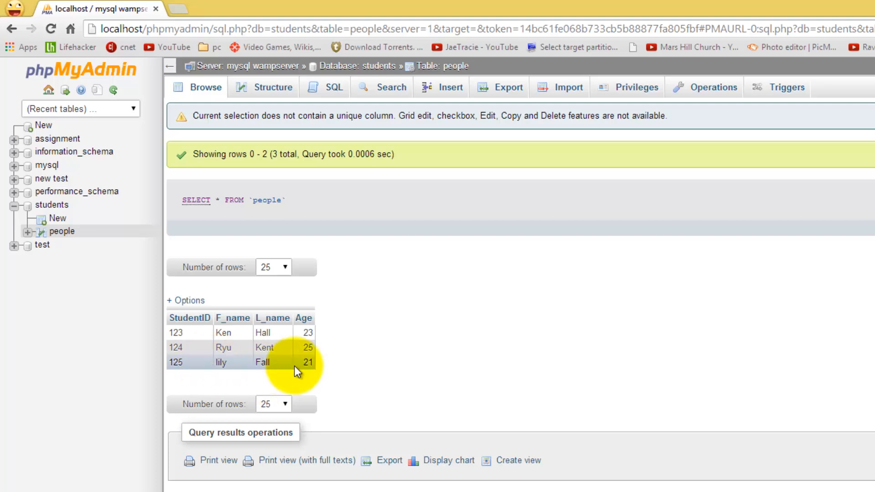
mouse_move(323, 388)
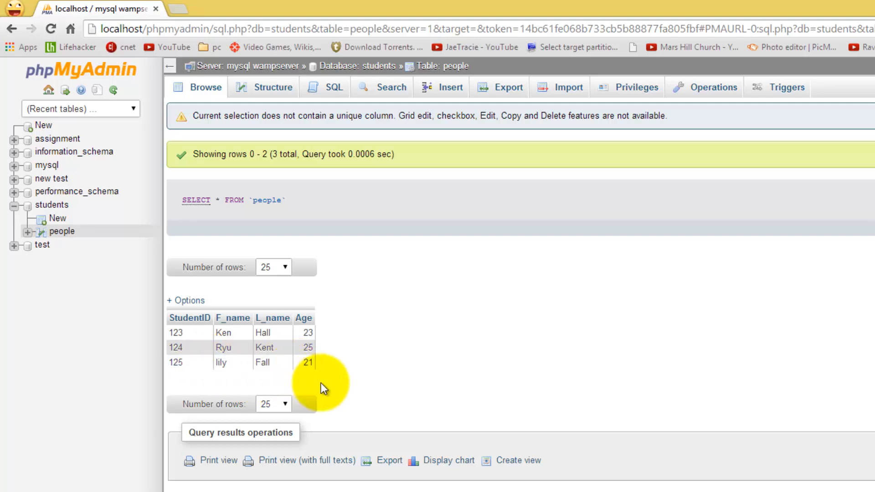
mouse_move(301, 381)
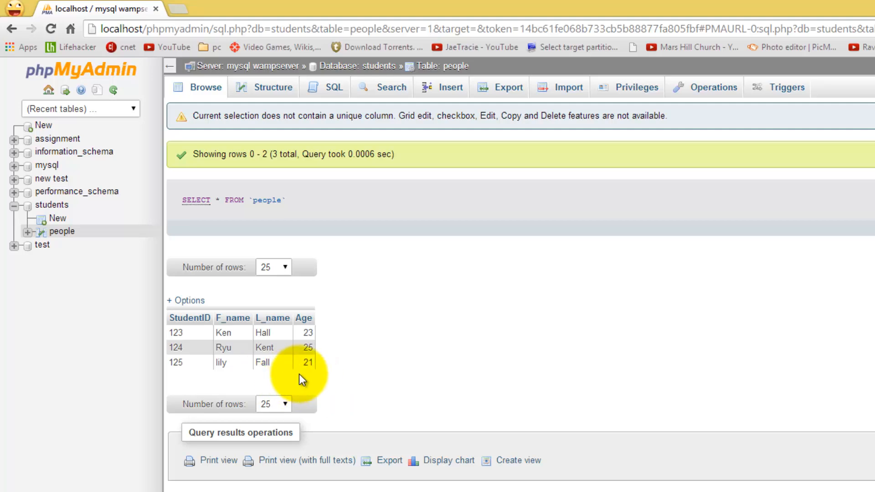
mouse_move(263, 363)
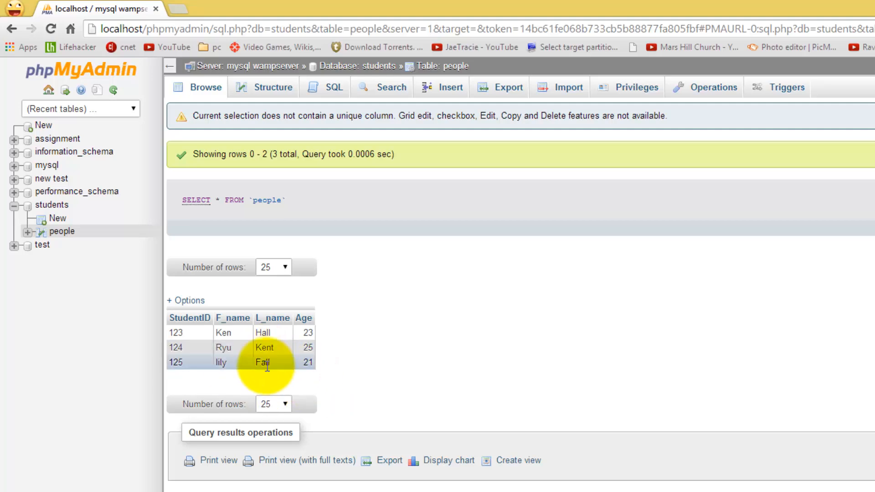
mouse_move(371, 365)
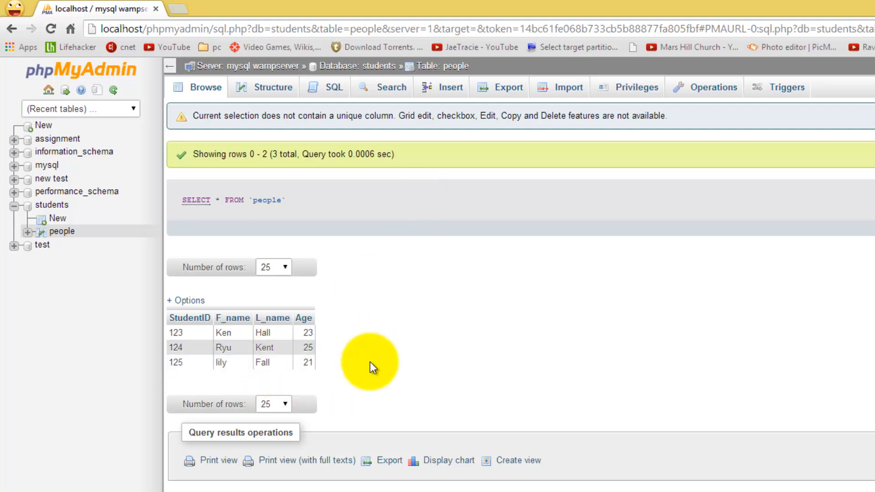
mouse_move(214, 362)
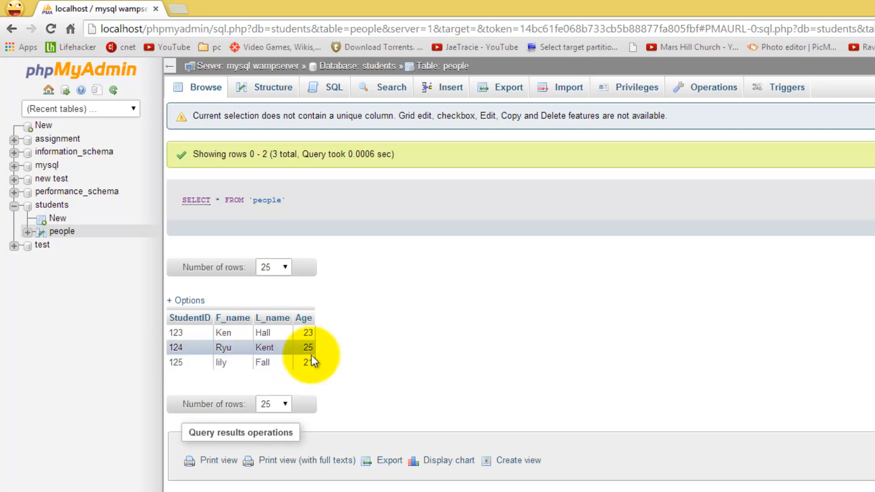
mouse_move(447, 88)
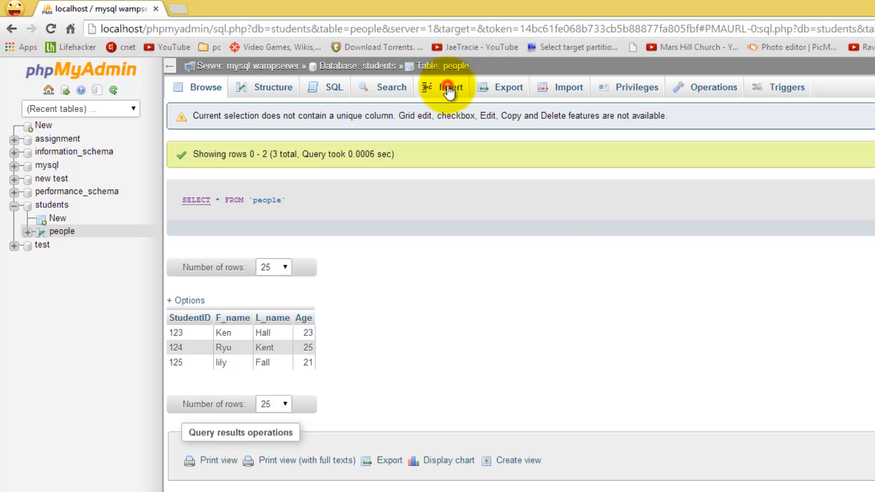
Fill in a new people row: StudentID 126, Steve Austin, age 29.
left_click(451, 87)
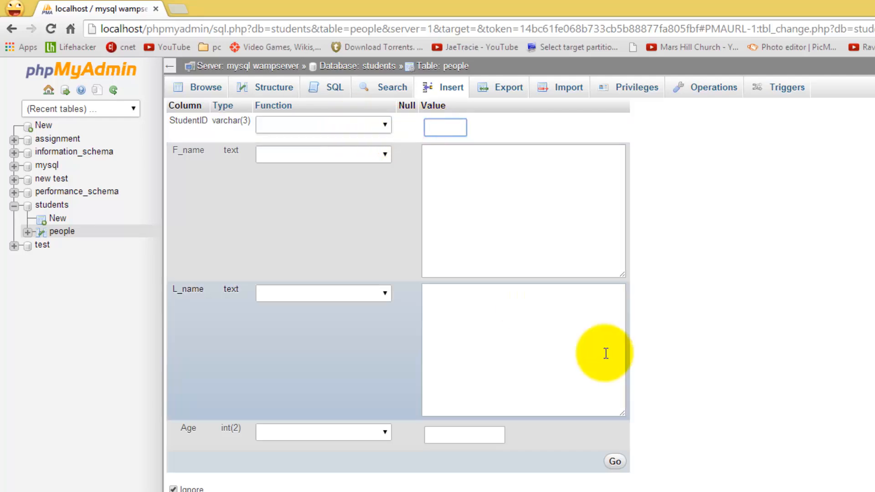
type("12")
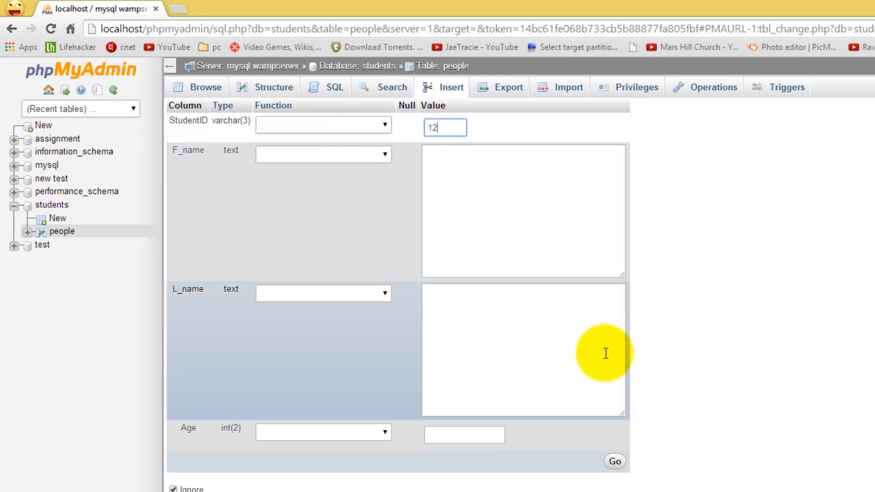
left_click(523, 211)
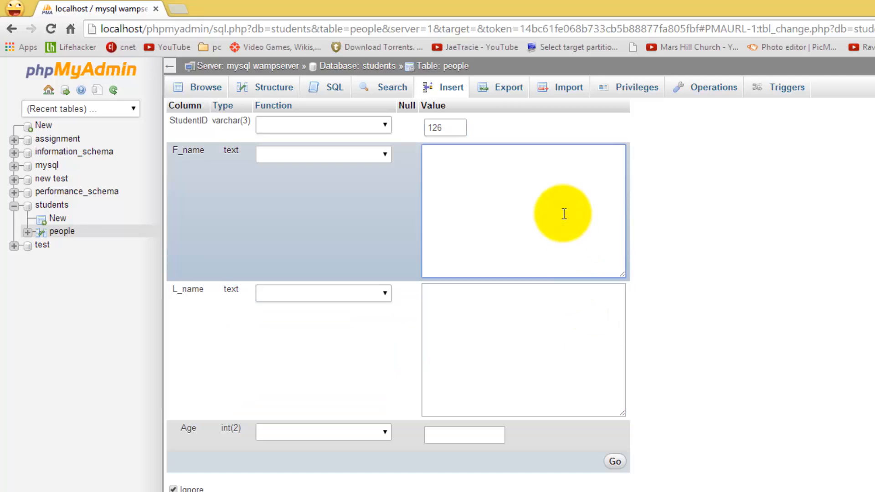
type("st")
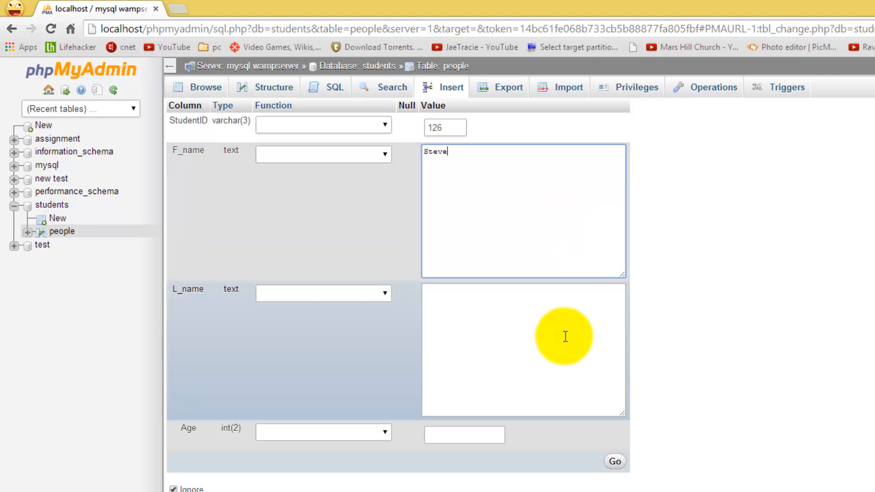
type("Au")
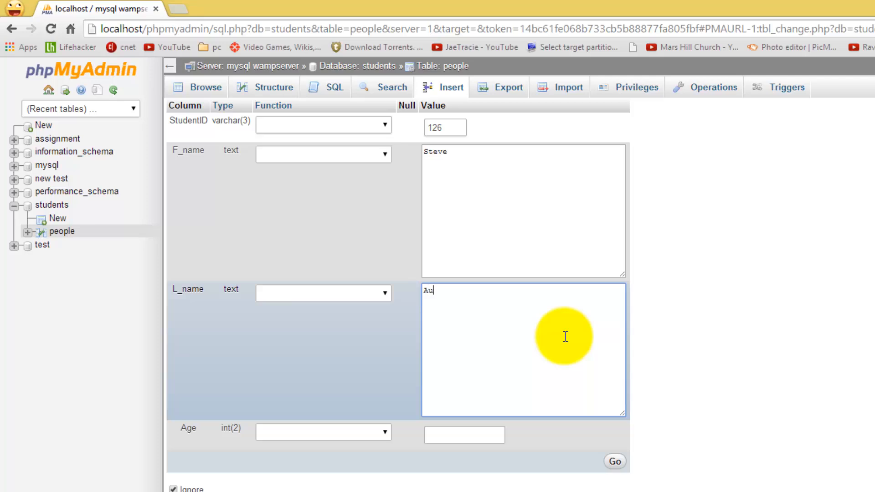
type("stin")
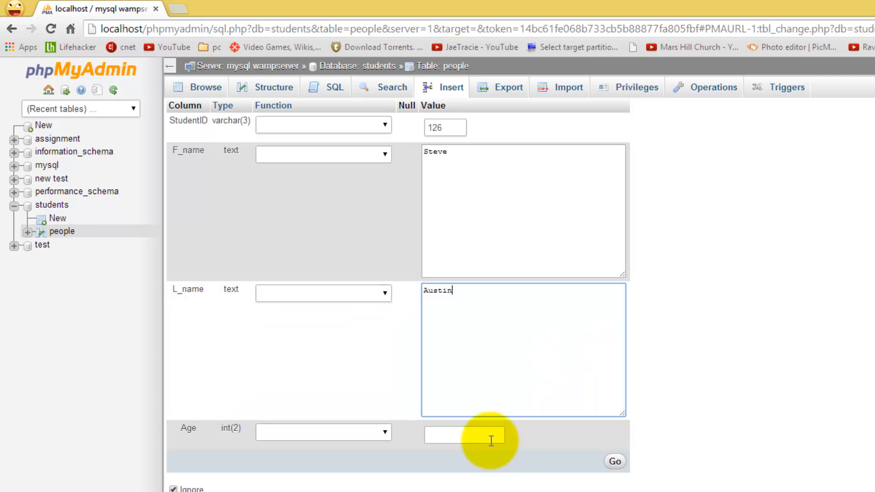
type("2")
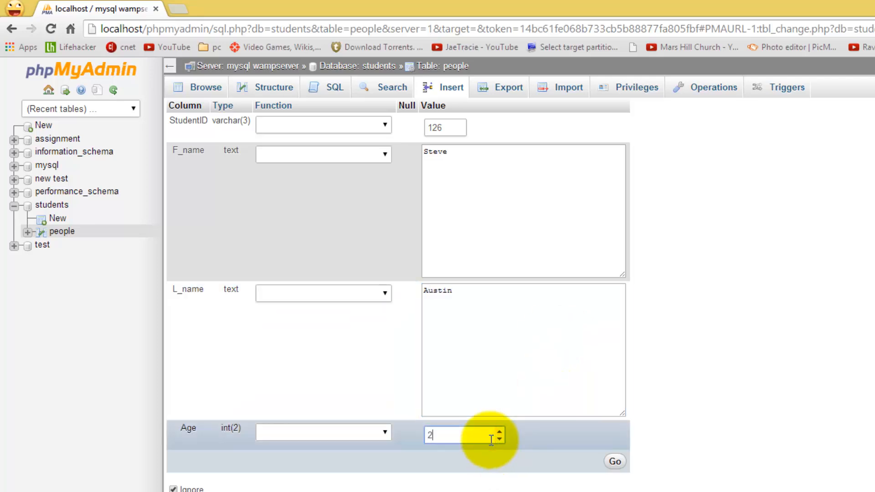
type("9")
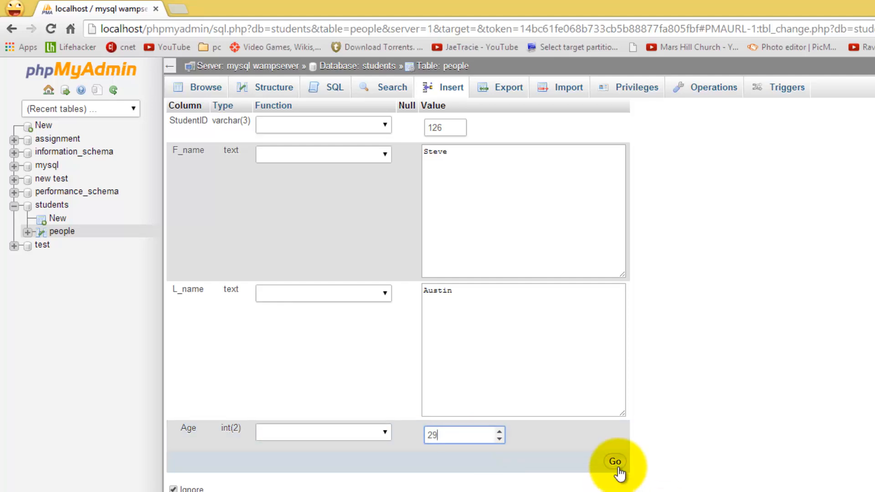
Submit the Steve Austin row, browse the table, and return to Access.
left_click(614, 461)
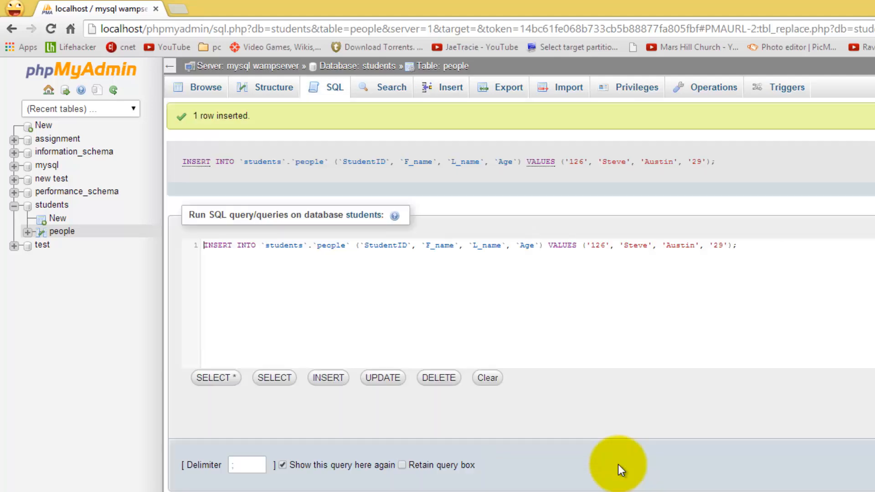
left_click(206, 87)
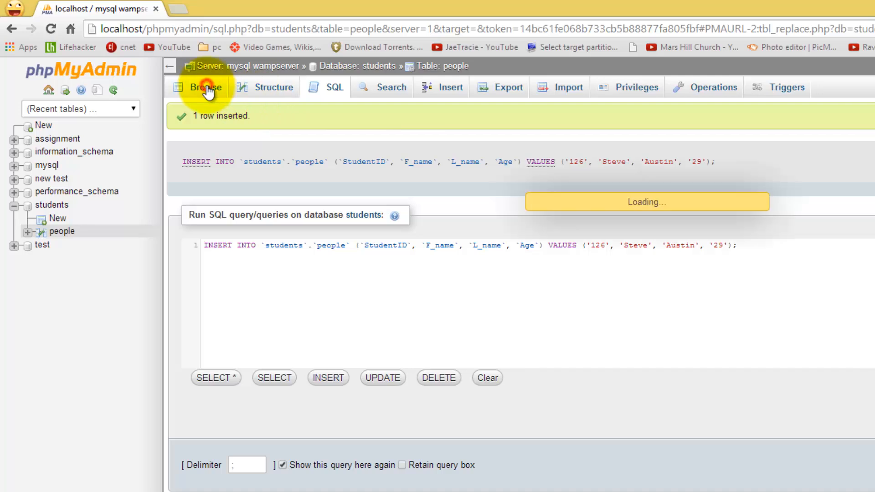
left_click(206, 87)
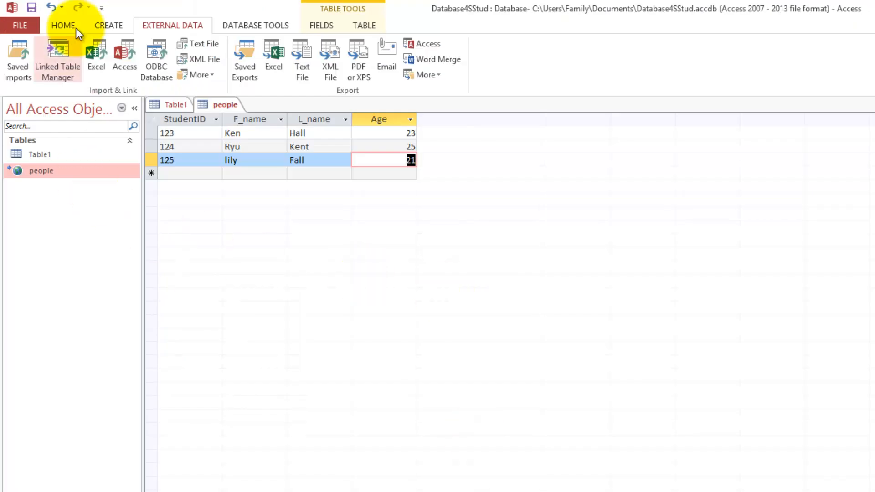
Bring up Access's Home tab commands to refresh the linked people table.
left_click(62, 25)
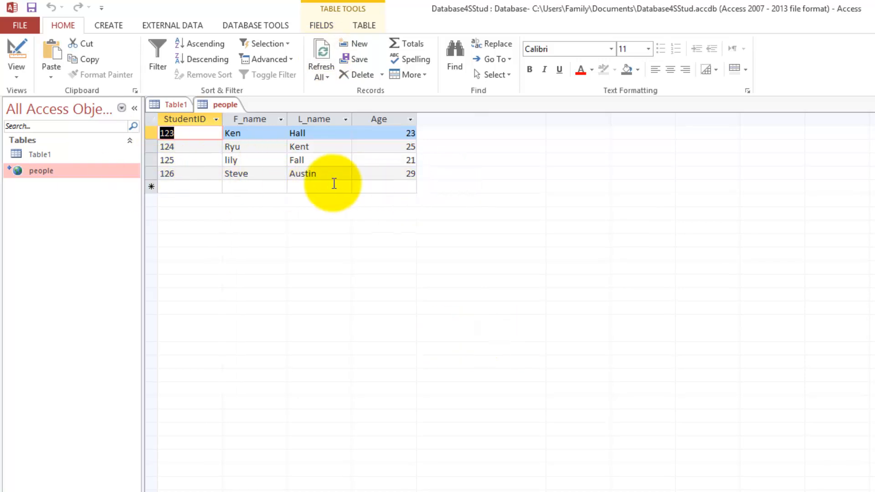
mouse_move(390, 232)
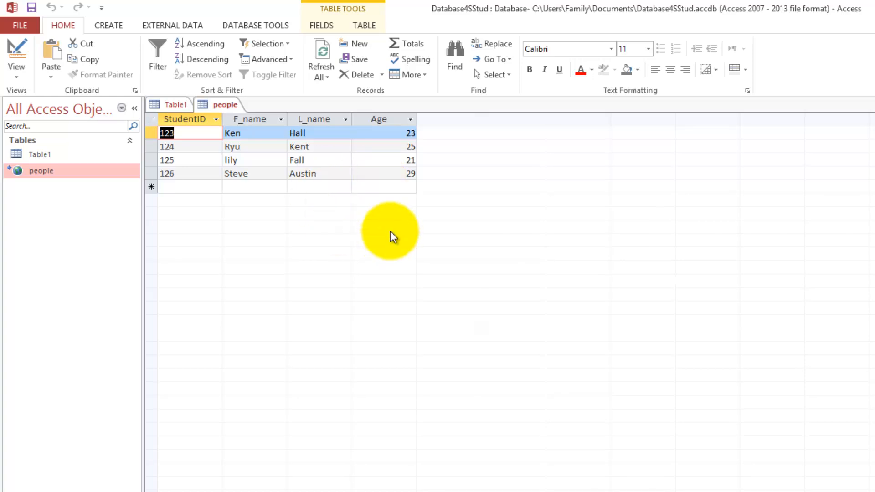
mouse_move(367, 194)
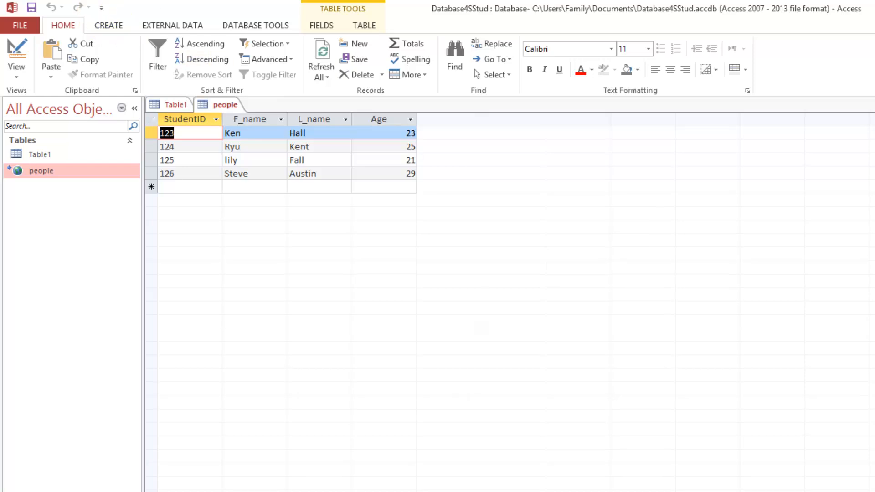
mouse_move(539, 360)
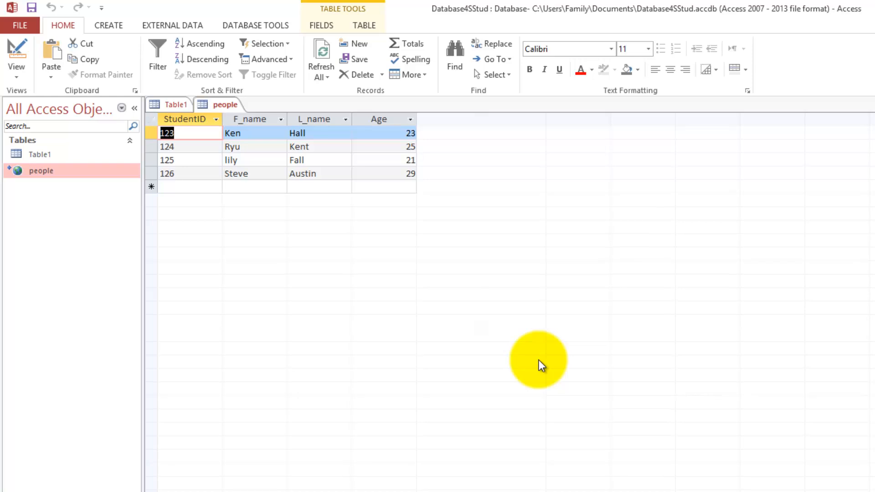
mouse_move(365, 174)
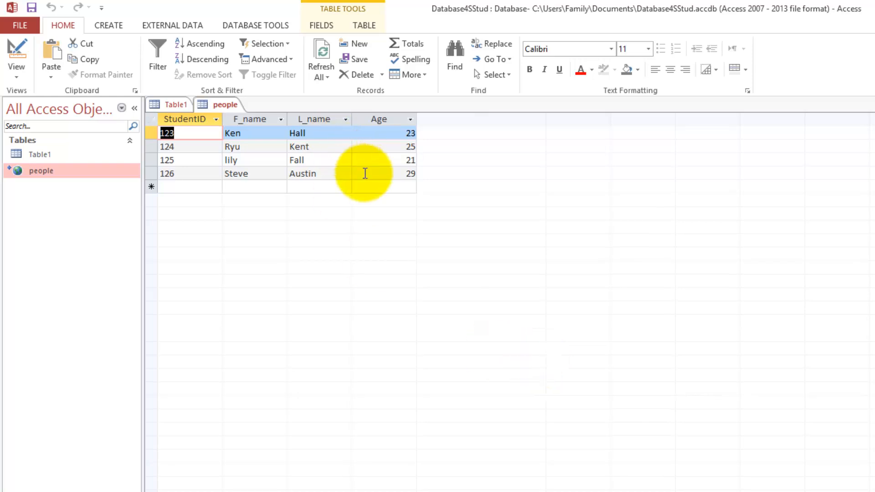
mouse_move(477, 240)
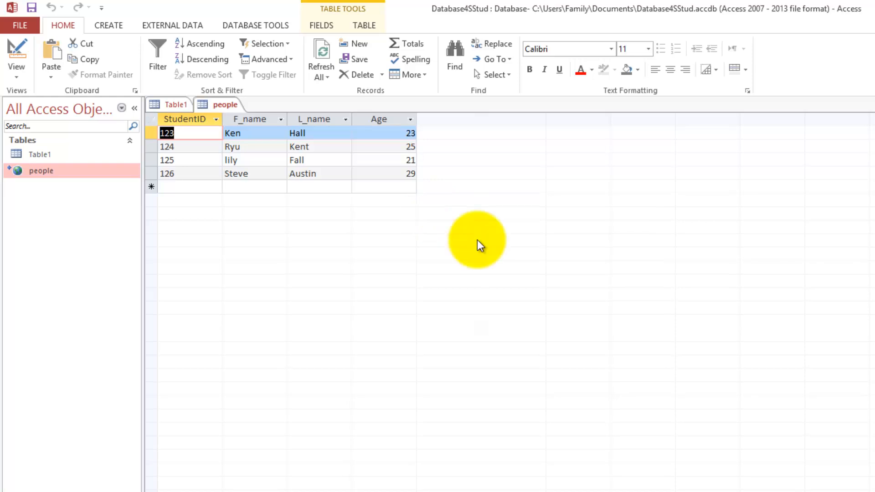